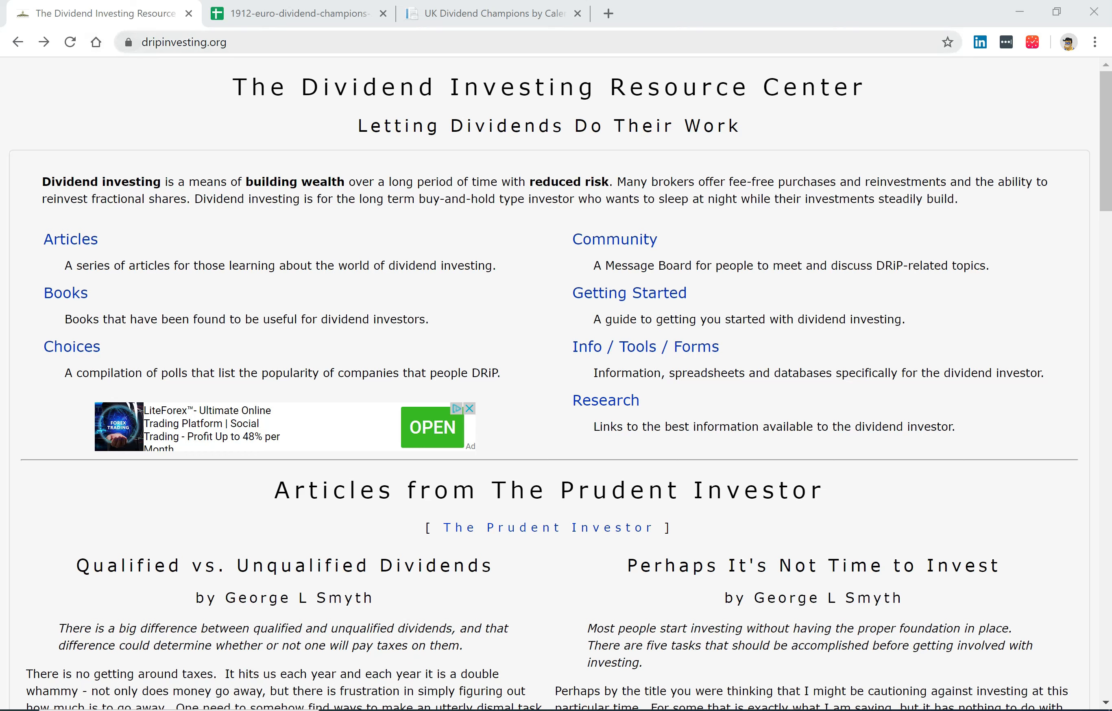
pyautogui.moveTo(440, 158)
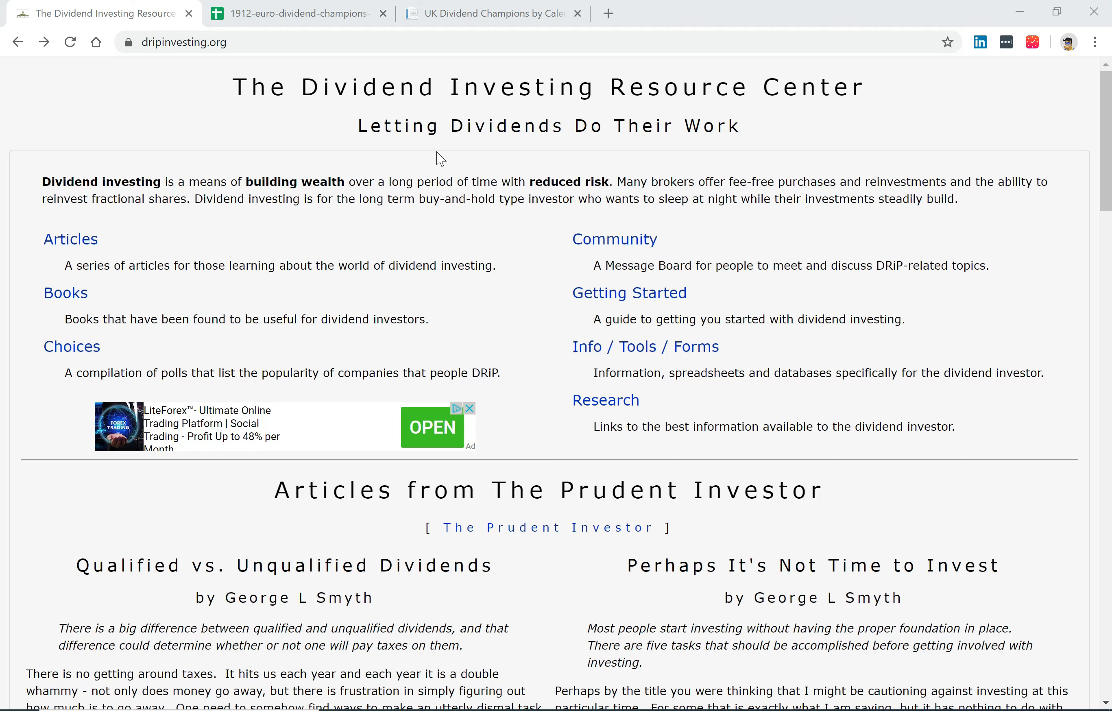
pyautogui.moveTo(440, 152)
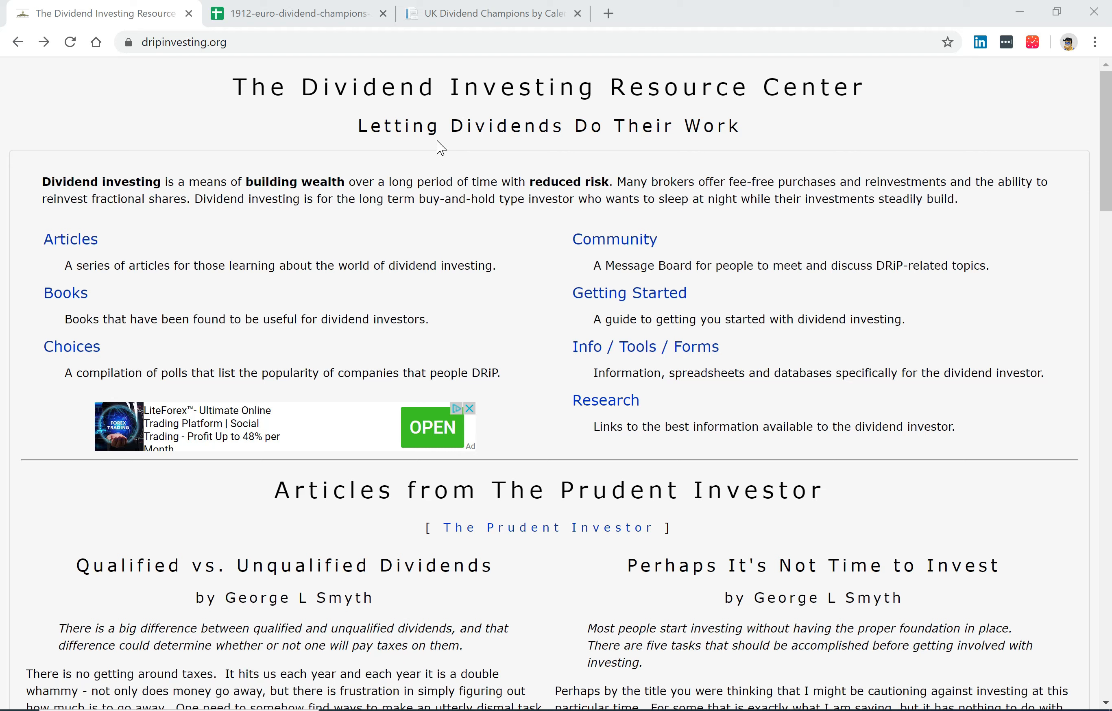
pyautogui.moveTo(445, 162)
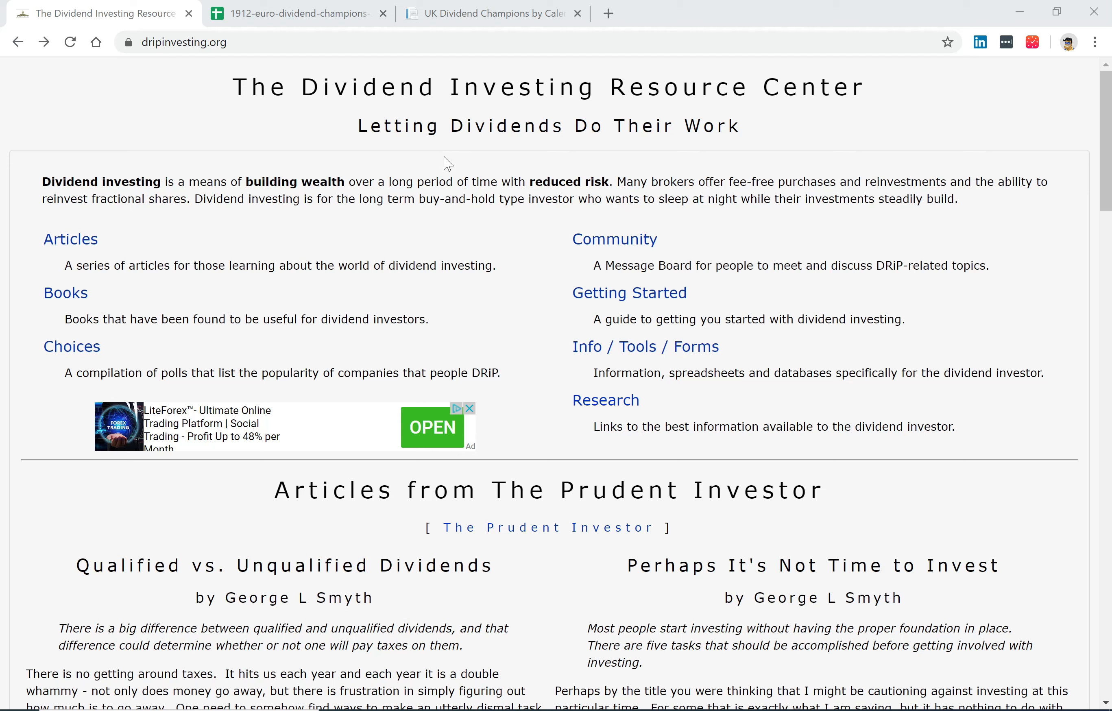
pyautogui.moveTo(448, 164)
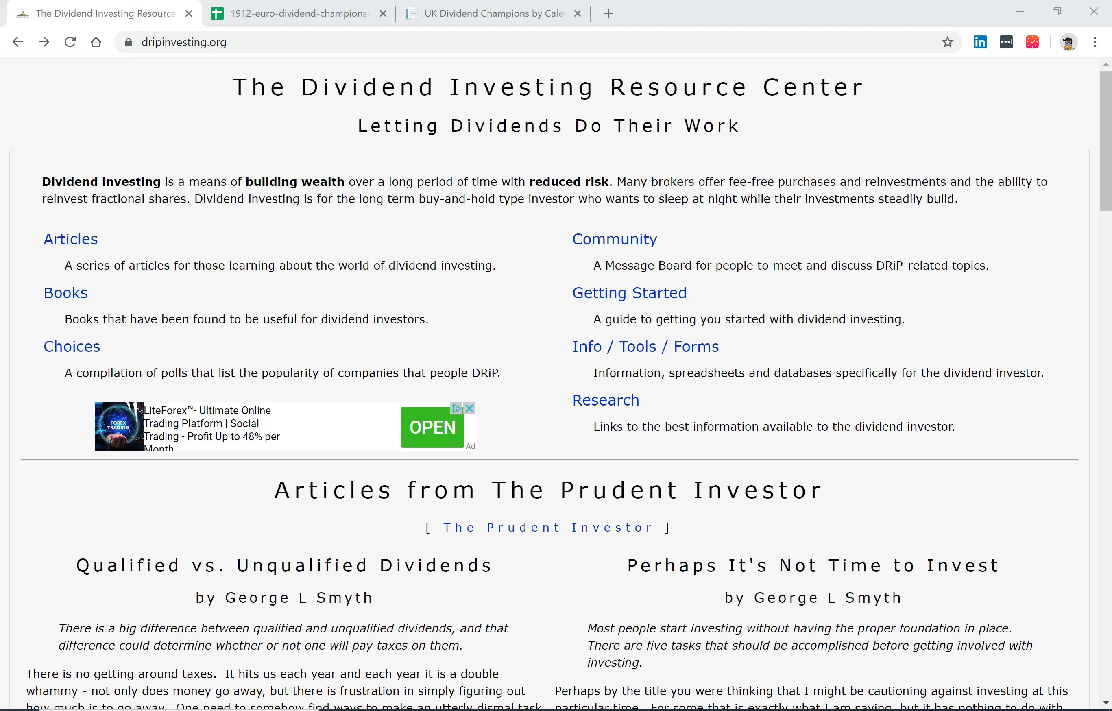
pyautogui.moveTo(644, 346)
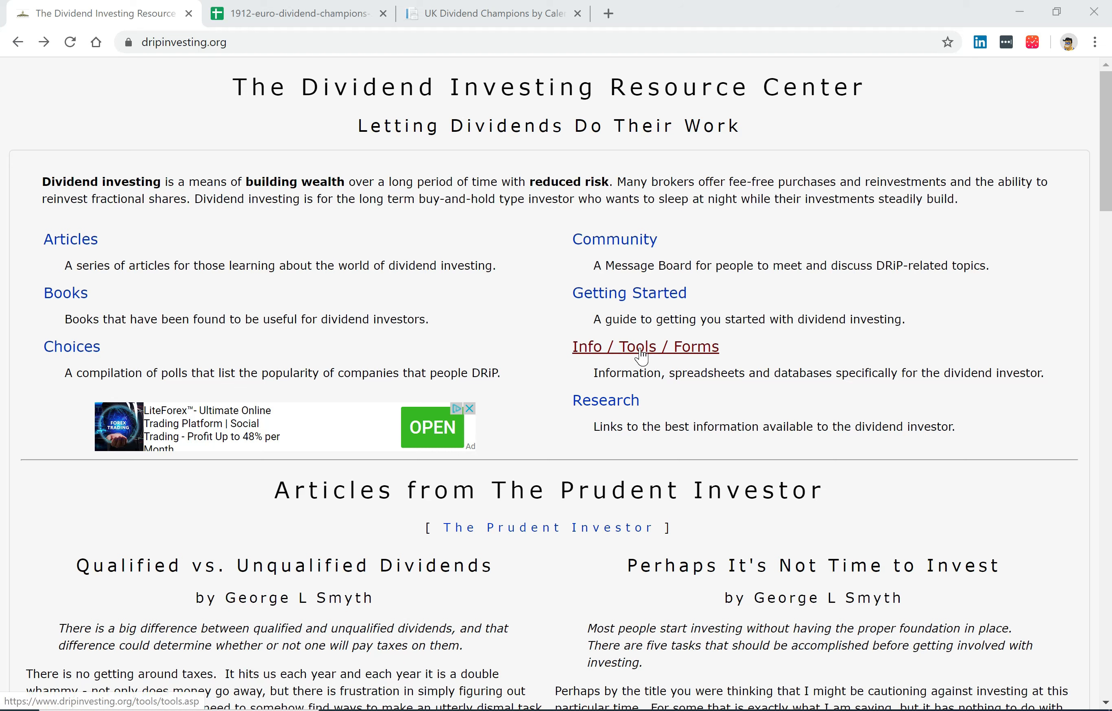
# Go to the Info / Tools / Forms page and scroll to the European Dividend Champions entries
pyautogui.click(644, 346)
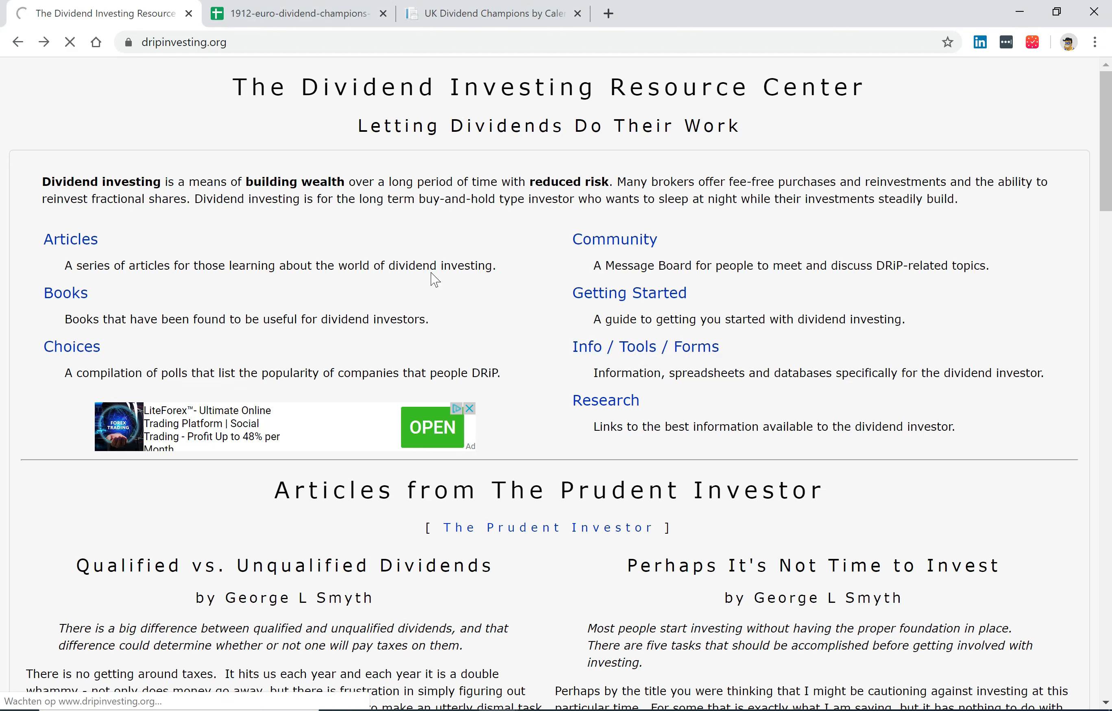
pyautogui.click(644, 346)
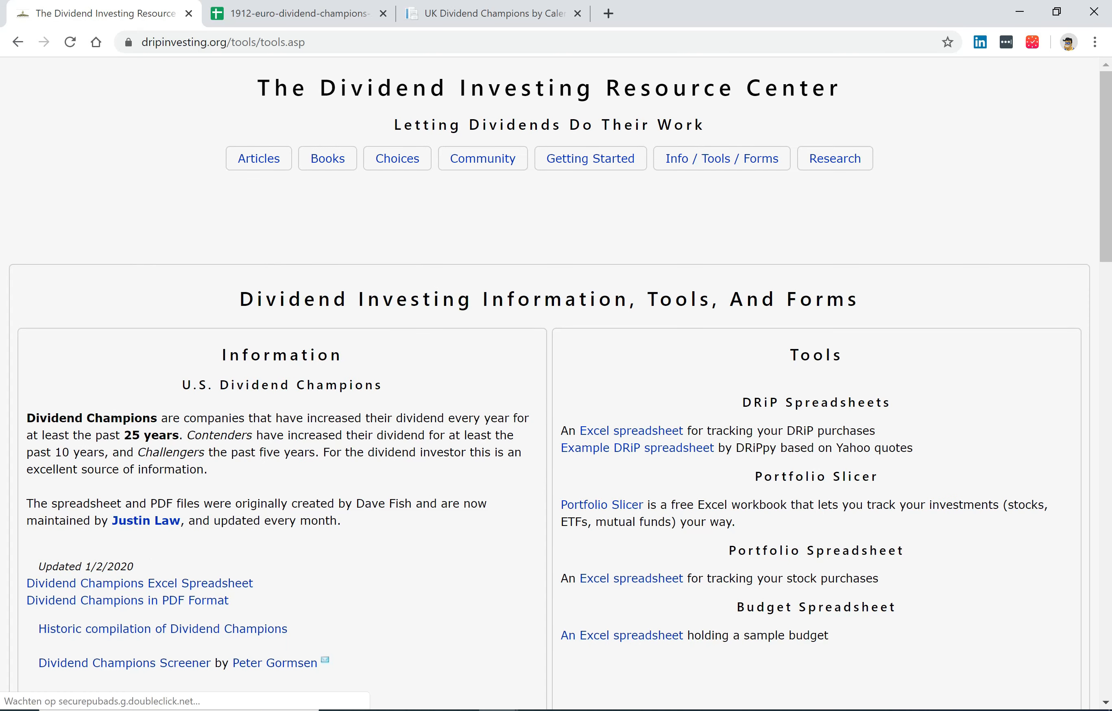
pyautogui.moveTo(315, 432)
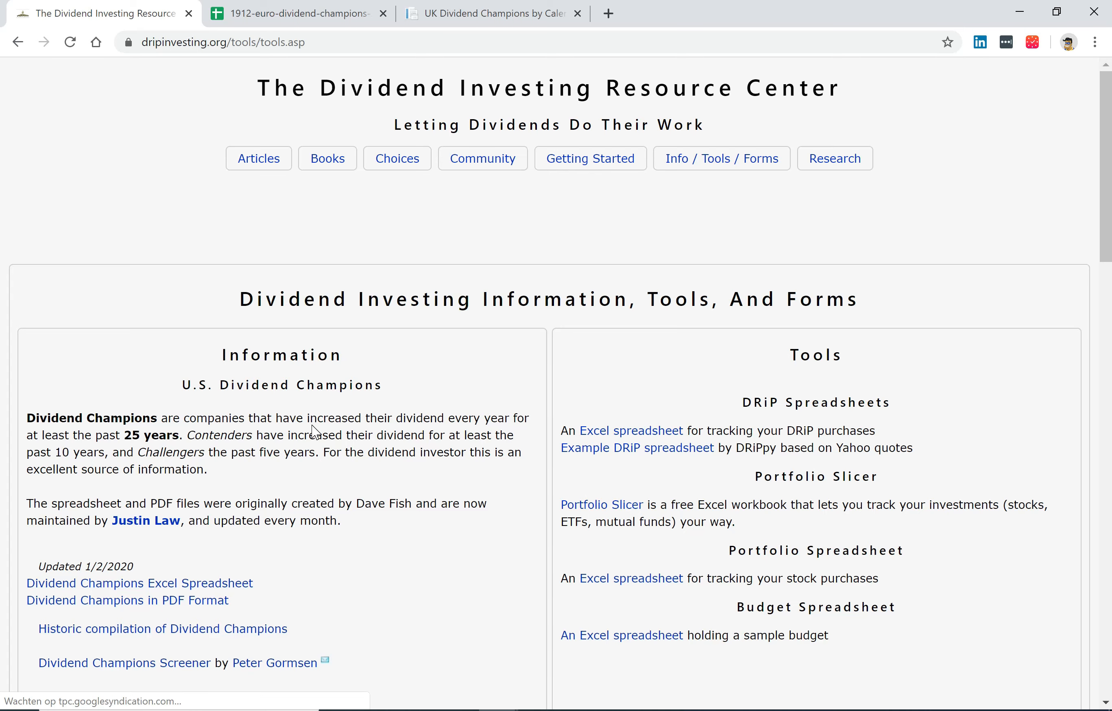
pyautogui.scroll(-3)
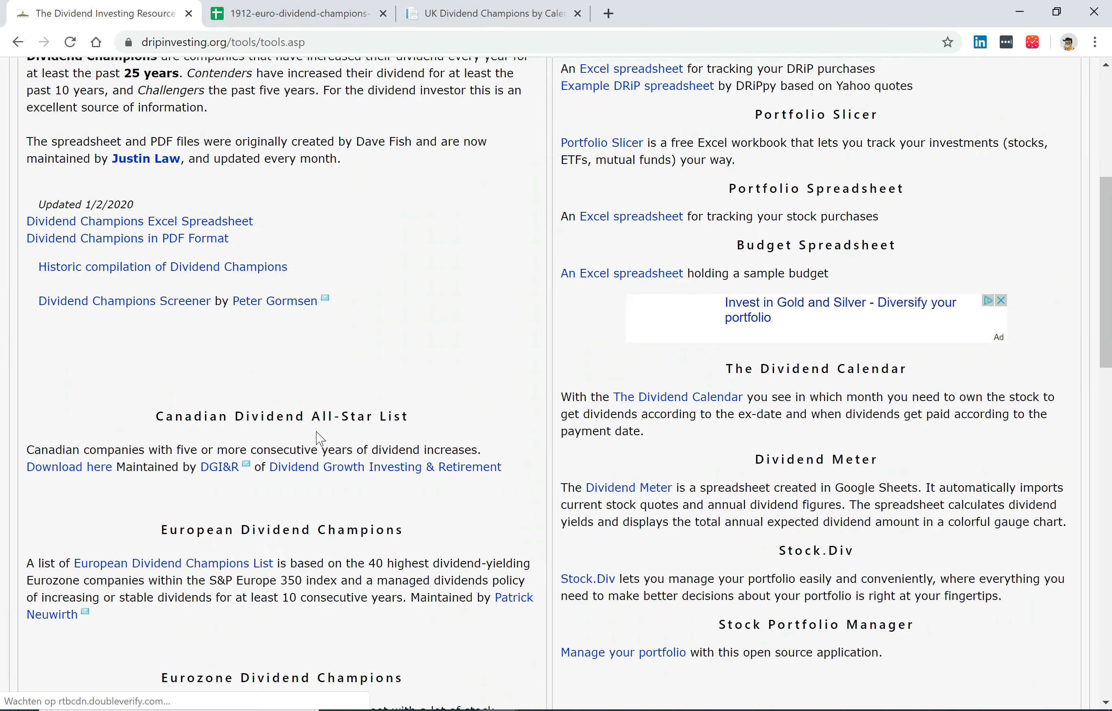
pyautogui.scroll(-3)
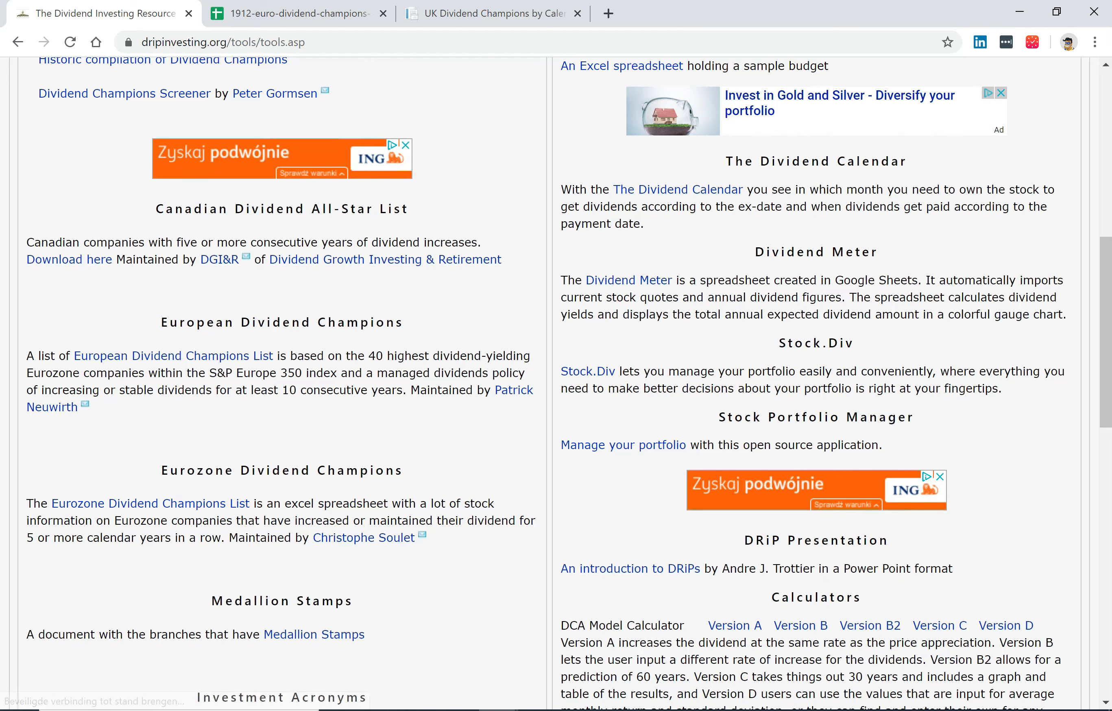
pyautogui.moveTo(150, 503)
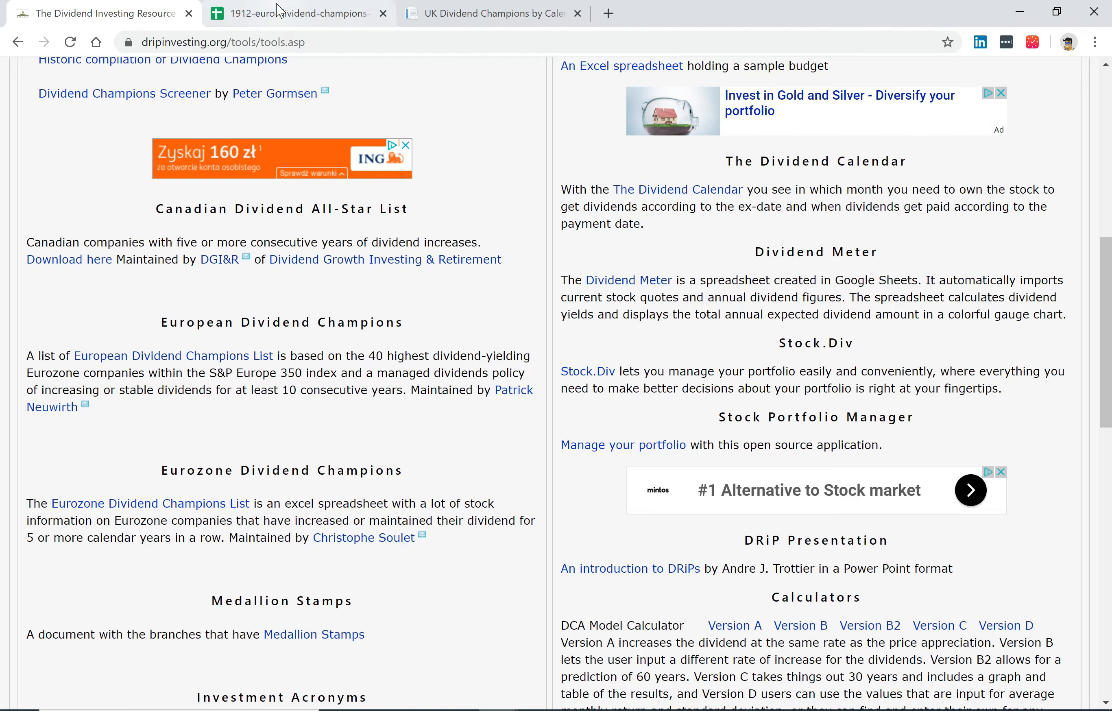
# Switch to the 1912-euro-dividend-champions sheet and select Novartis AG in cell A10
pyautogui.click(297, 13)
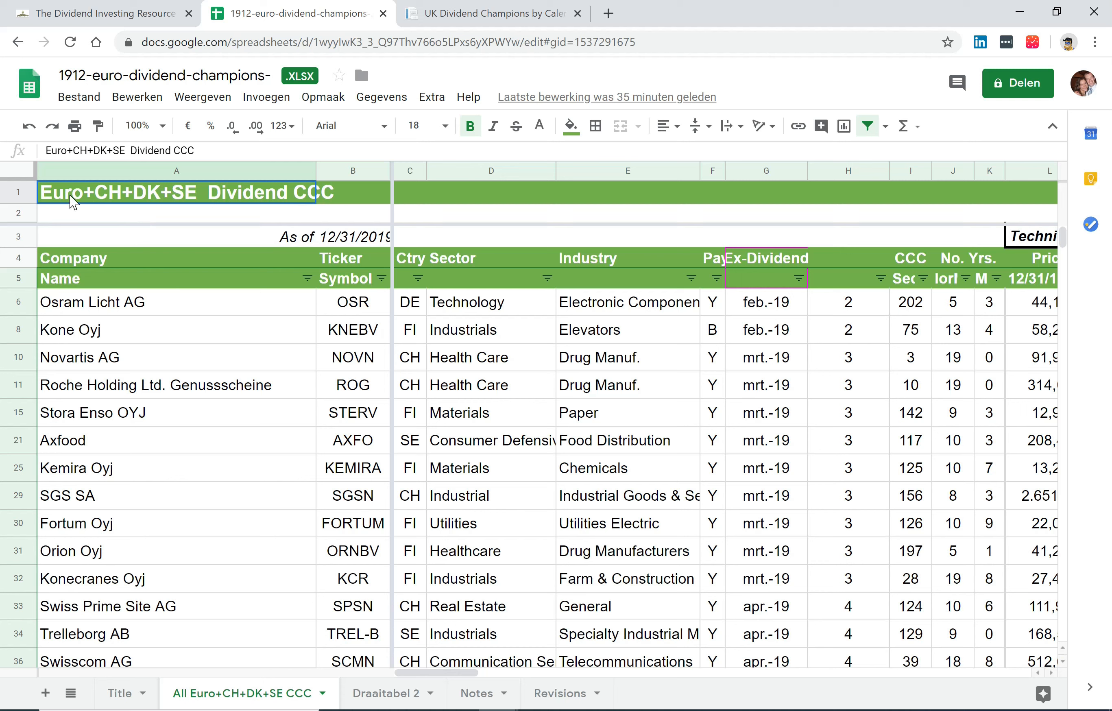
pyautogui.moveTo(146, 205)
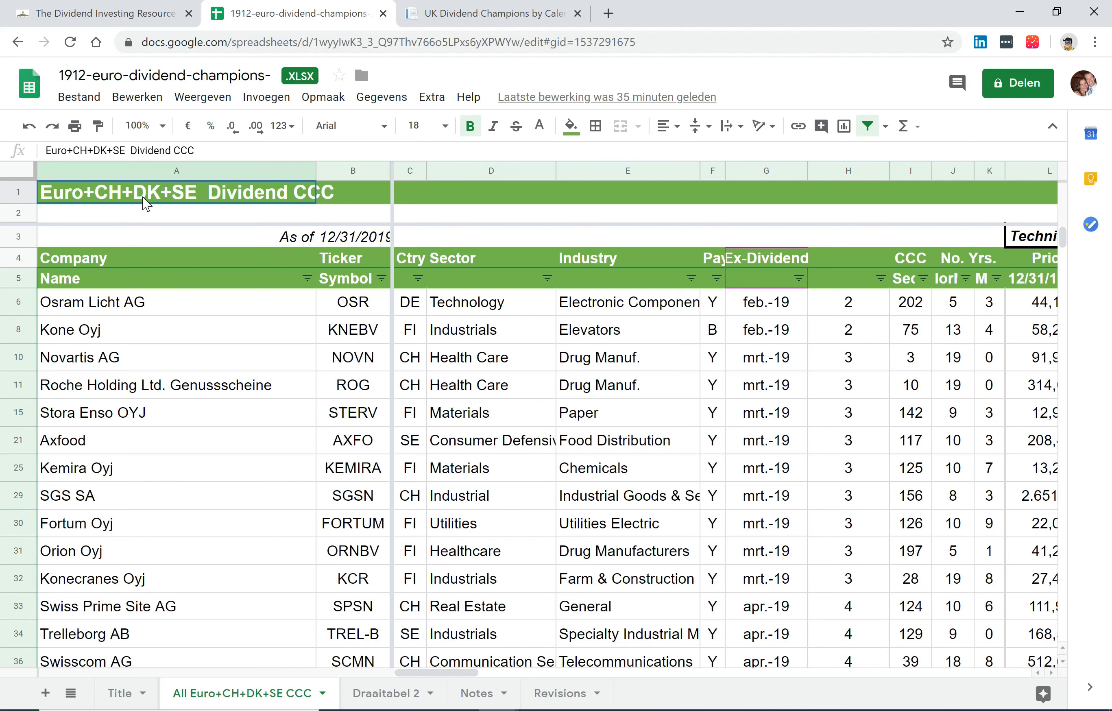
pyautogui.moveTo(183, 207)
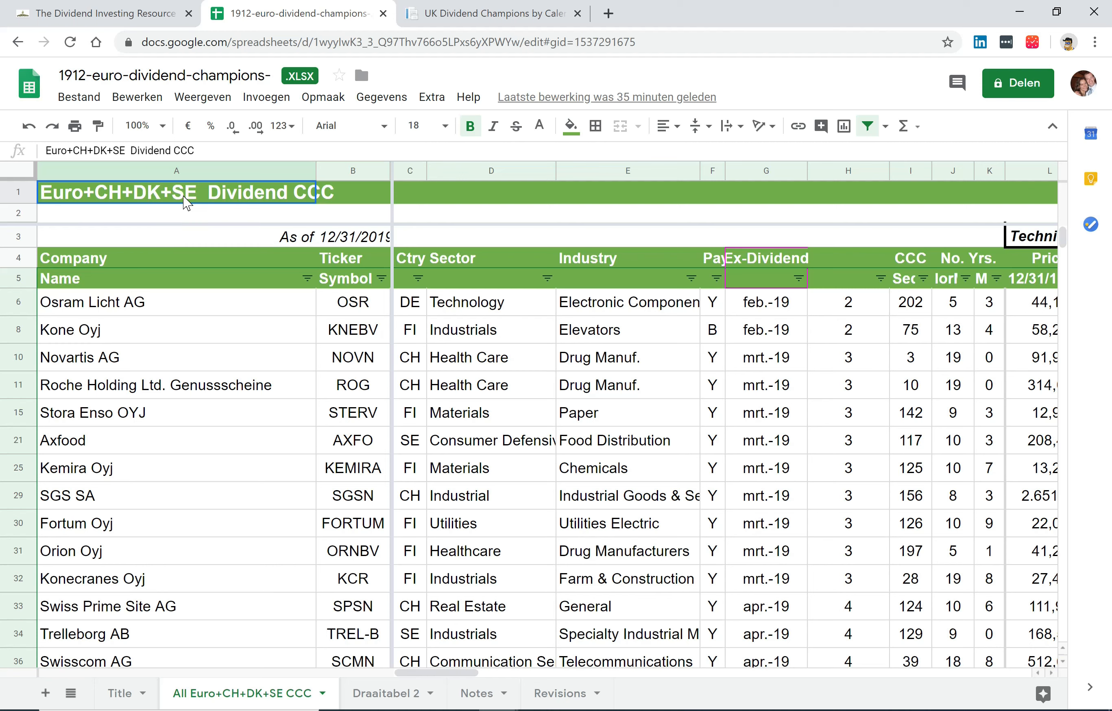
pyautogui.moveTo(157, 375)
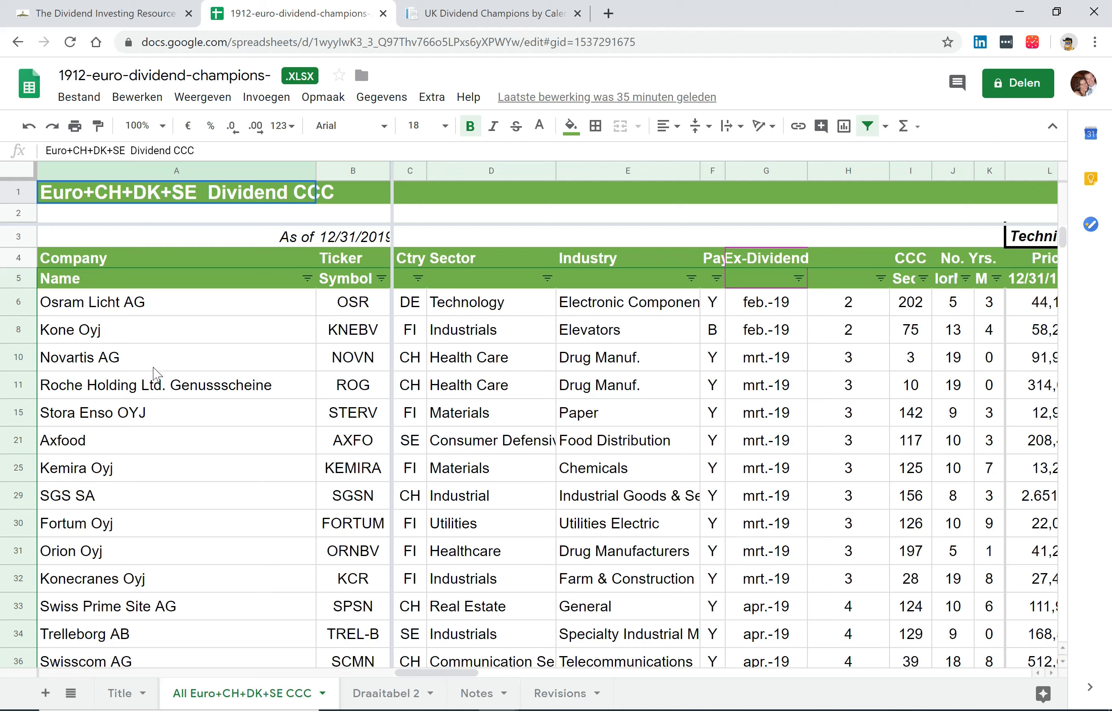
pyautogui.click(91, 357)
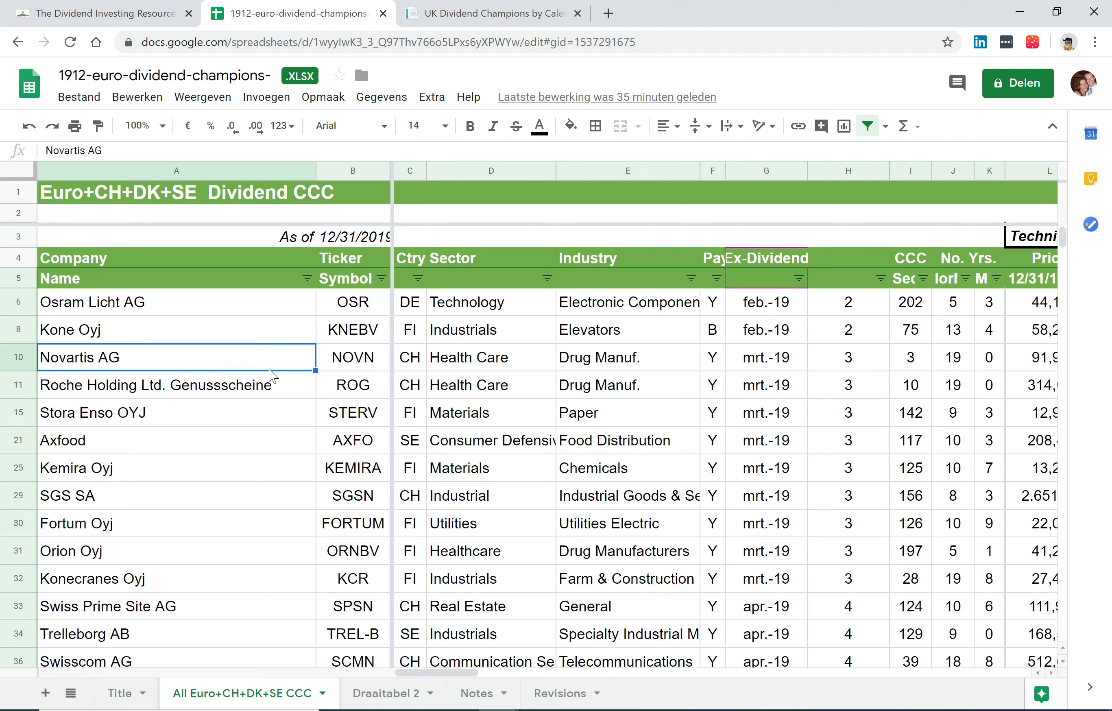
pyautogui.moveTo(530, 369)
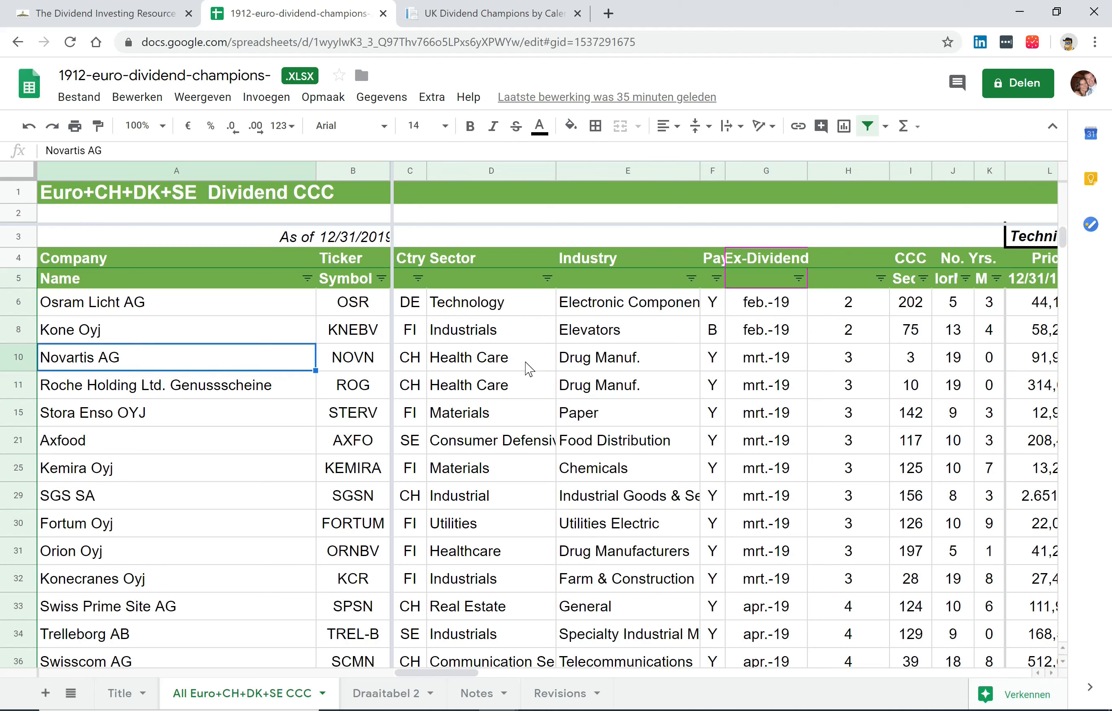
pyautogui.moveTo(750, 370)
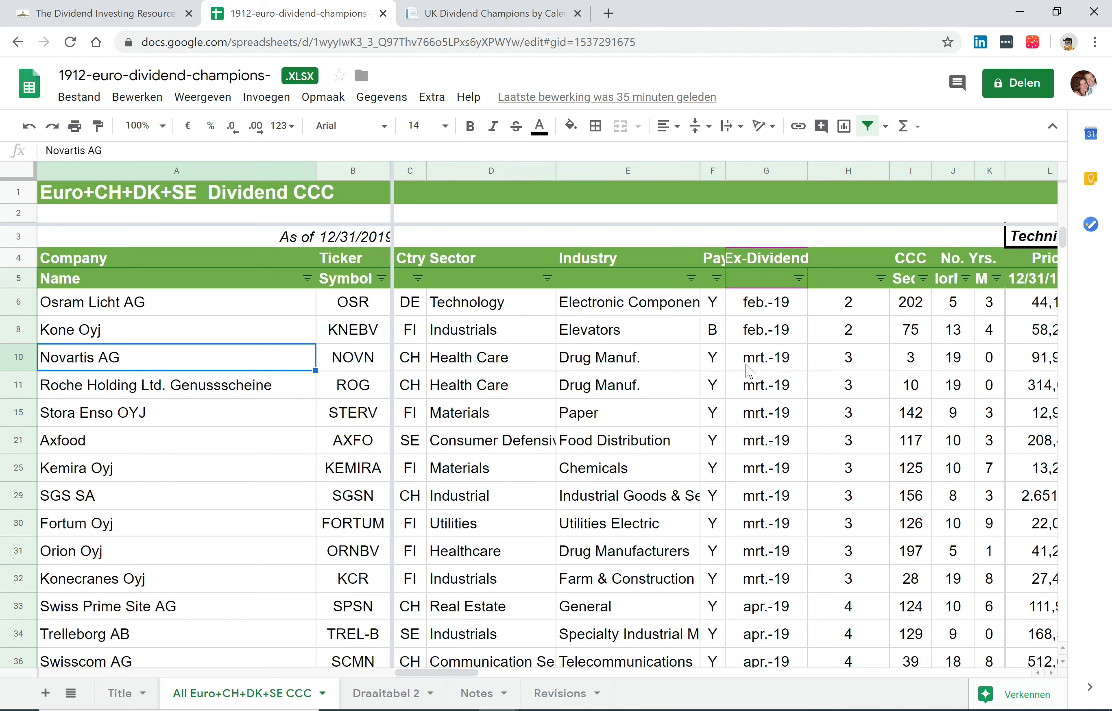
pyautogui.moveTo(744, 370)
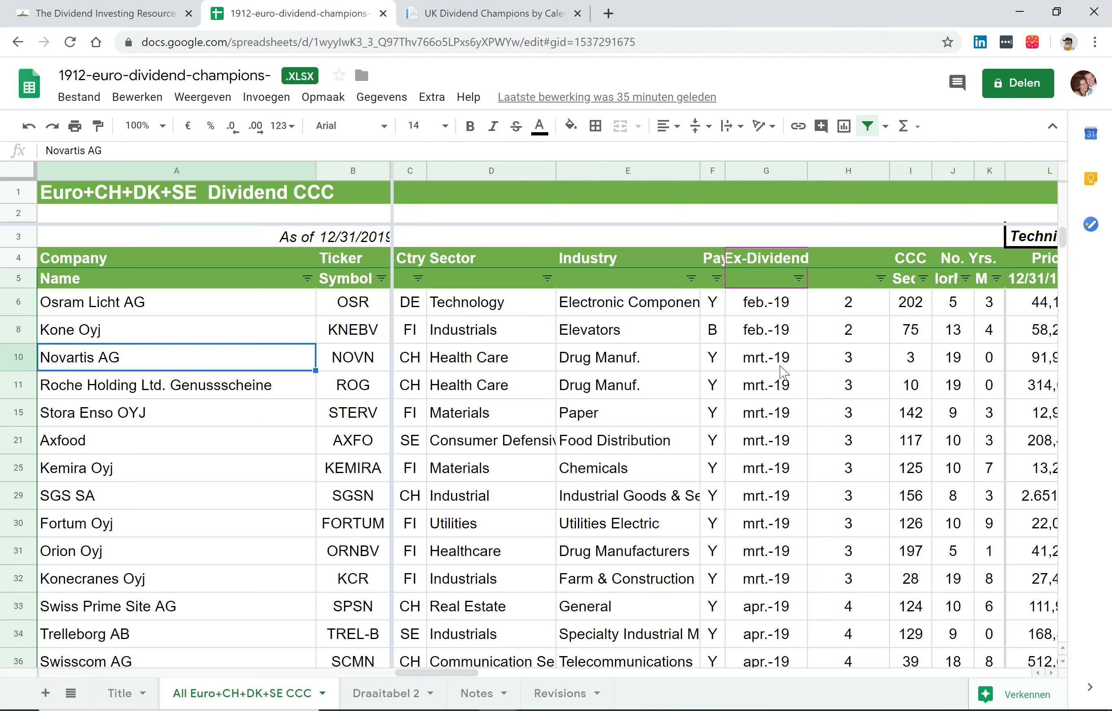
pyautogui.moveTo(865, 379)
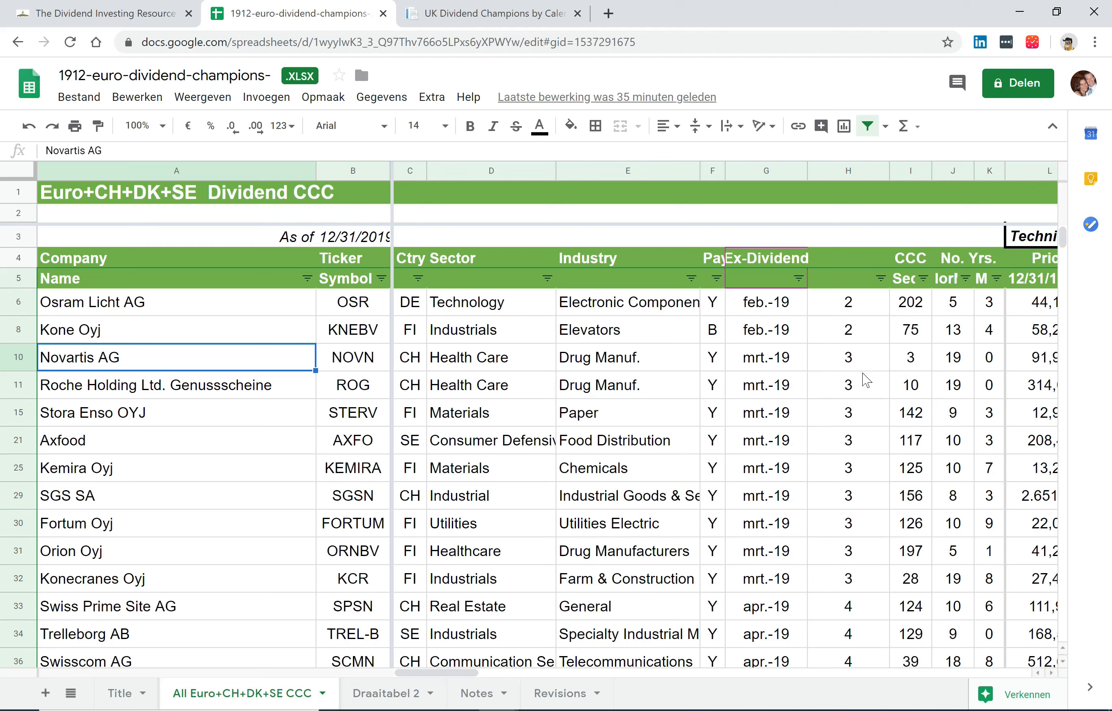
pyautogui.moveTo(948, 368)
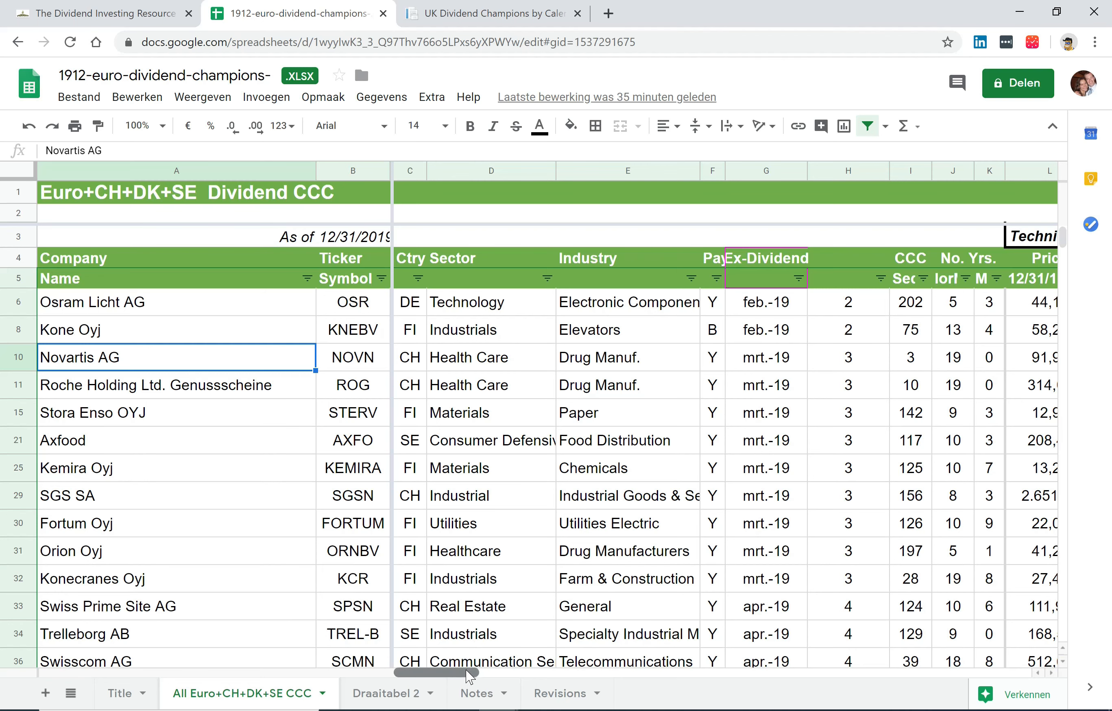
pyautogui.hscroll(3)
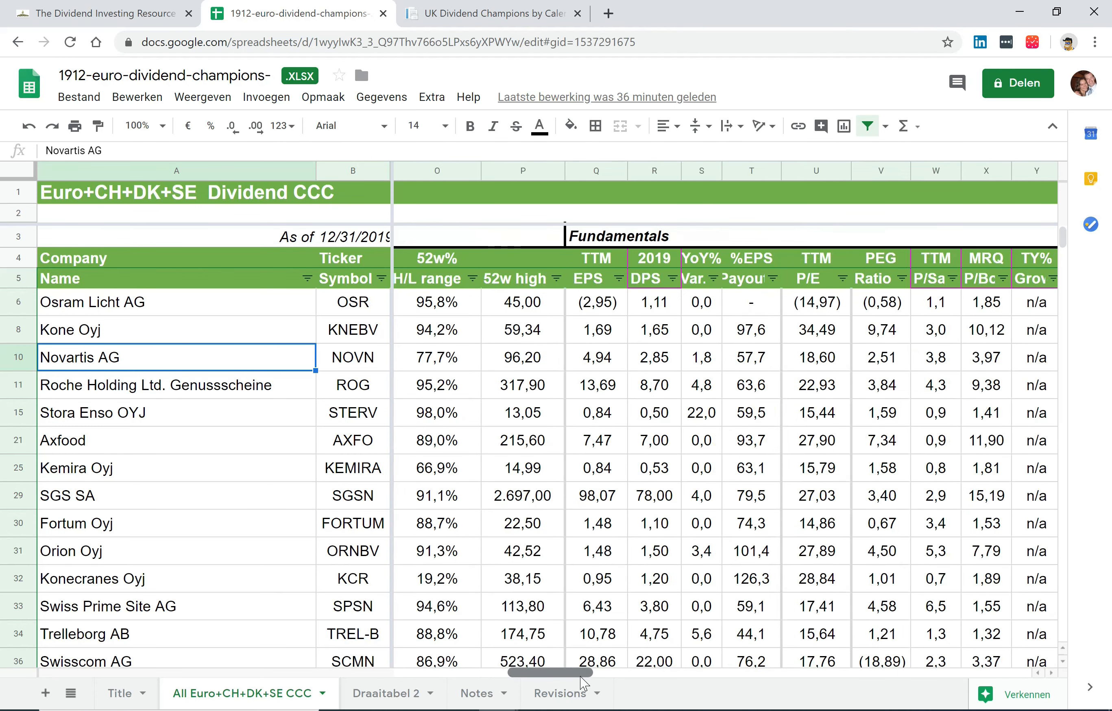
pyautogui.hscroll(3)
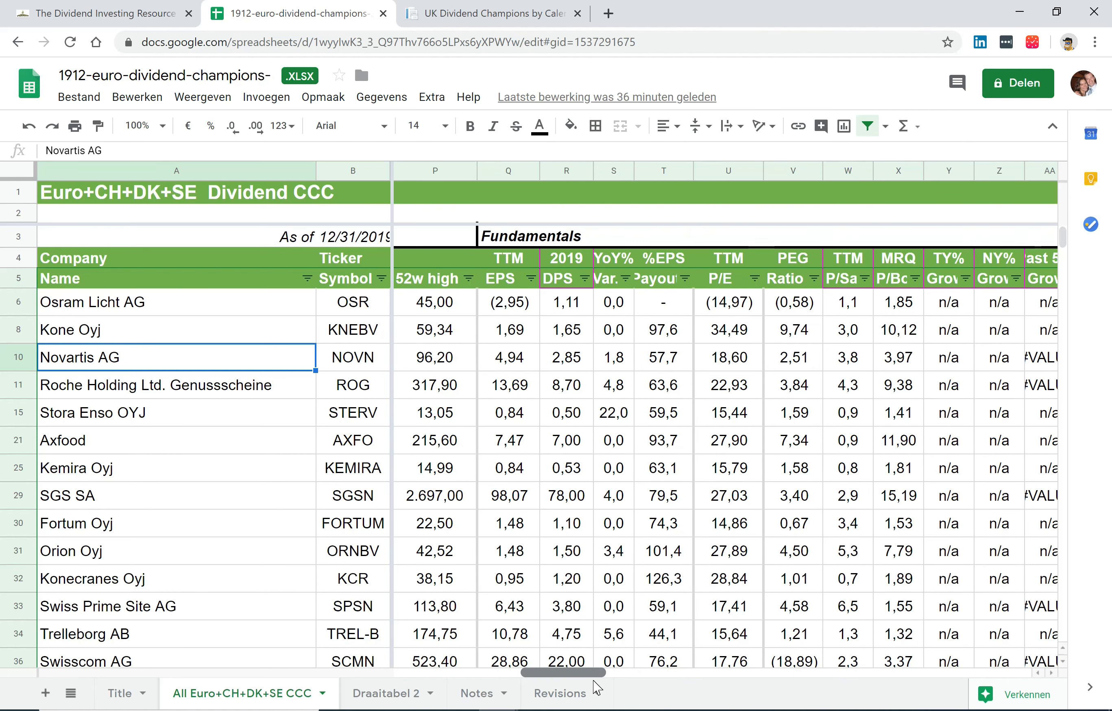
pyautogui.moveTo(779, 436)
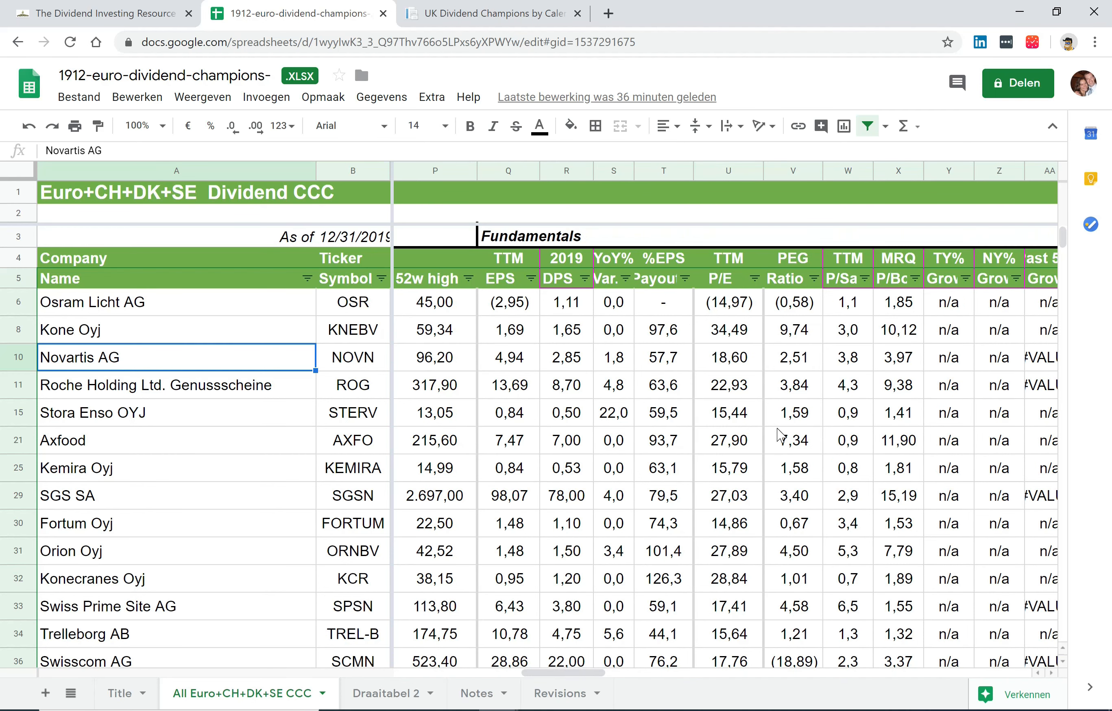
pyautogui.moveTo(871, 377)
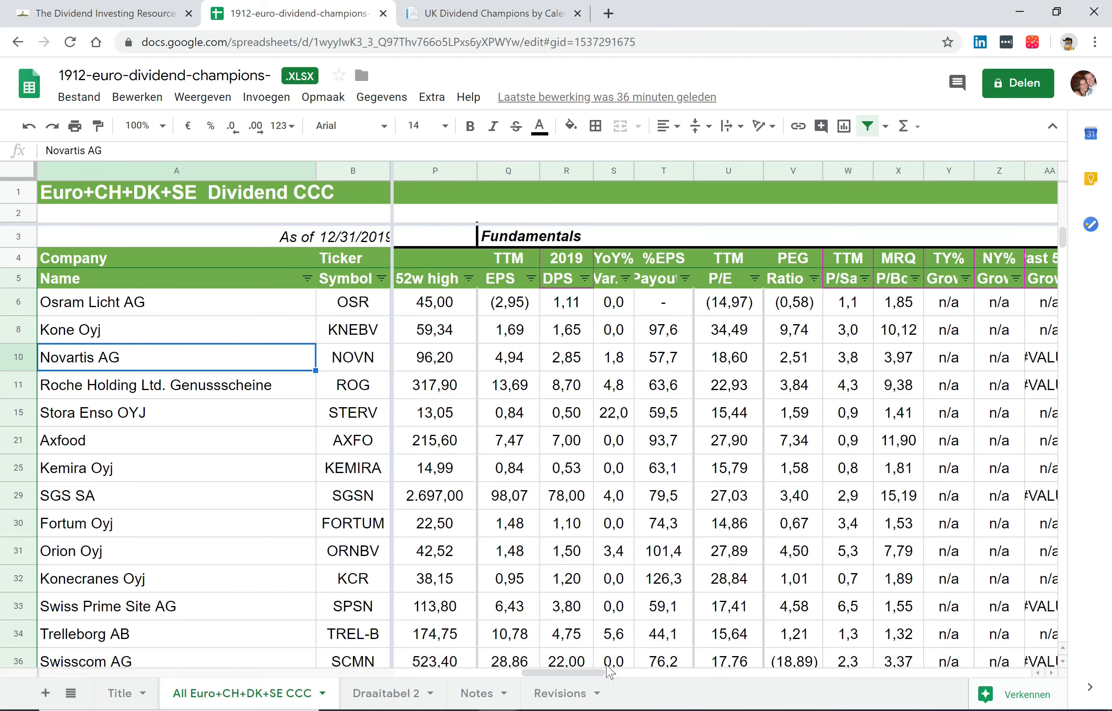
pyautogui.hscroll(3)
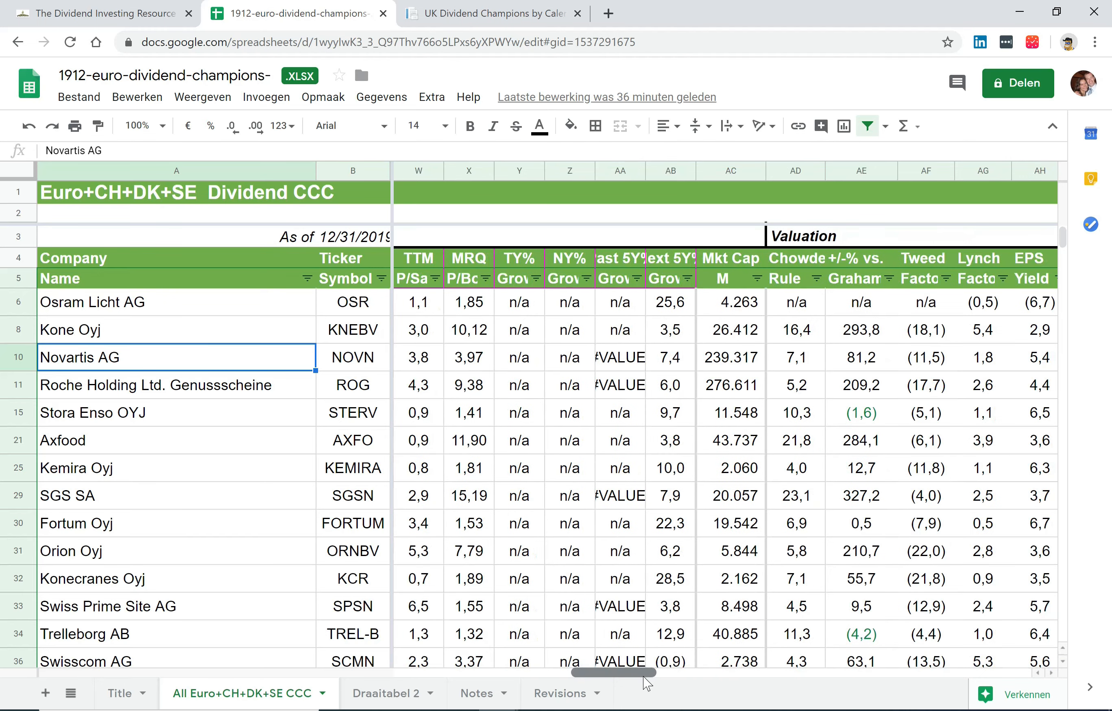
pyautogui.hscroll(3)
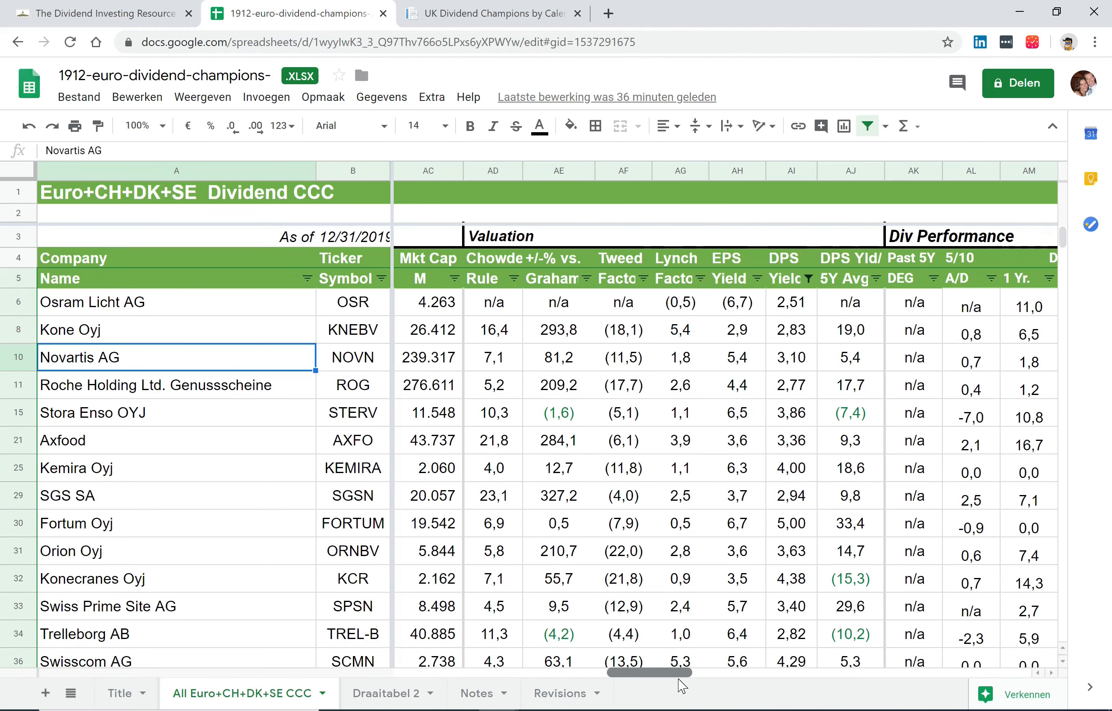
pyautogui.moveTo(533, 366)
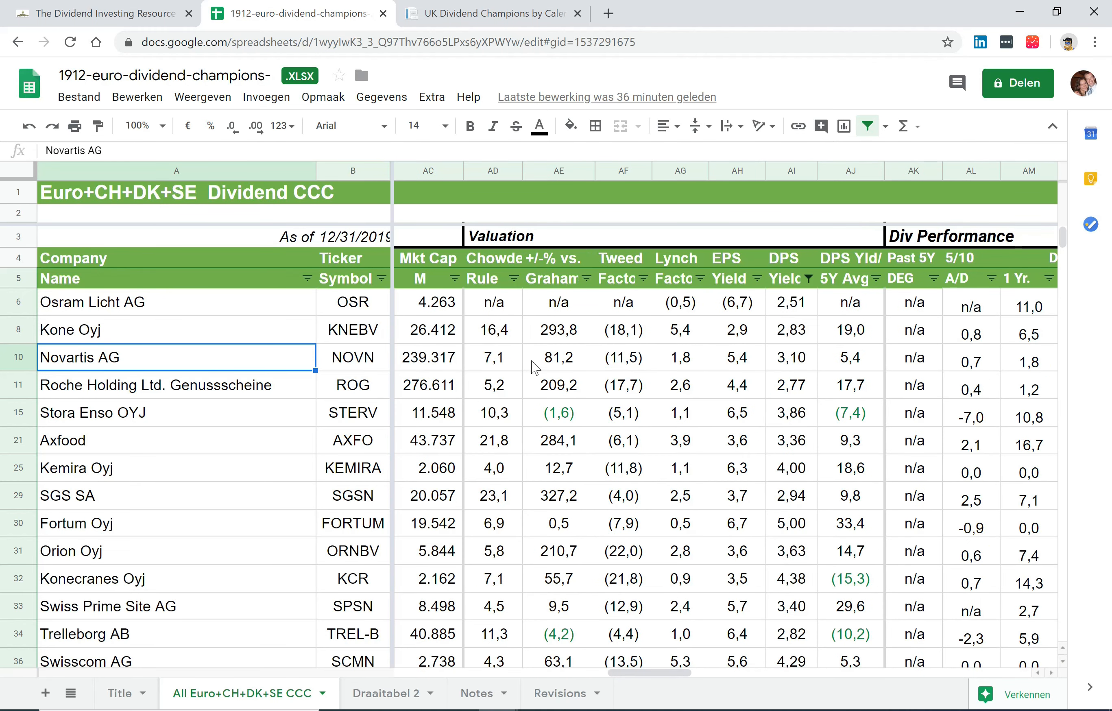
pyautogui.moveTo(506, 262)
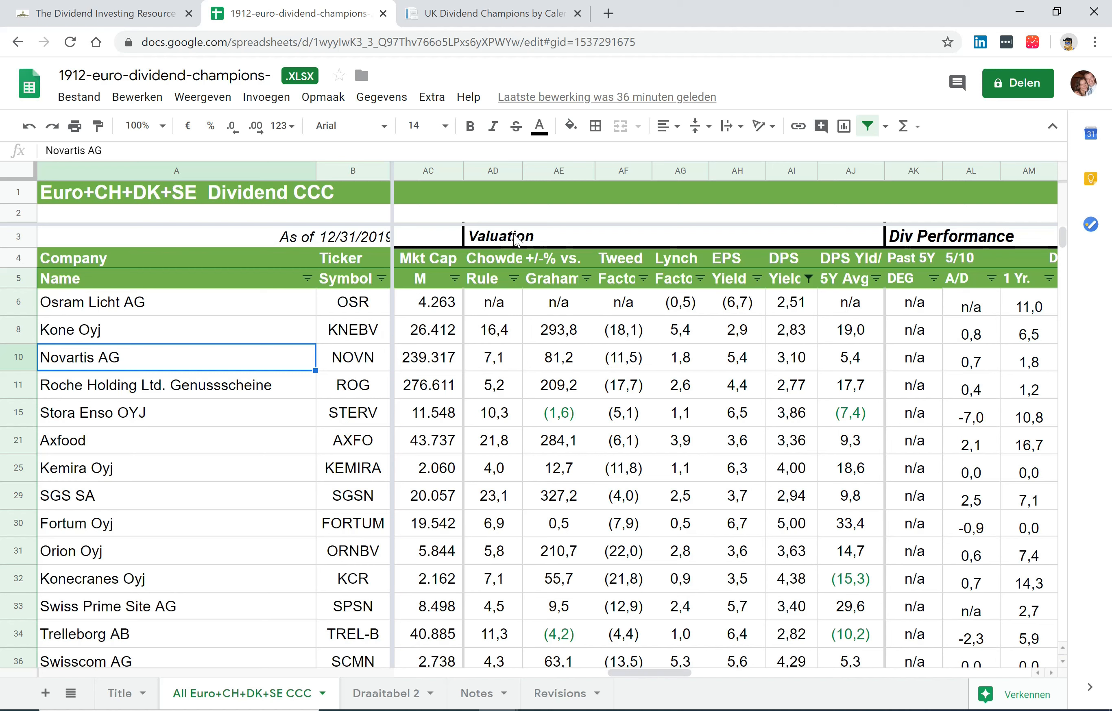
pyautogui.moveTo(731, 389)
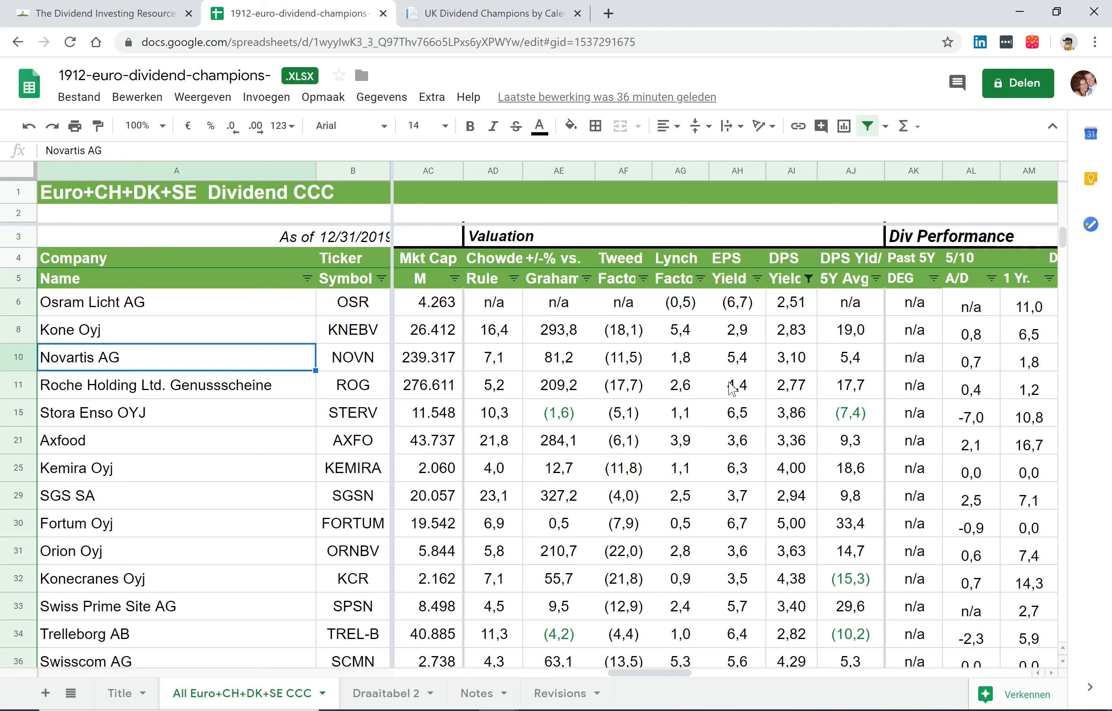
pyautogui.moveTo(767, 546)
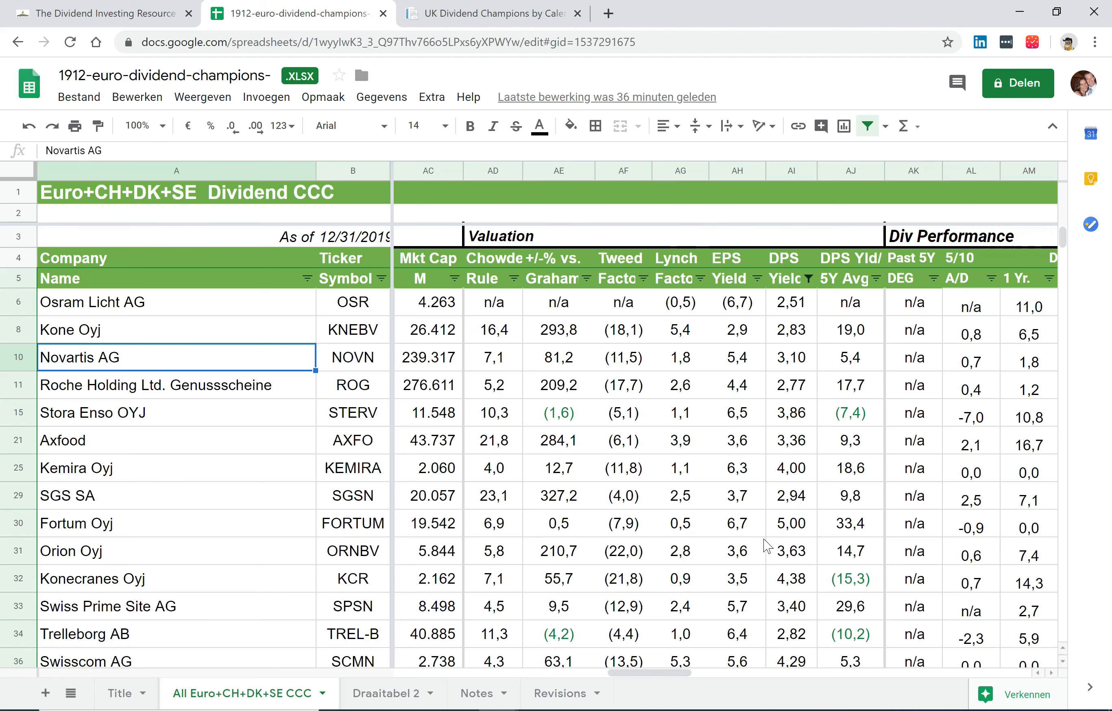
pyautogui.hscroll(3)
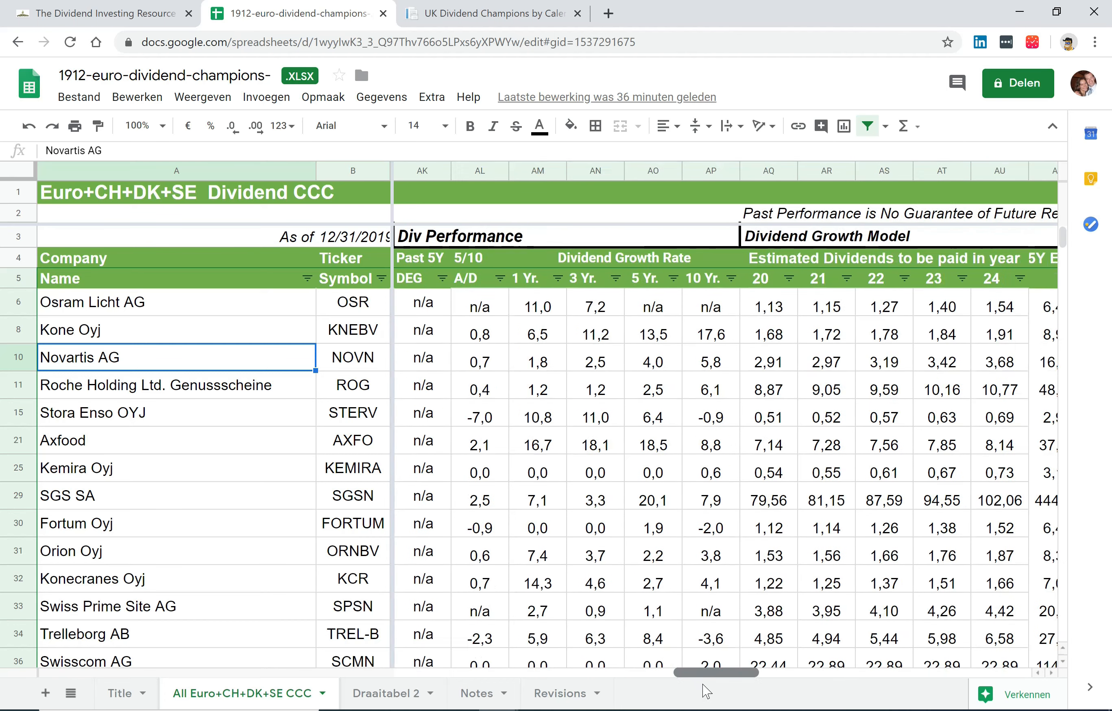
pyautogui.hscroll(3)
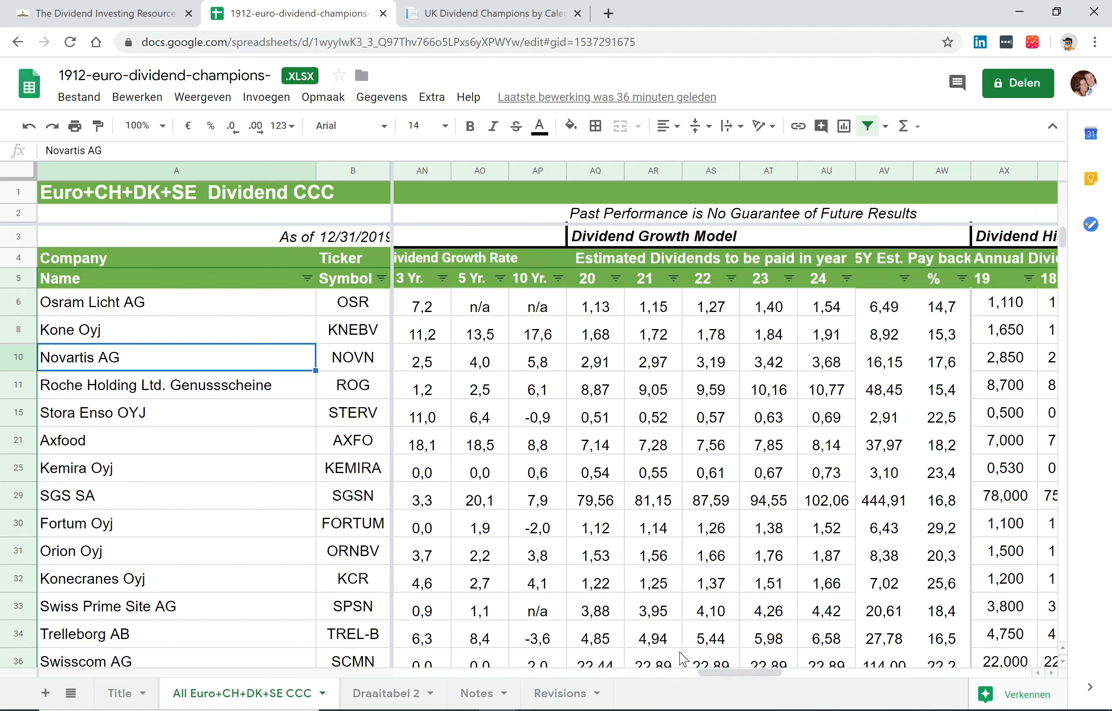
pyautogui.moveTo(530, 434)
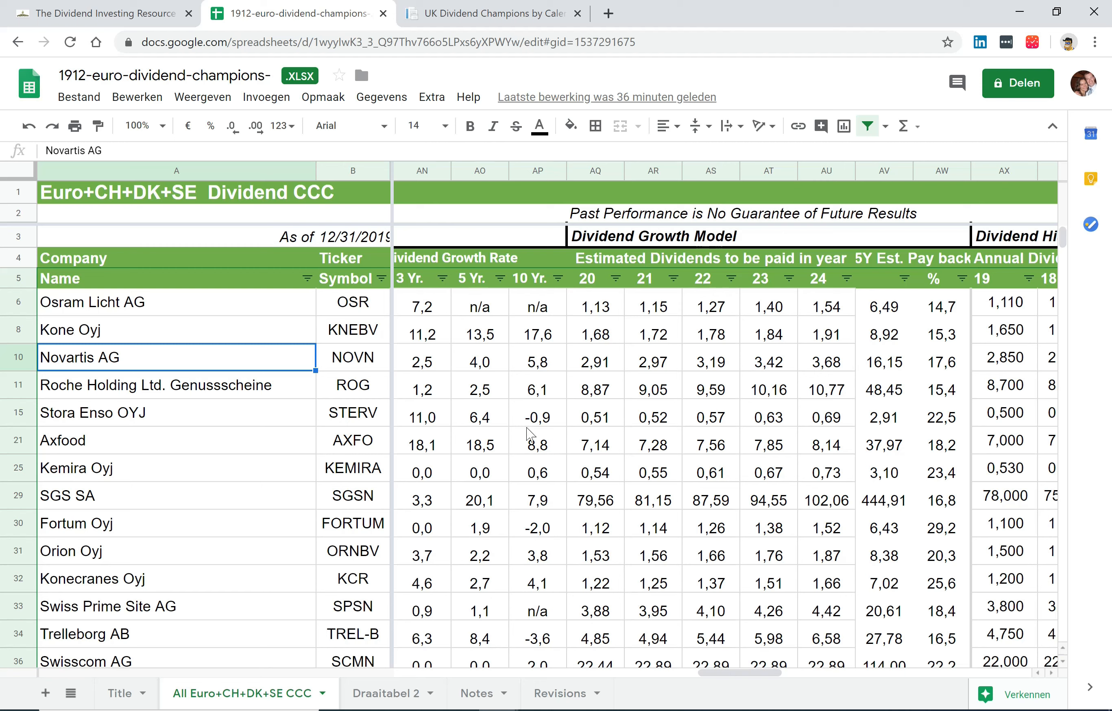
pyautogui.moveTo(496, 390)
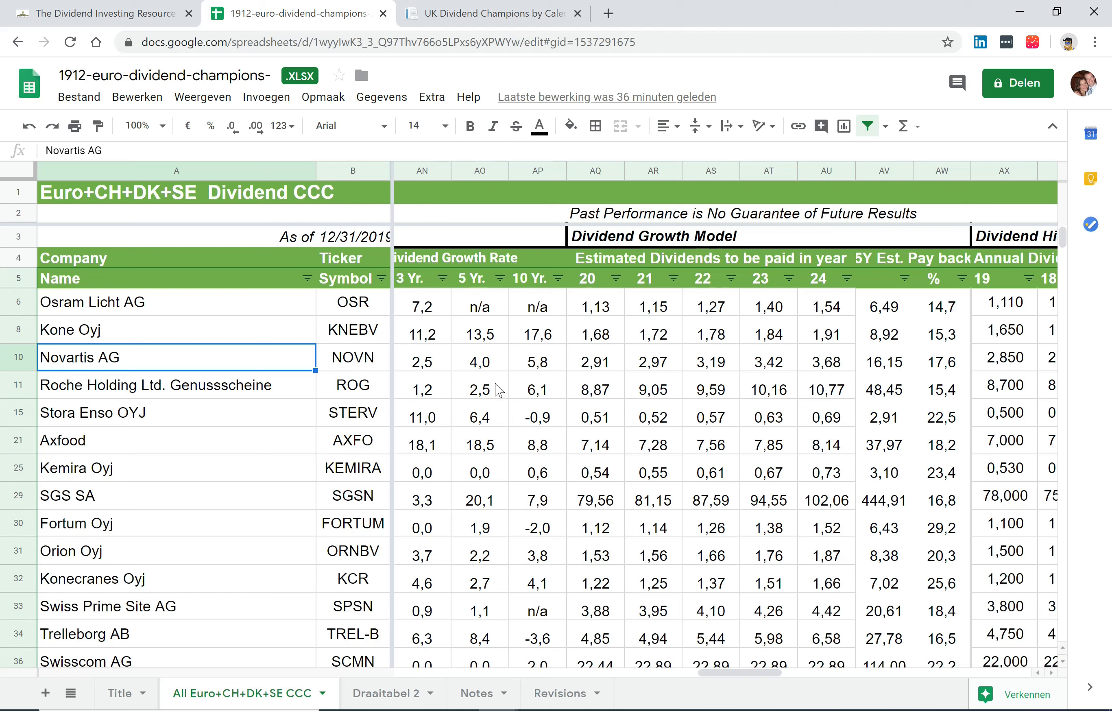
pyautogui.moveTo(478, 59)
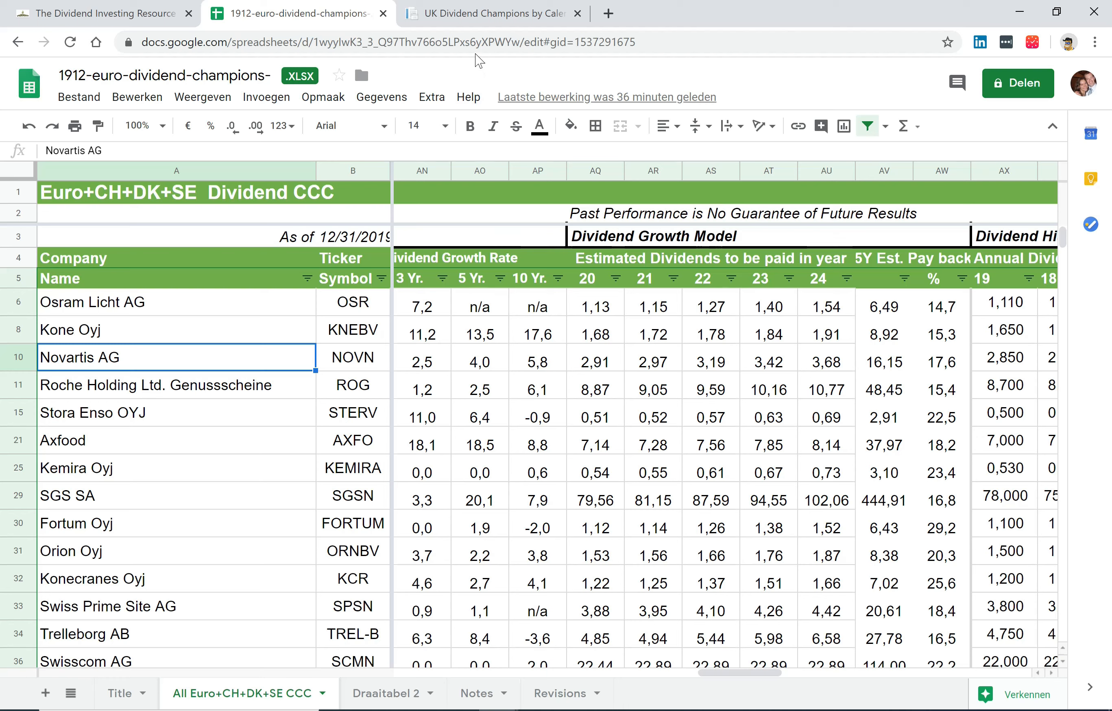
# On the UK Dividend Champions page, filter to 10–24 year streaks and browse the list
pyautogui.click(489, 13)
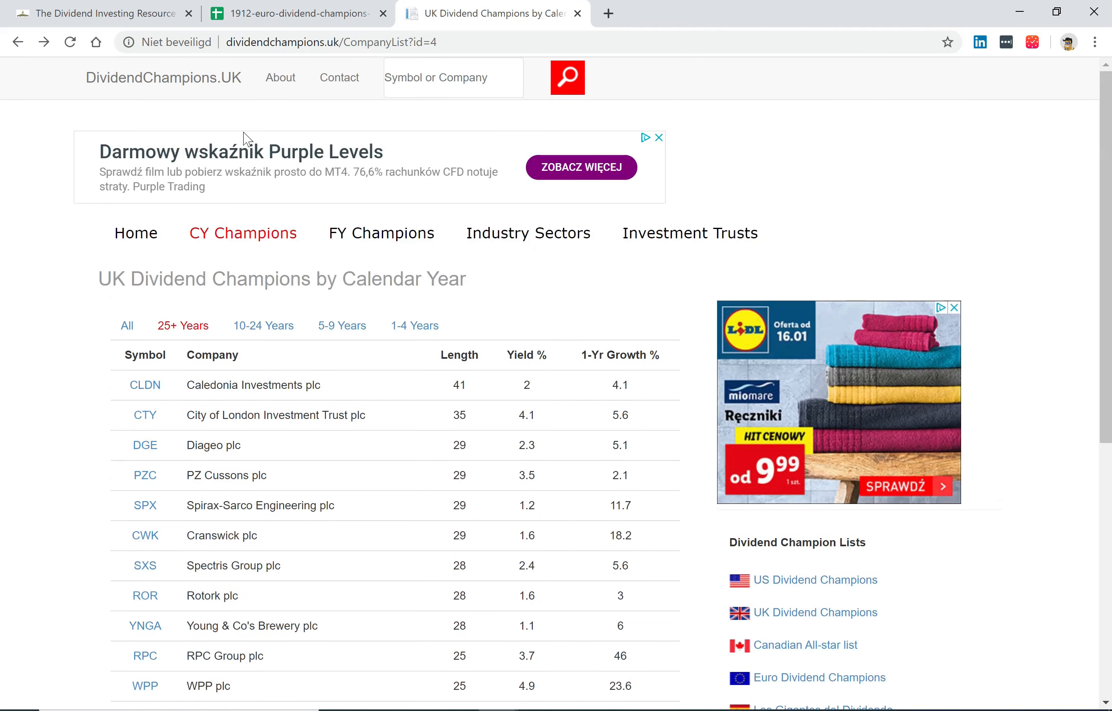
pyautogui.moveTo(339, 78)
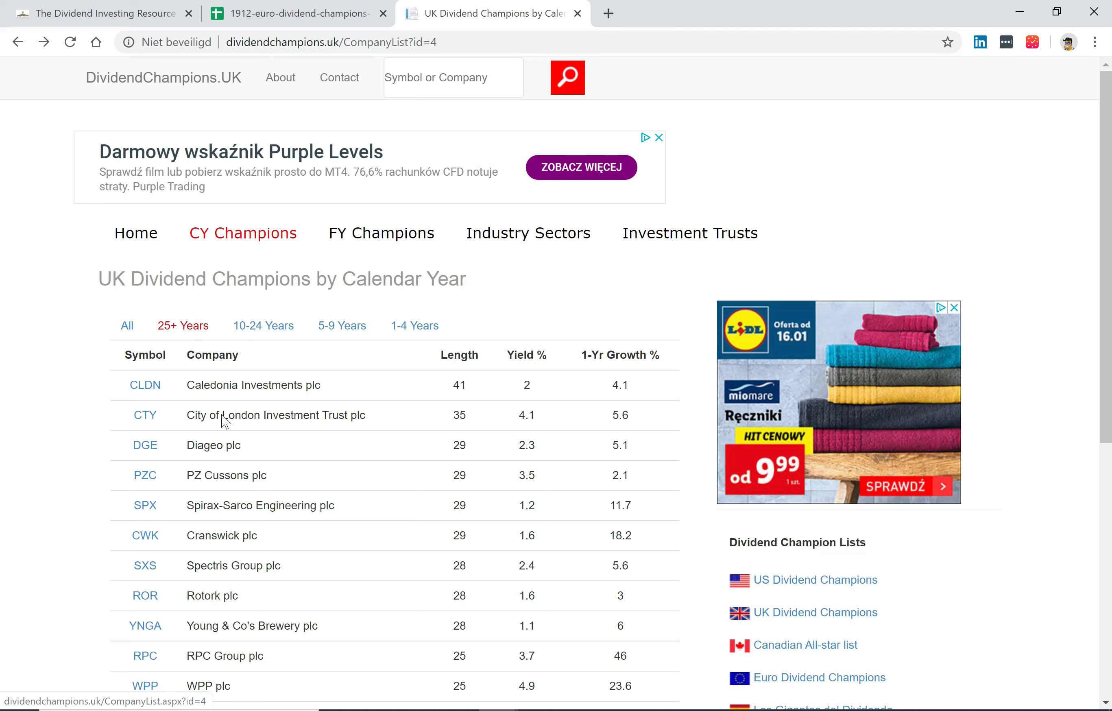
pyautogui.scroll(-3)
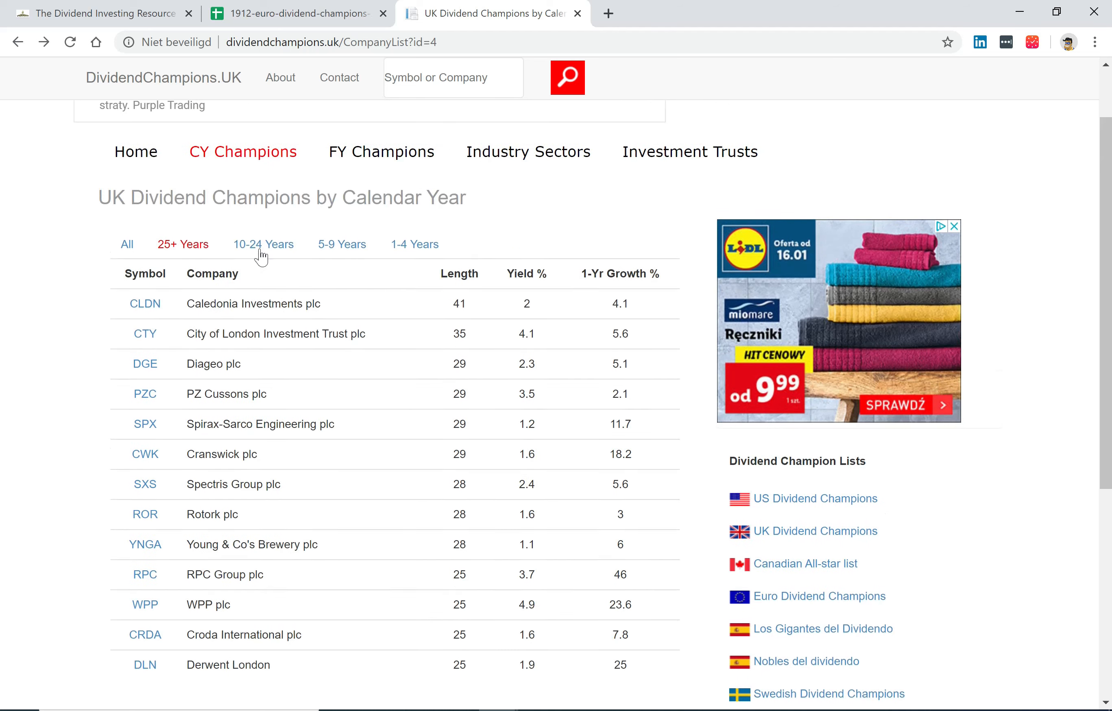
pyautogui.click(262, 245)
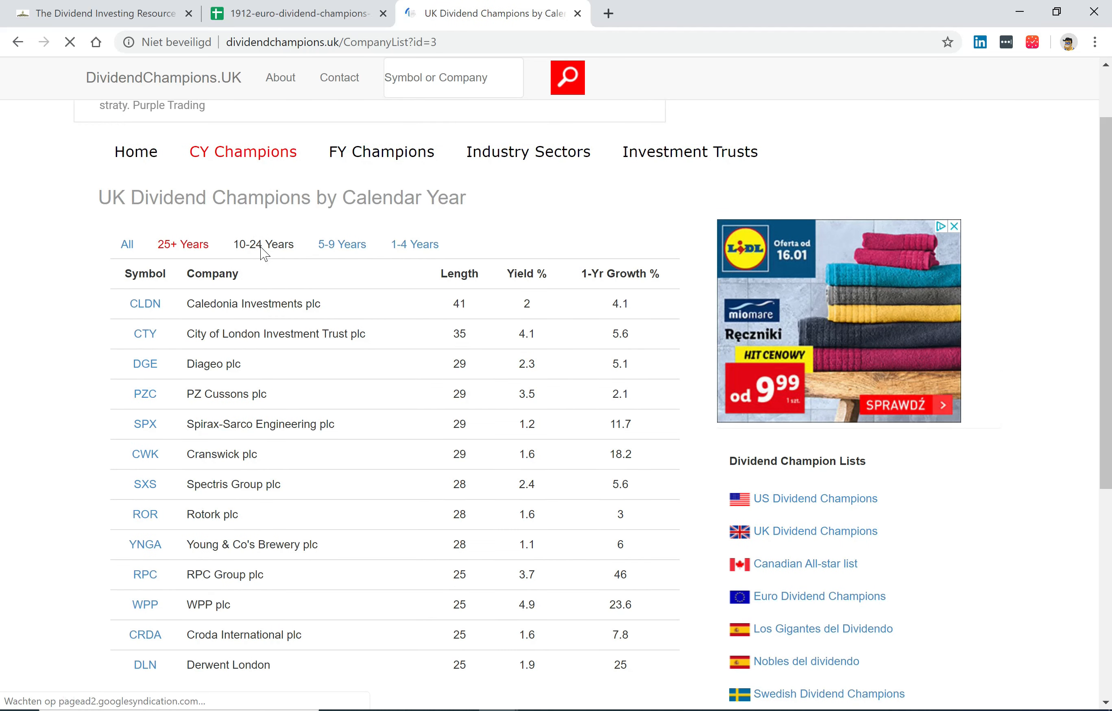
pyautogui.click(262, 244)
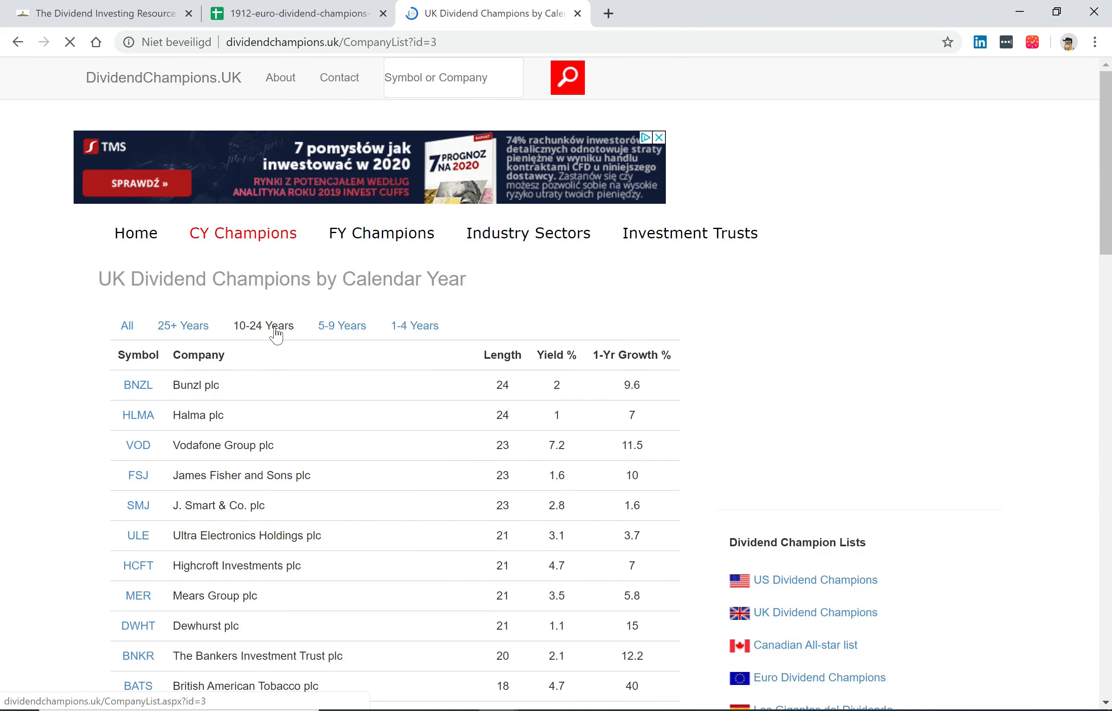
pyautogui.scroll(-3)
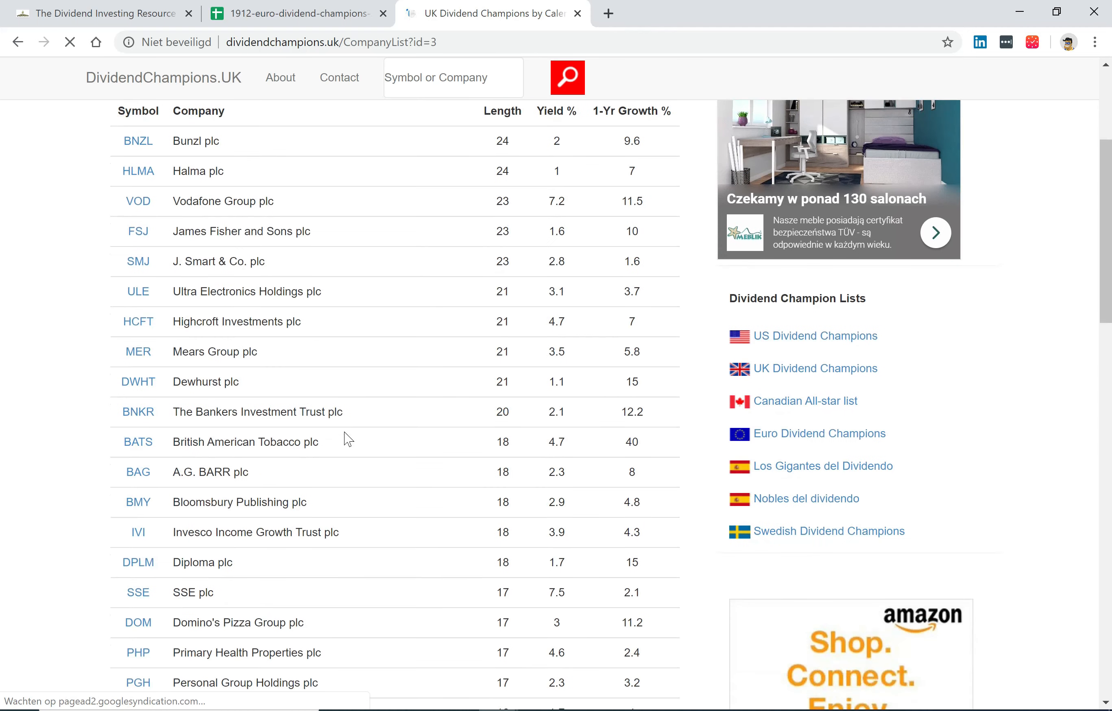
pyautogui.scroll(-3)
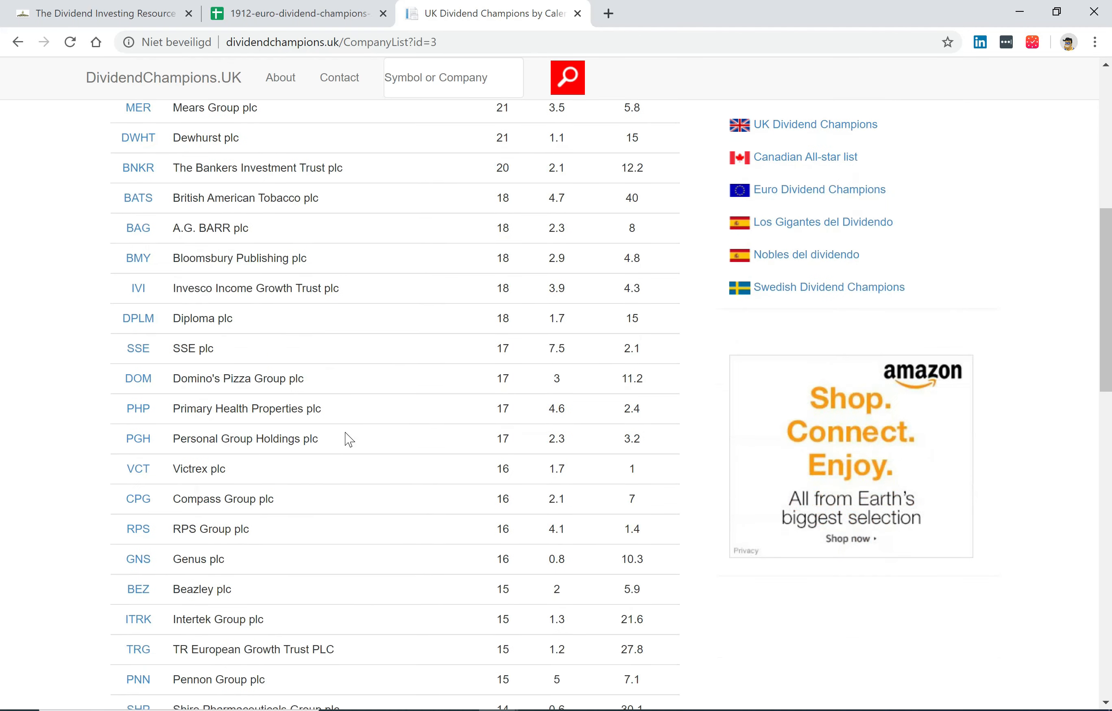
pyautogui.scroll(3)
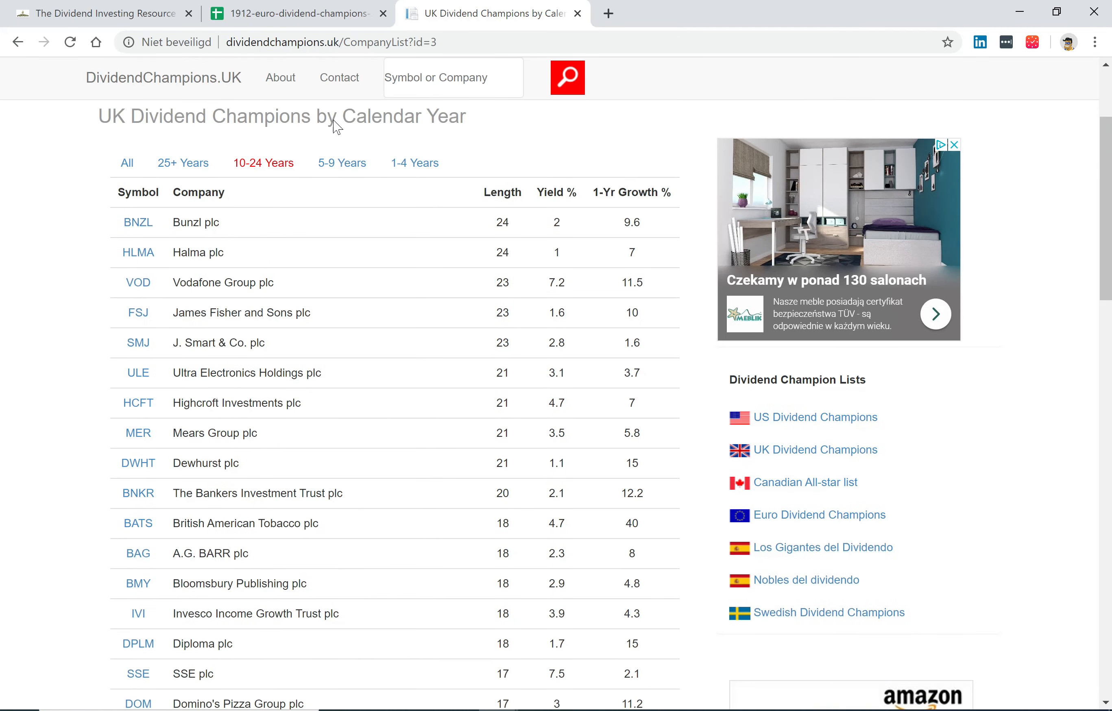
pyautogui.moveTo(296, 14)
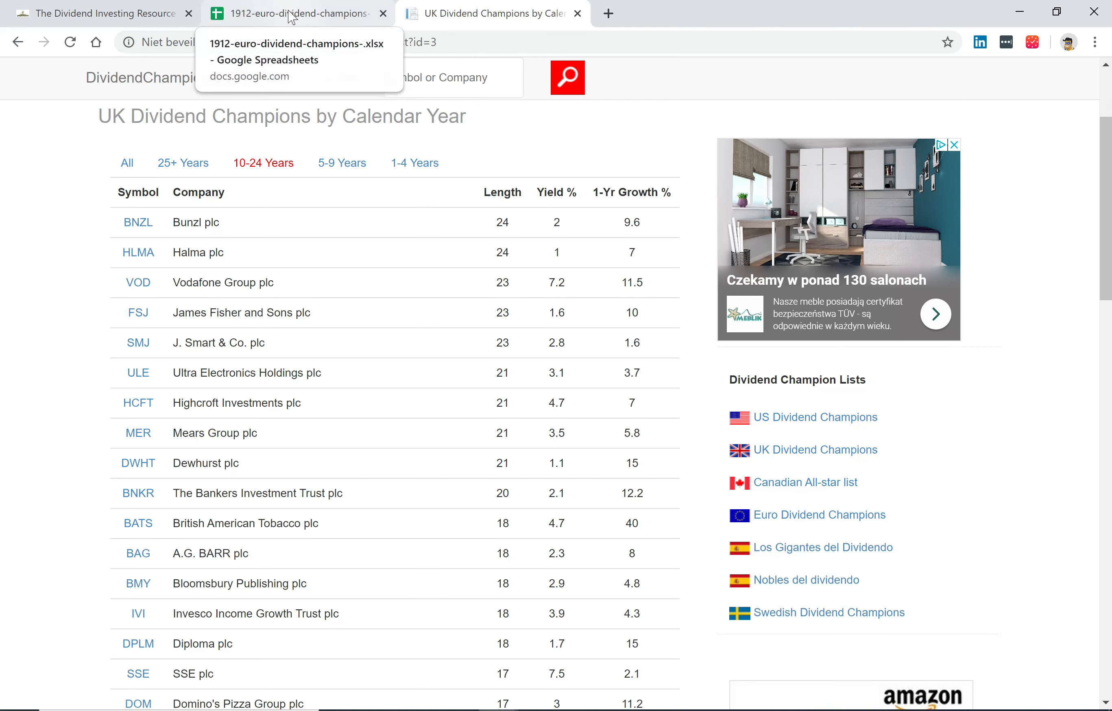
pyautogui.moveTo(321, 19)
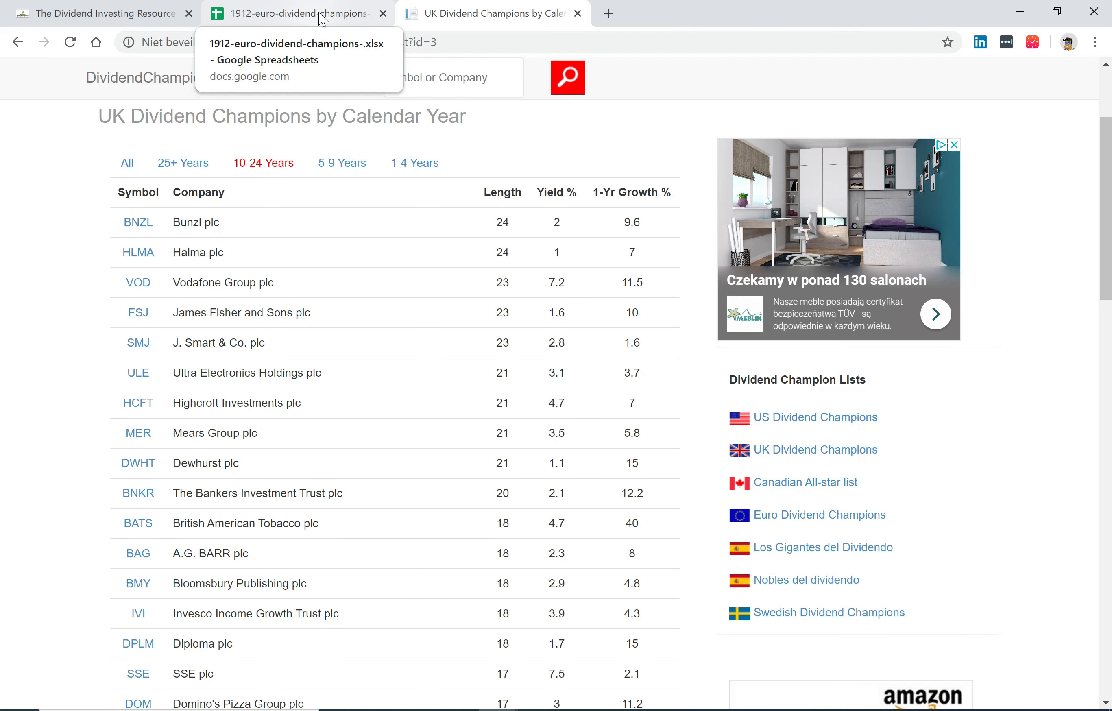
pyautogui.moveTo(492, 13)
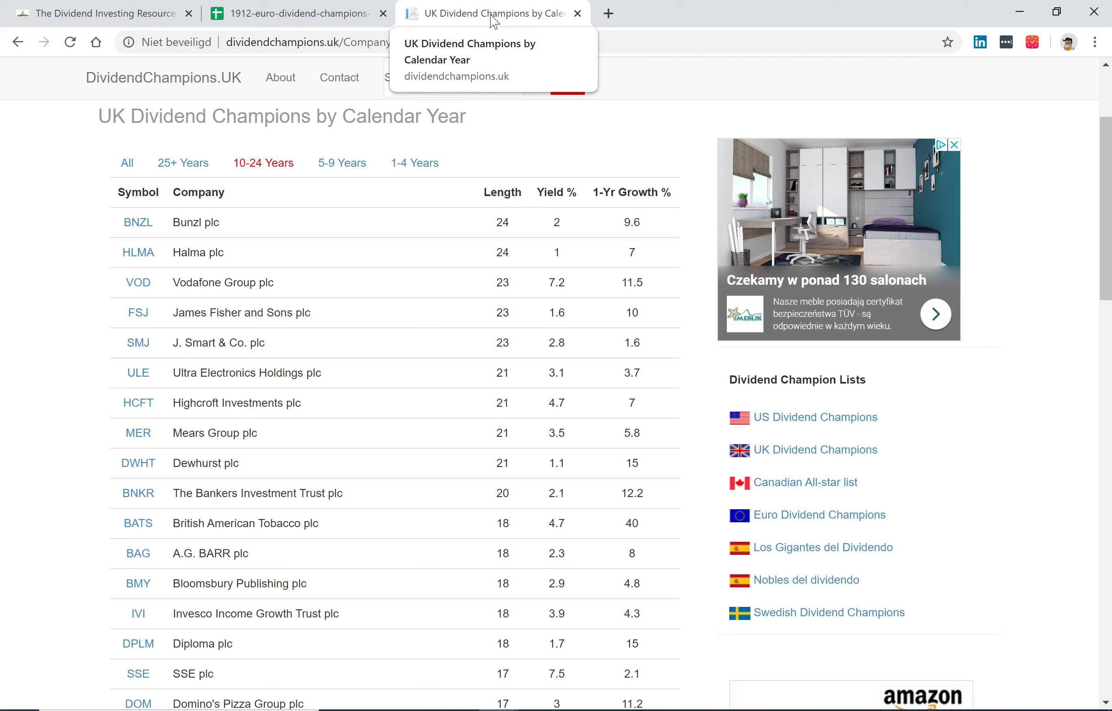
pyautogui.moveTo(367, 205)
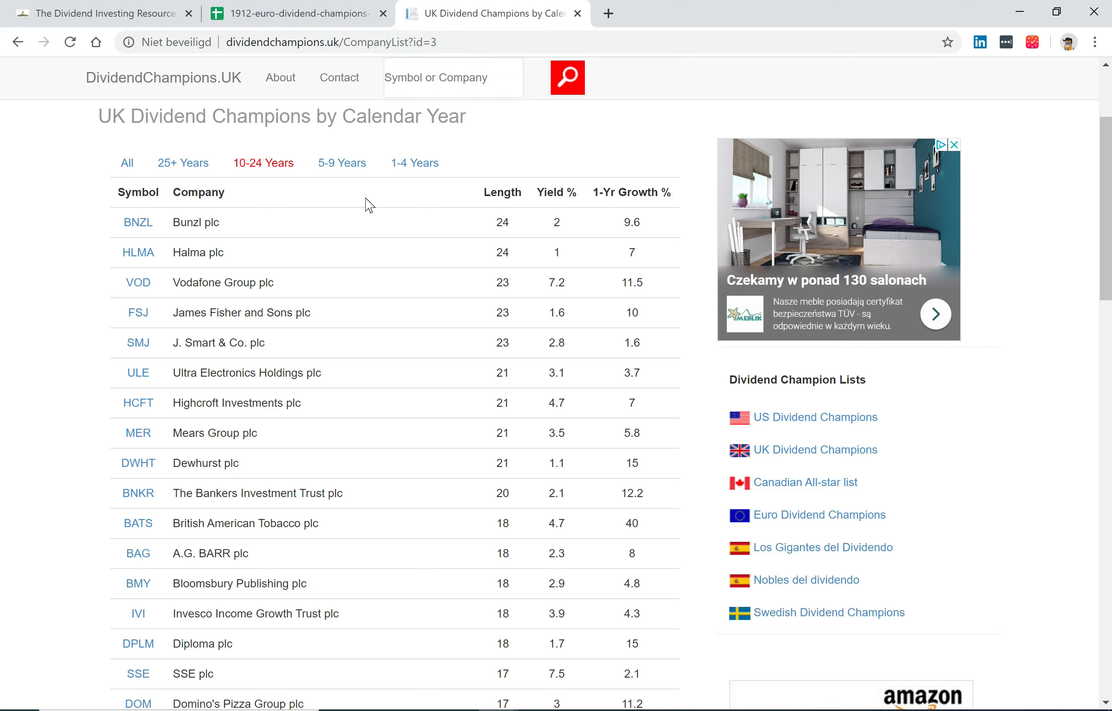
pyautogui.moveTo(362, 253)
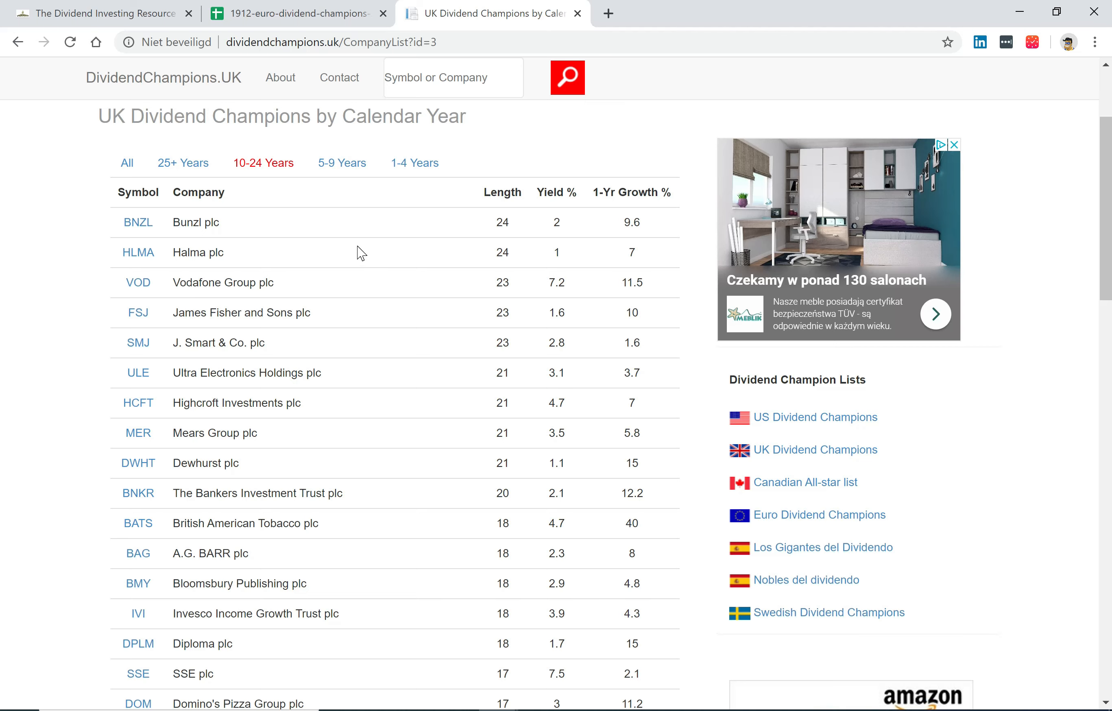
pyautogui.moveTo(369, 249)
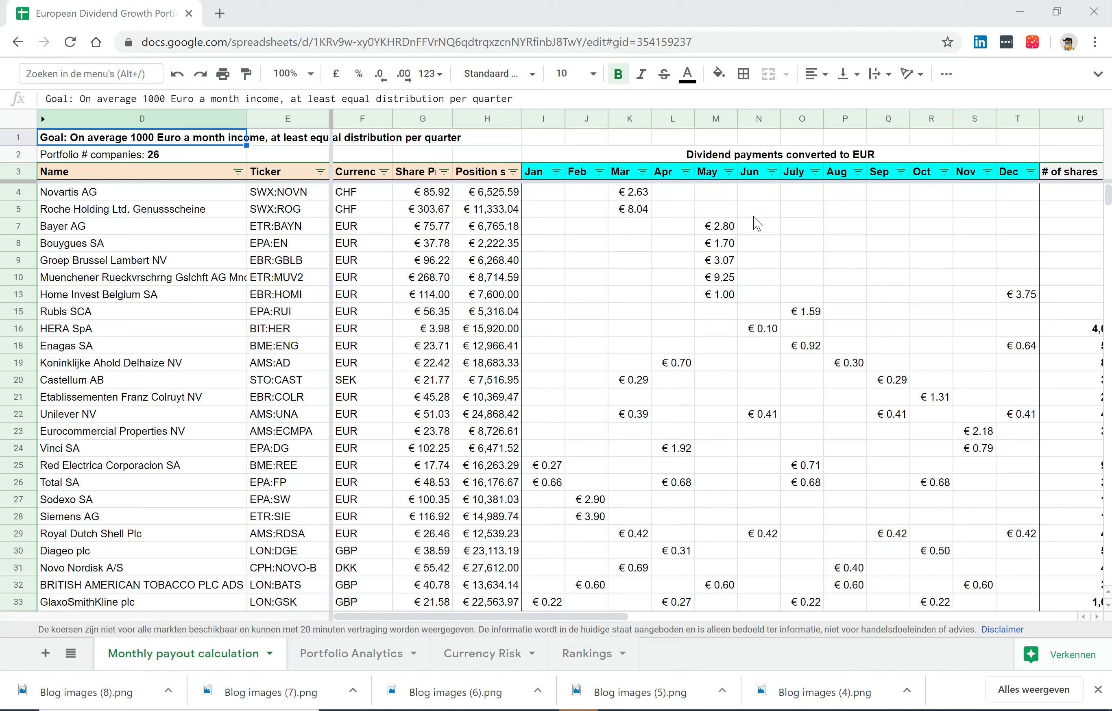
pyautogui.moveTo(744, 185)
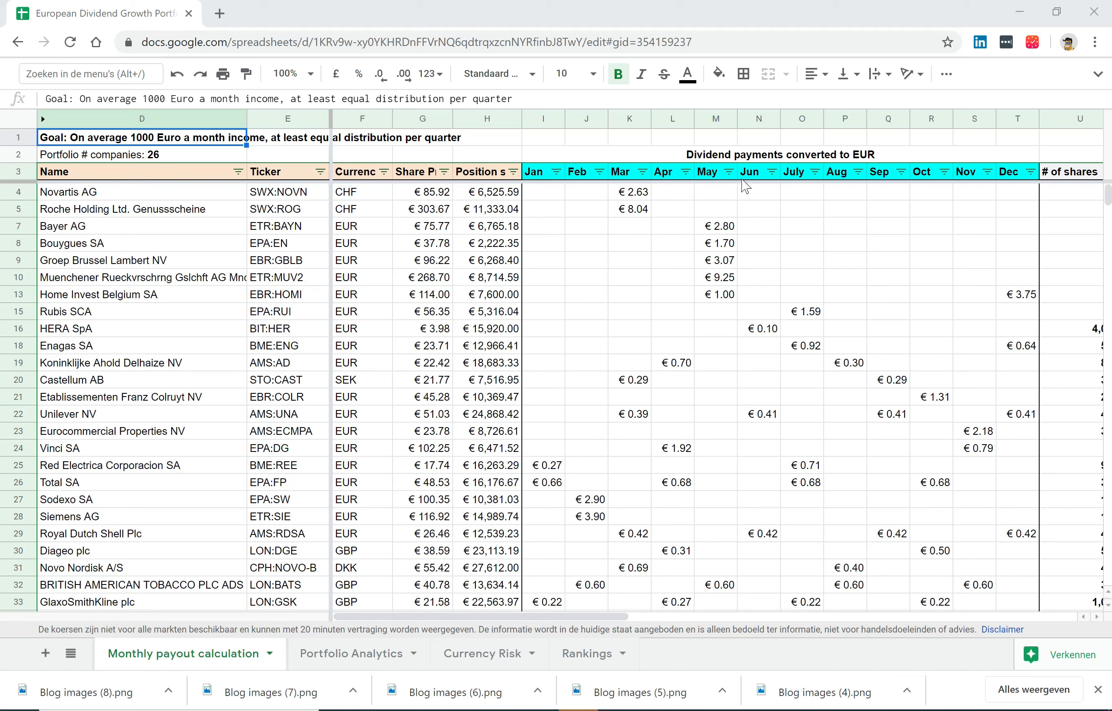
pyautogui.moveTo(650, 91)
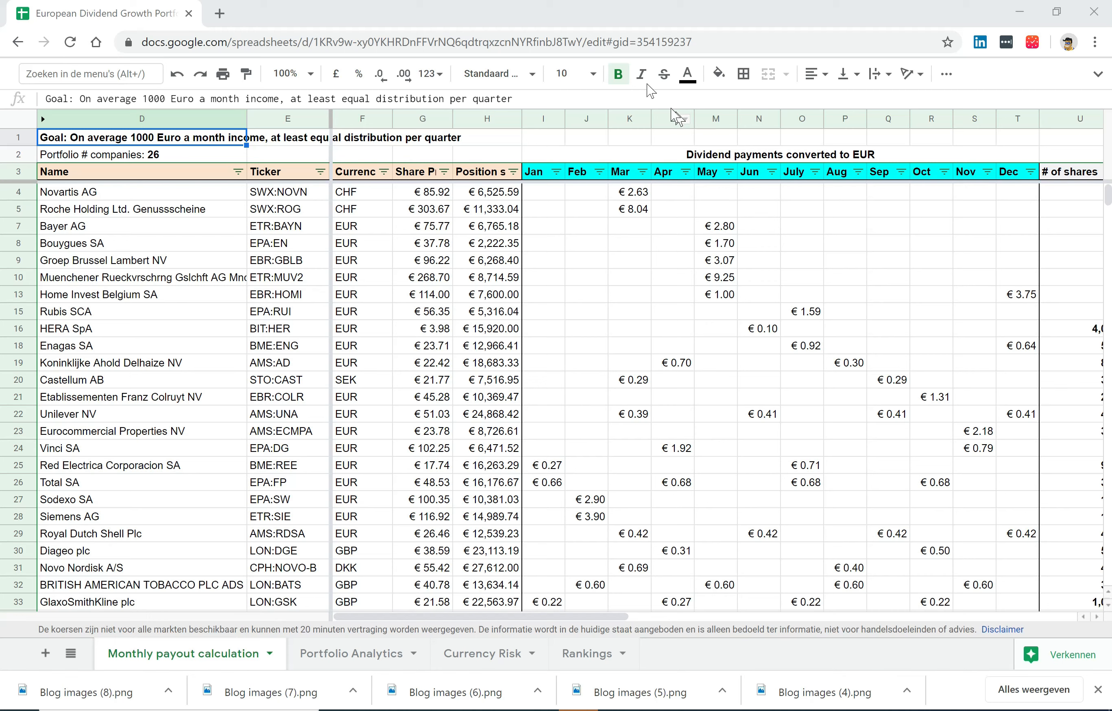
pyautogui.moveTo(686, 402)
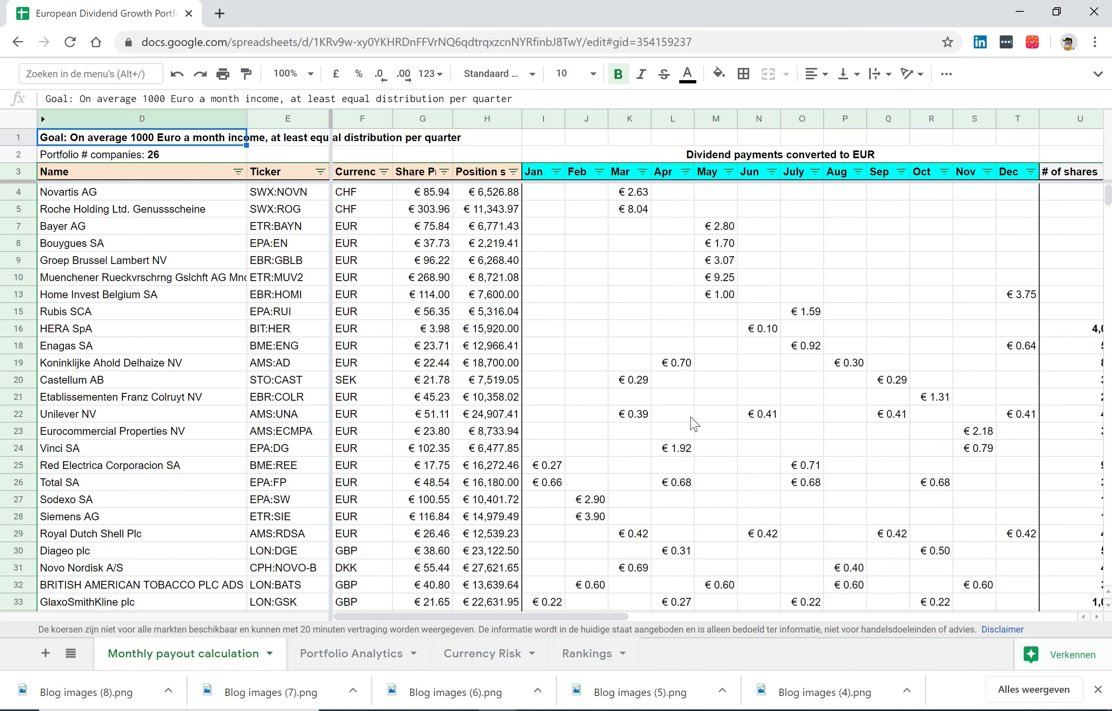
pyautogui.moveTo(18, 142)
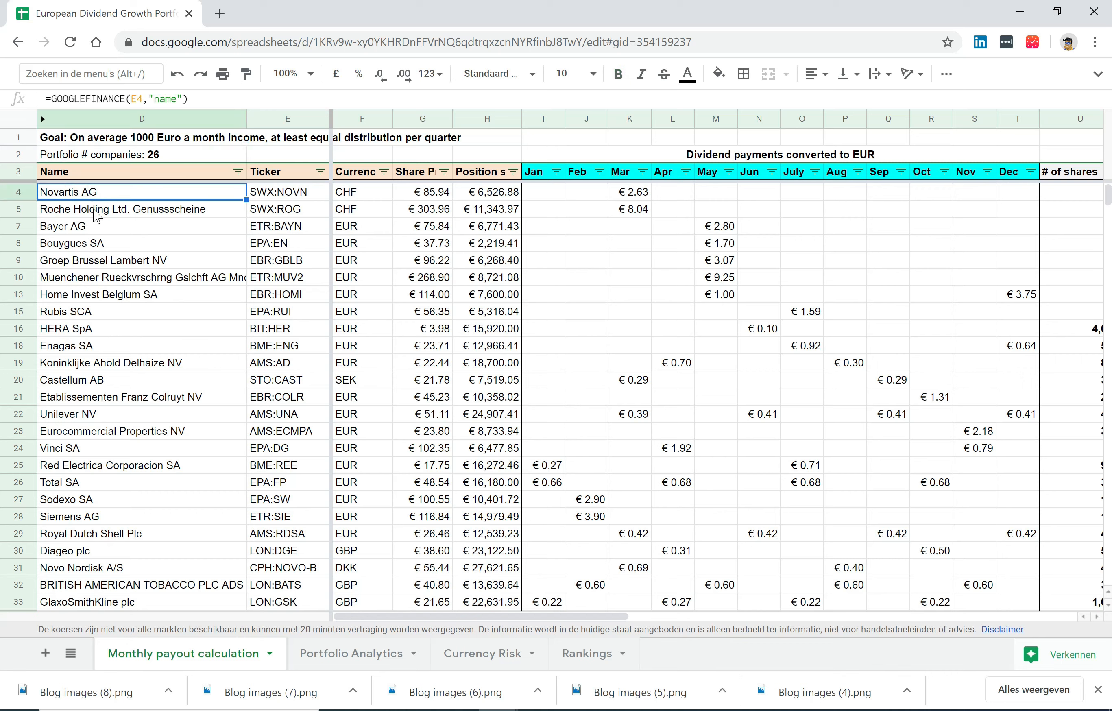
pyautogui.click(96, 225)
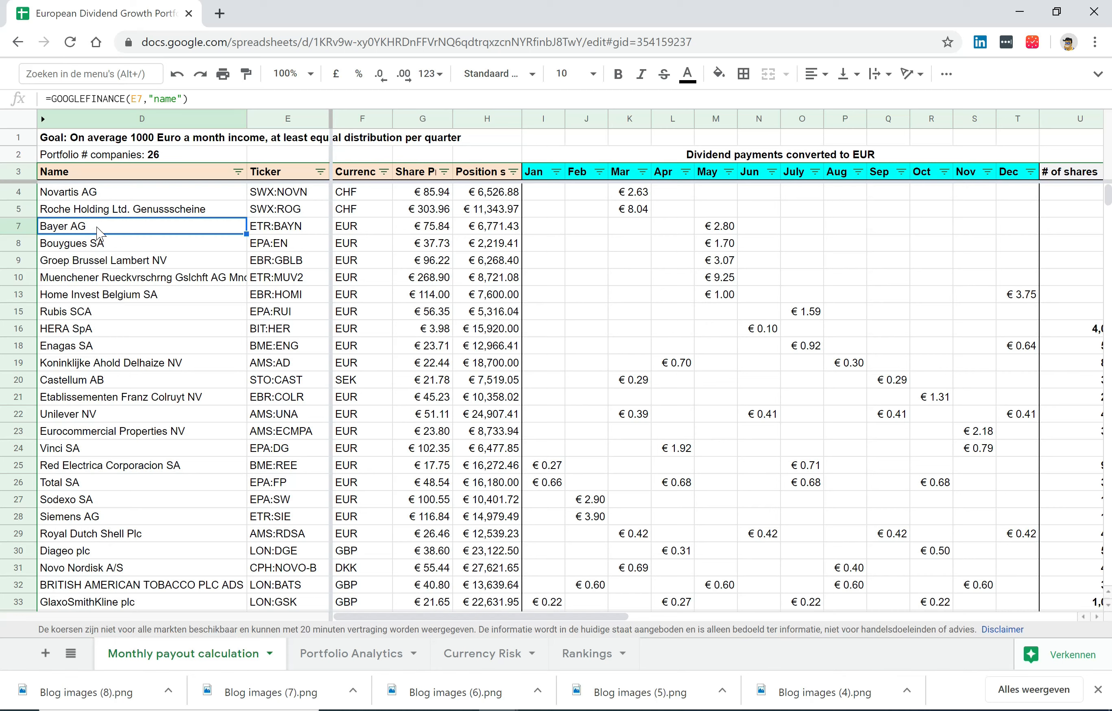
pyautogui.moveTo(108, 252)
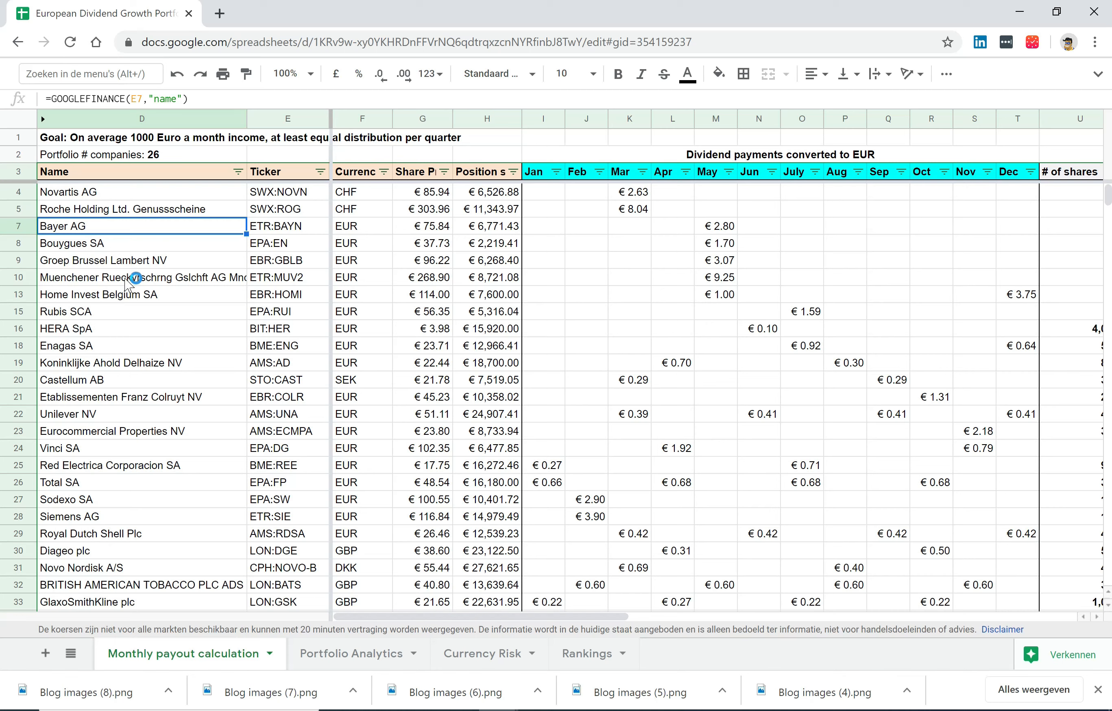
pyautogui.moveTo(168, 287)
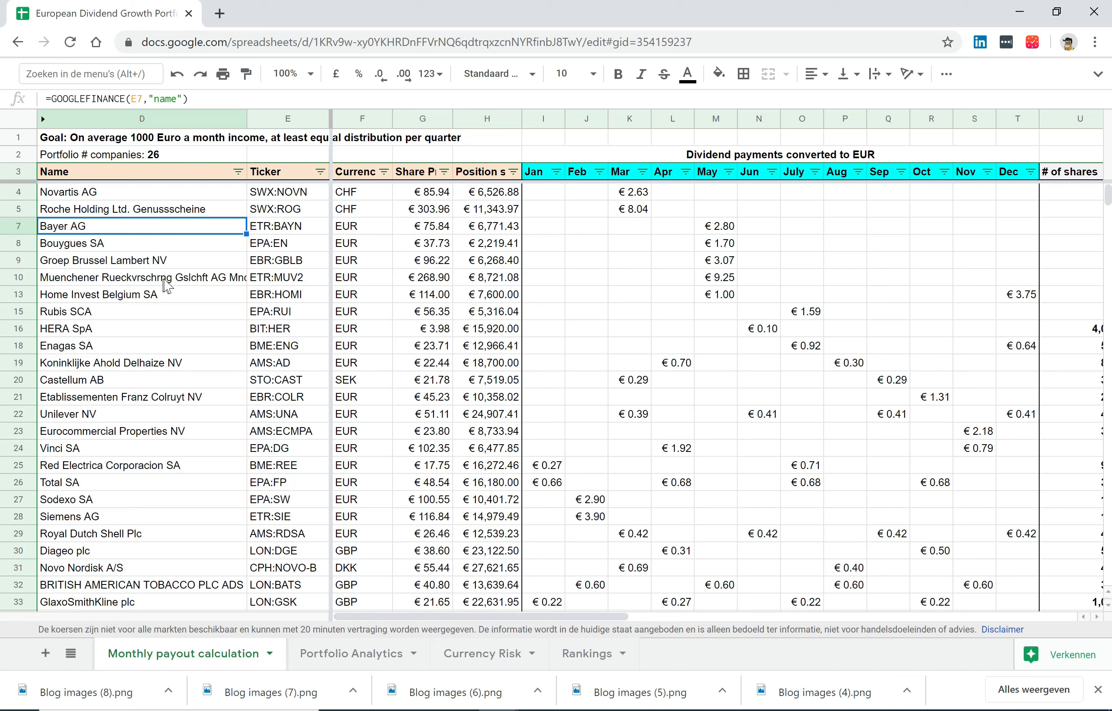
pyautogui.moveTo(201, 287)
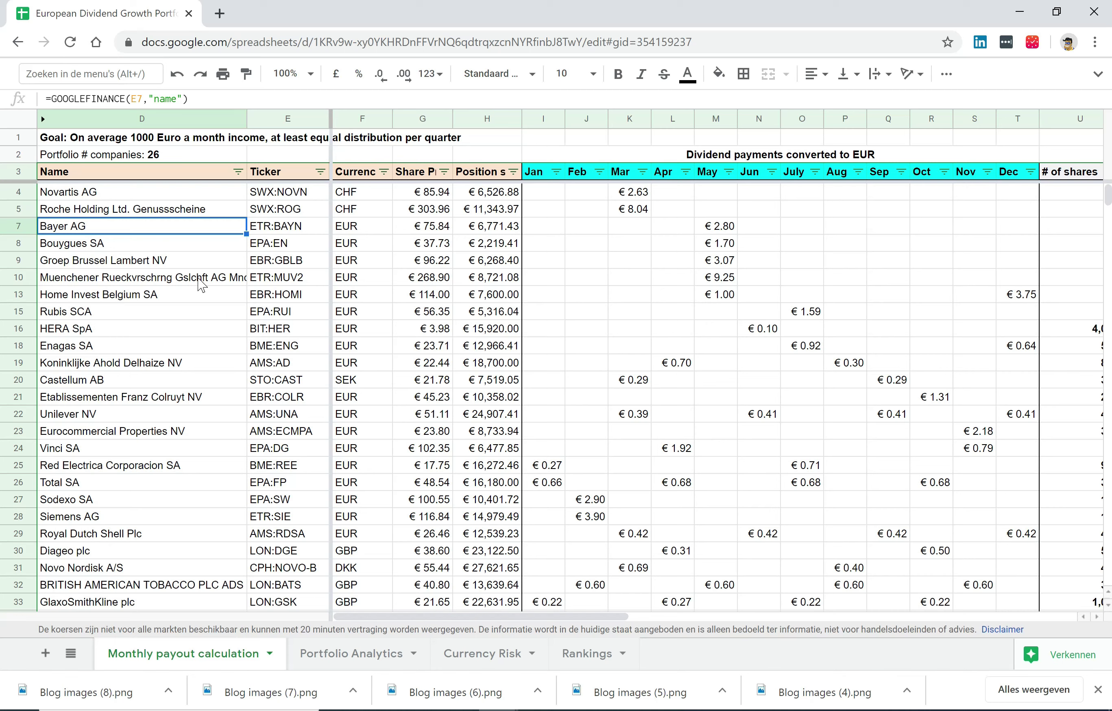
pyautogui.moveTo(127, 374)
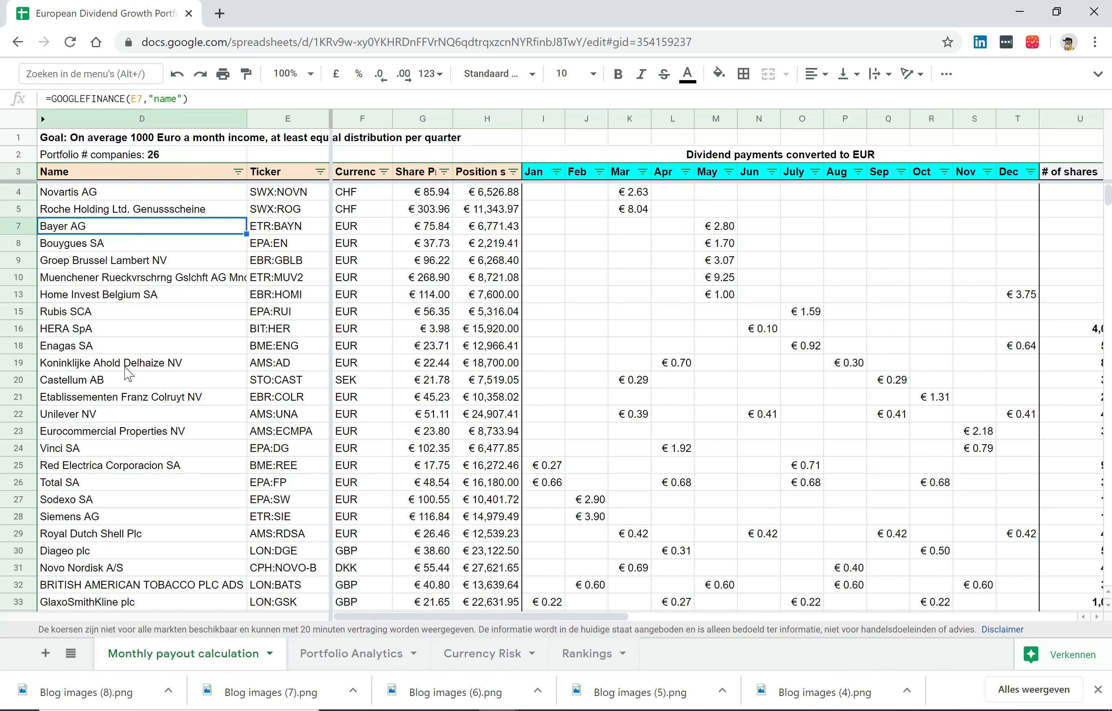
pyautogui.moveTo(105, 381)
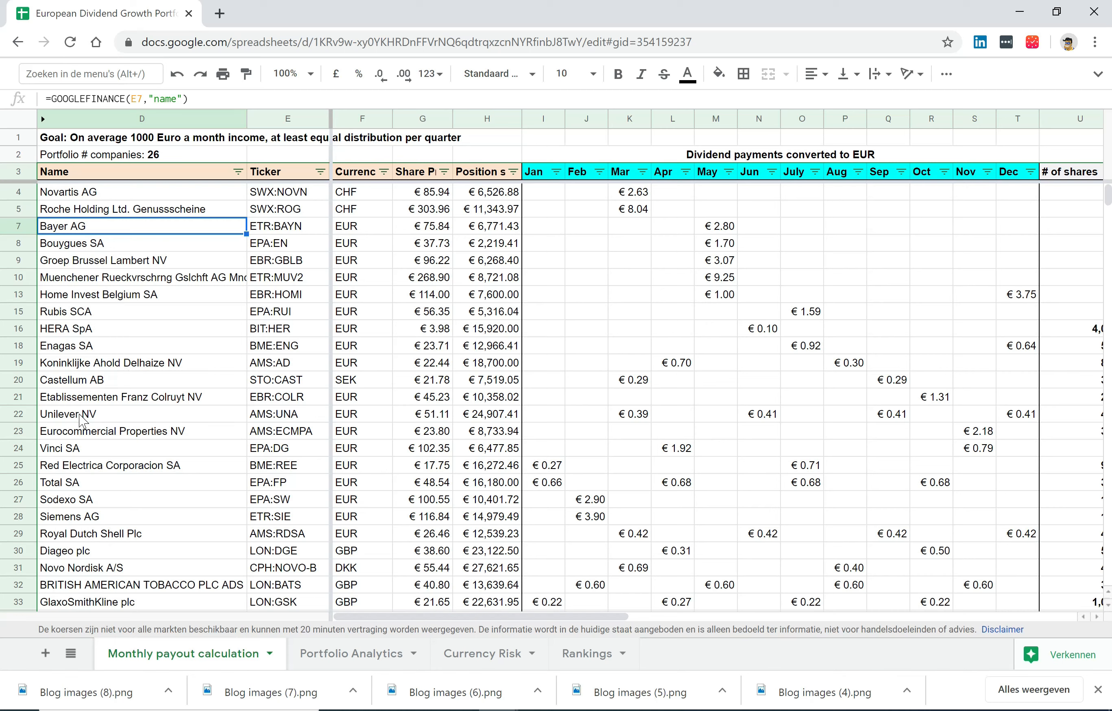
pyautogui.moveTo(81, 472)
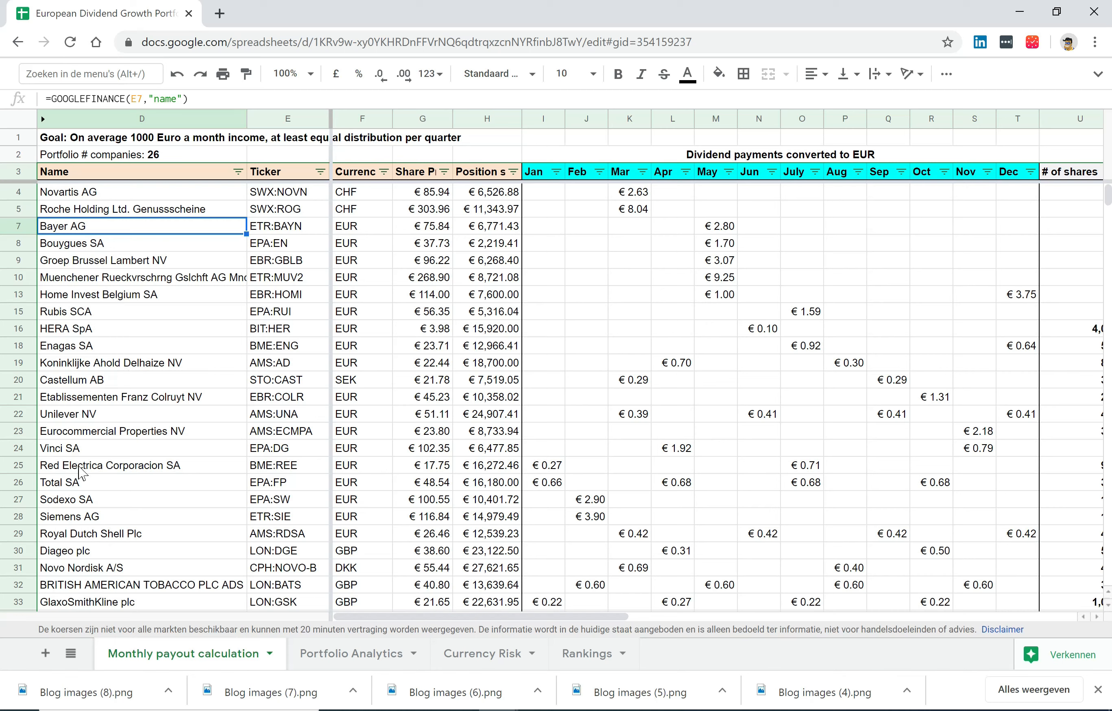
pyautogui.moveTo(126, 484)
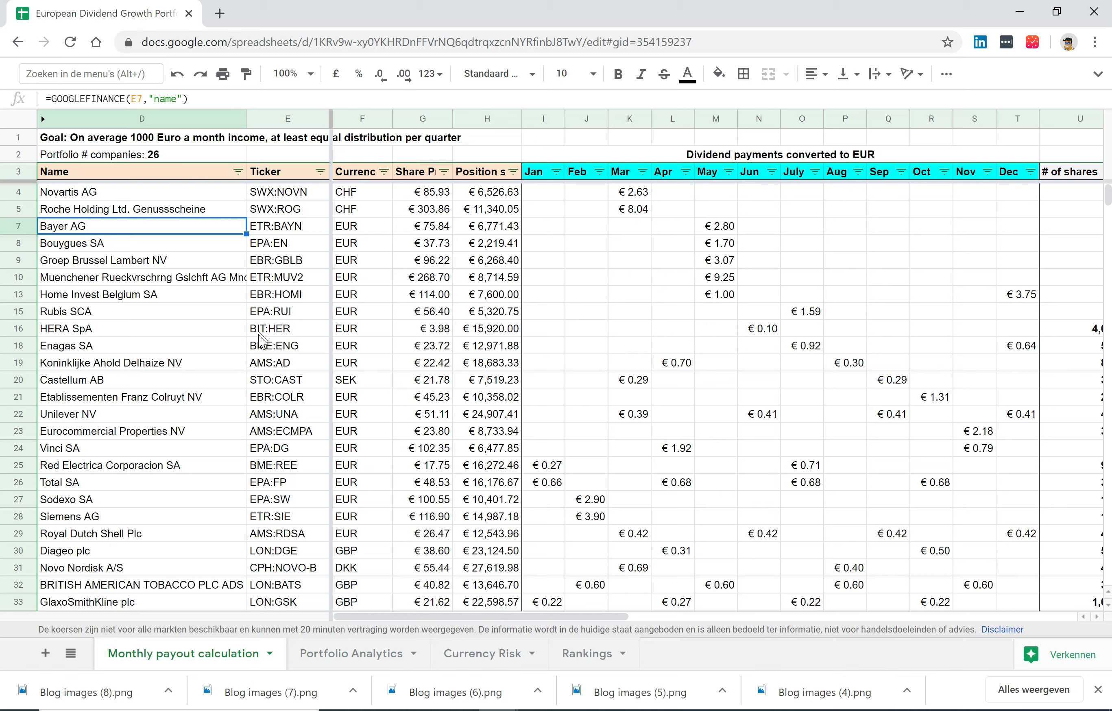
pyautogui.moveTo(272, 394)
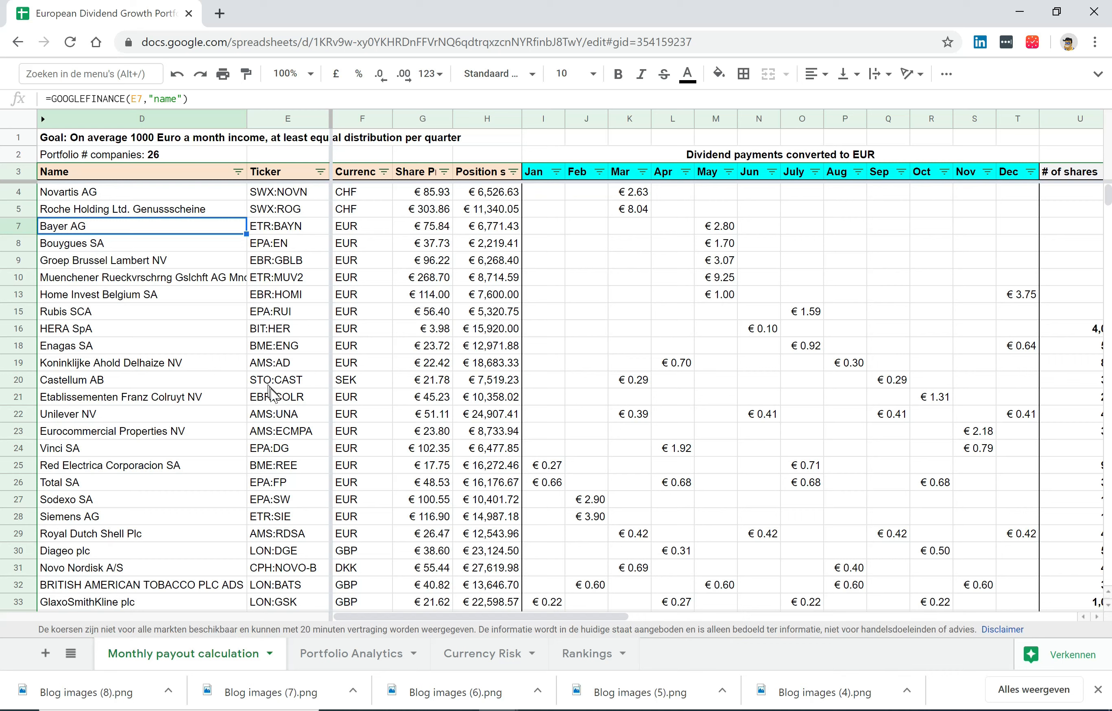
pyautogui.moveTo(260, 406)
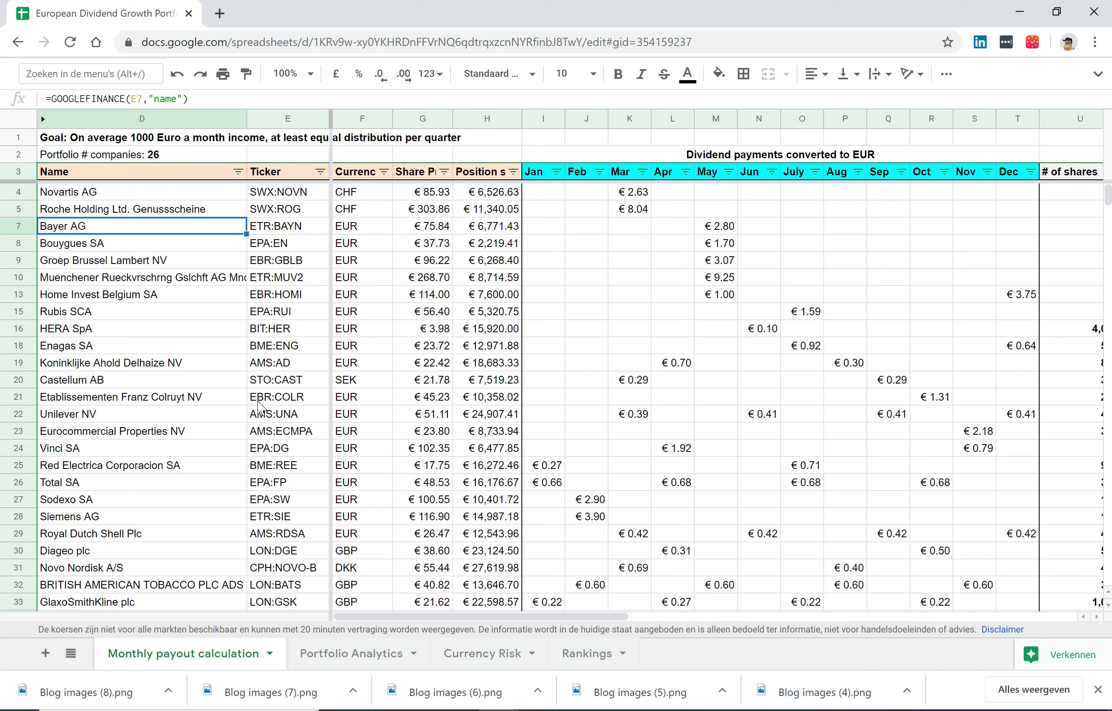
pyautogui.moveTo(355, 208)
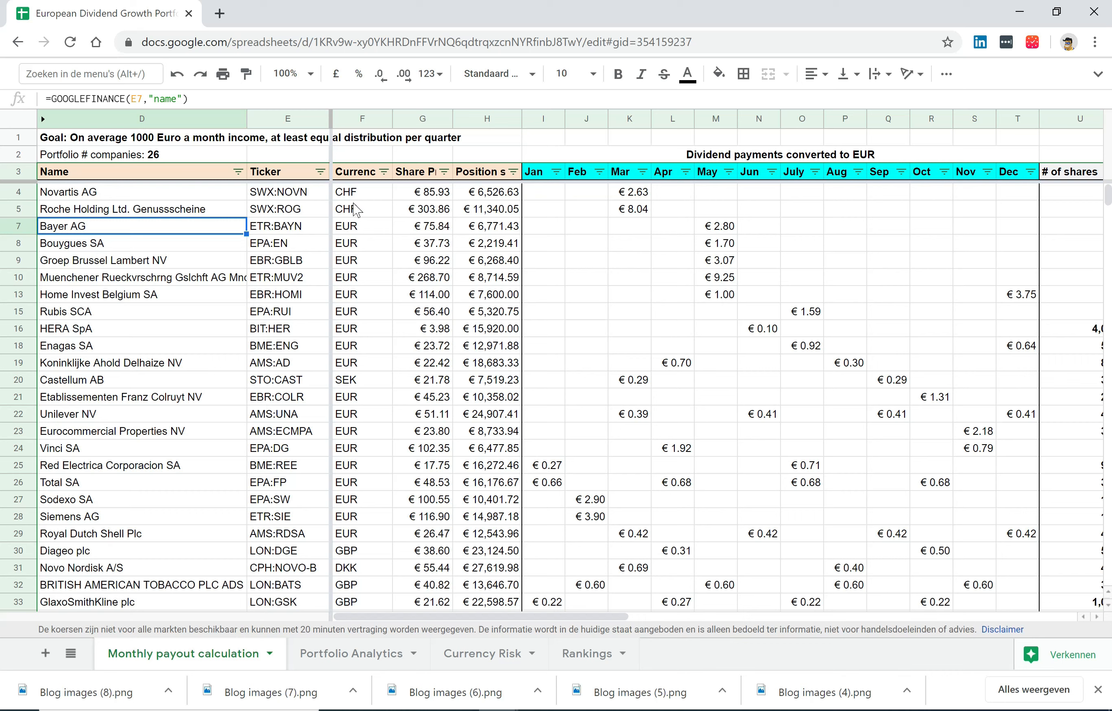
pyautogui.moveTo(371, 375)
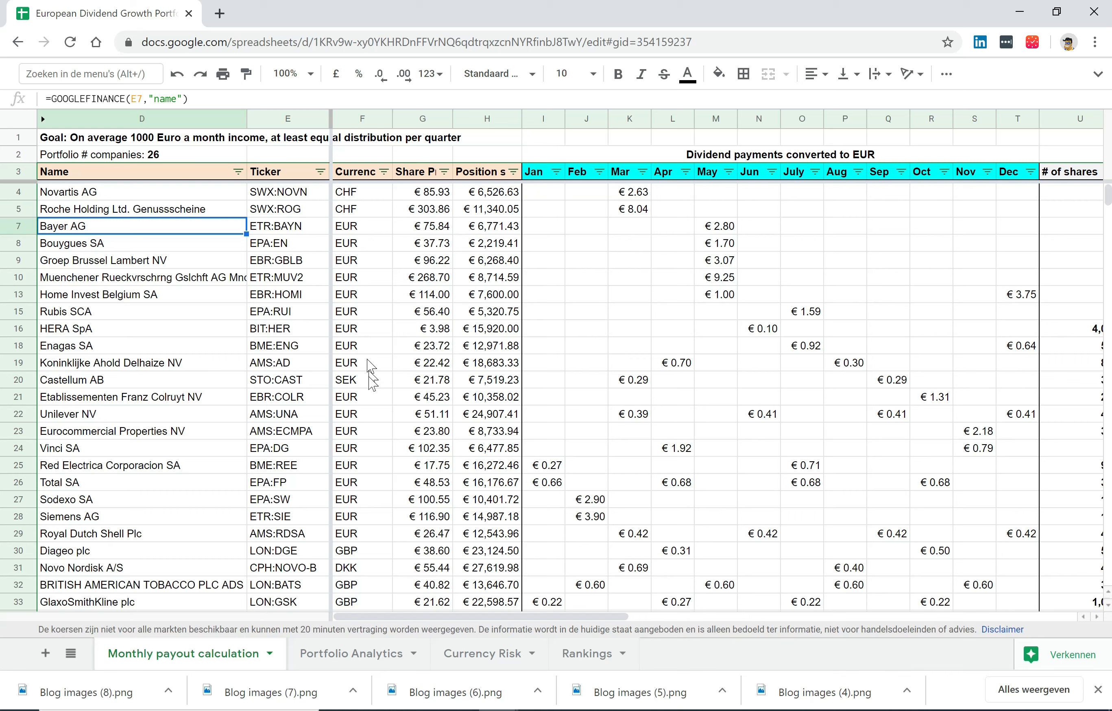
pyautogui.moveTo(436, 629)
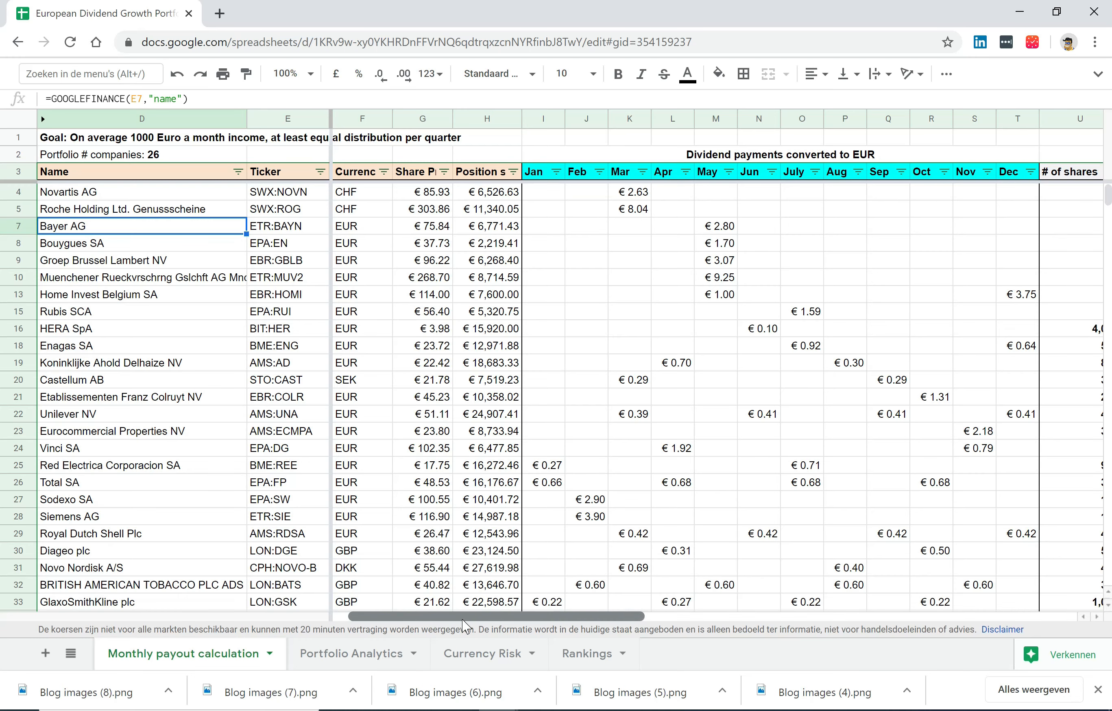
# Scroll the Monthly payout calculation sheet to the Total dividend payout in Euro columns, Q1 to Q4
pyautogui.hscroll(3)
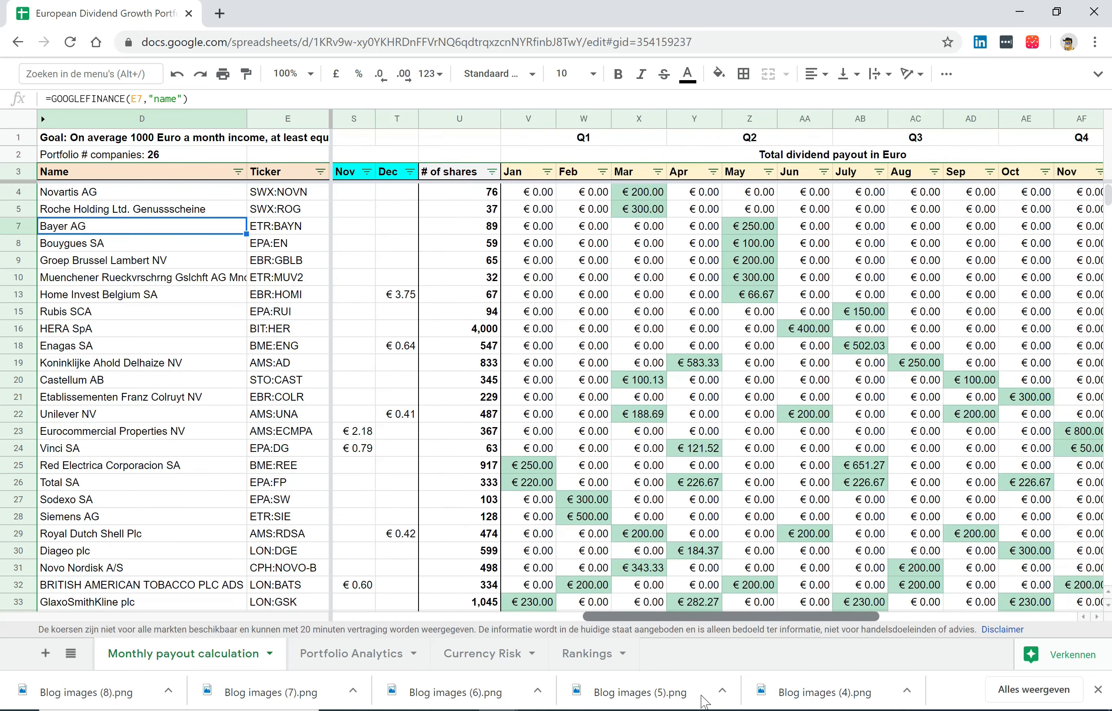
pyautogui.hscroll(-3)
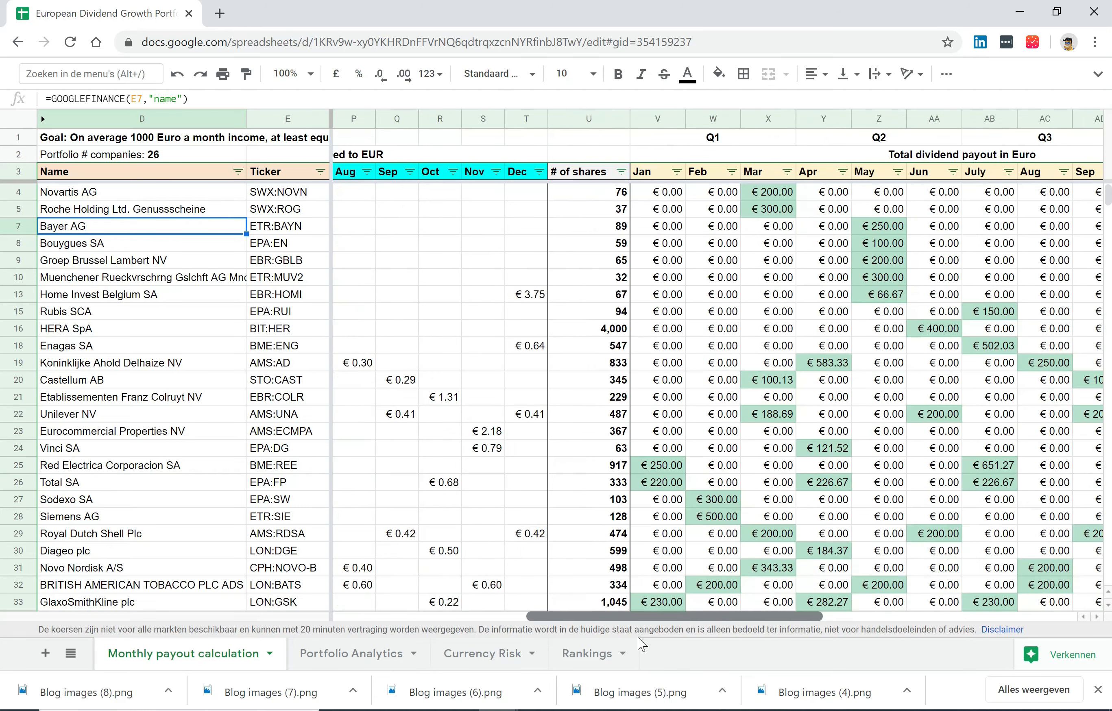
pyautogui.hscroll(3)
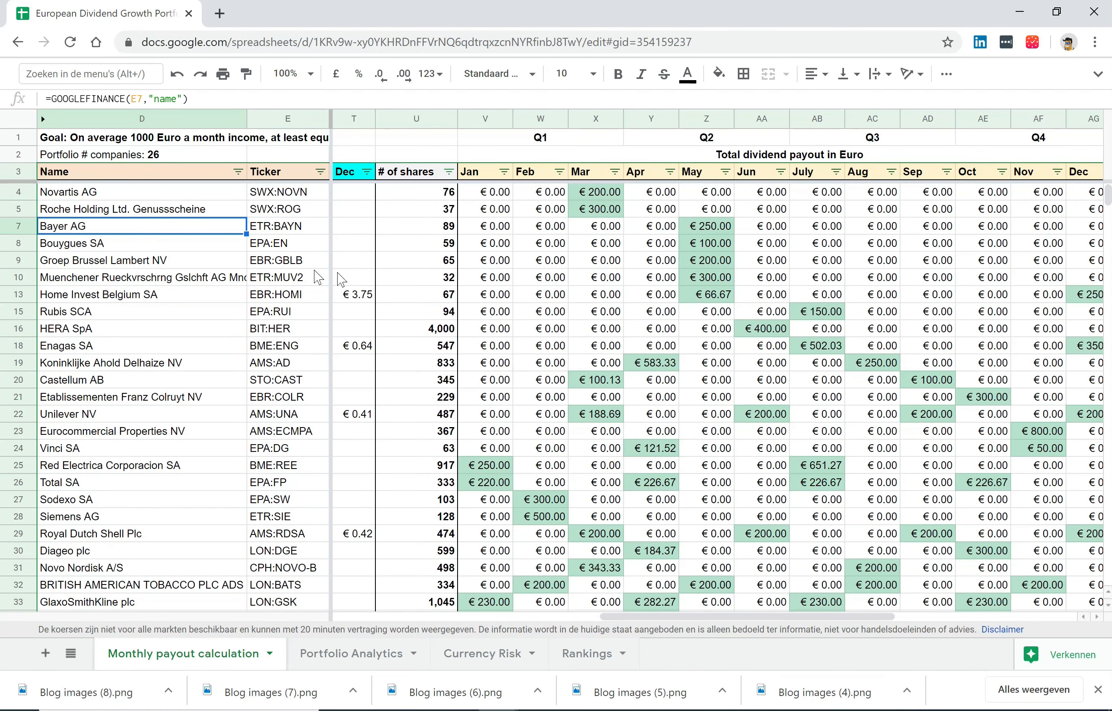
pyautogui.moveTo(404, 254)
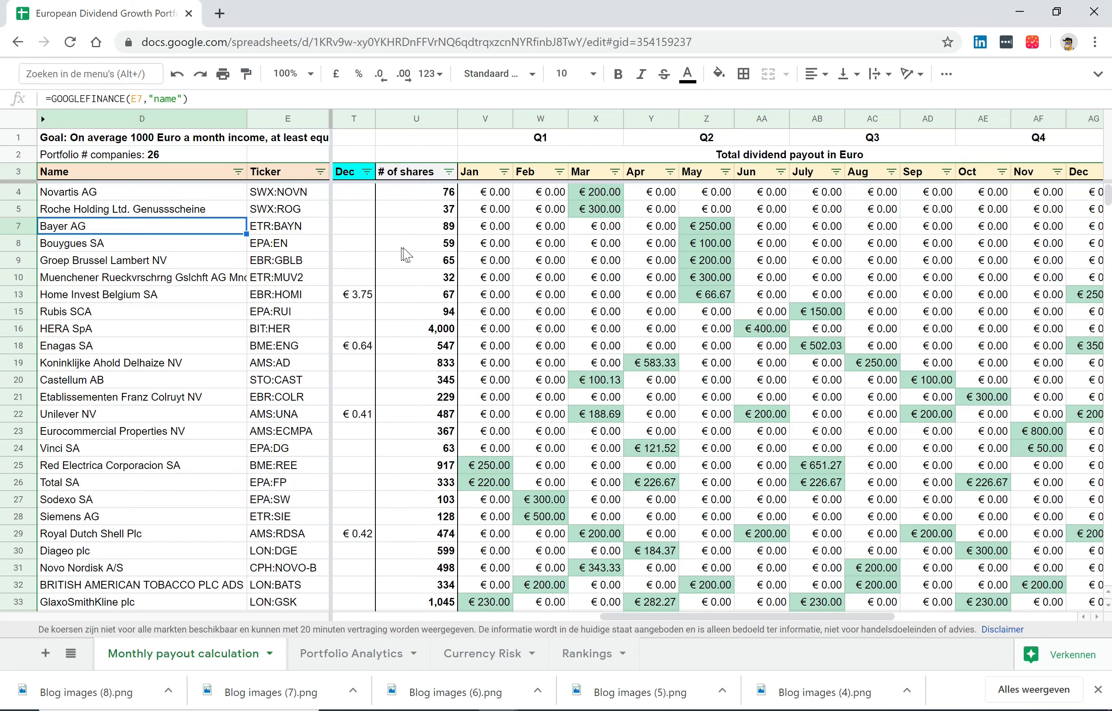
pyautogui.moveTo(609, 279)
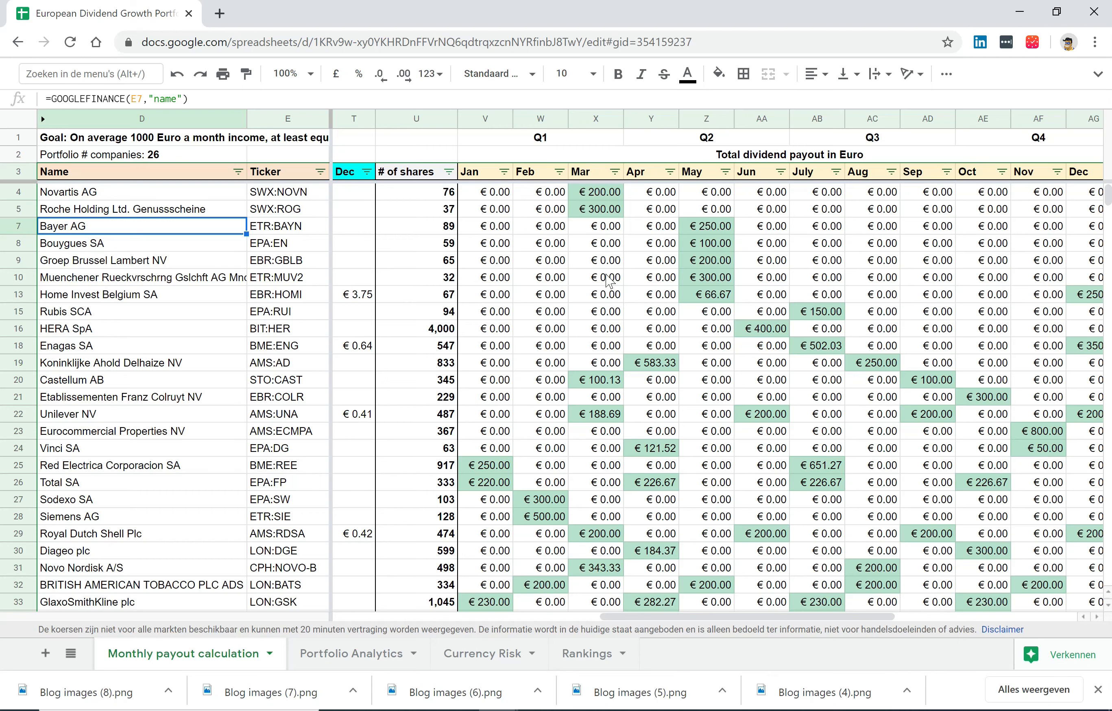
pyautogui.moveTo(574, 360)
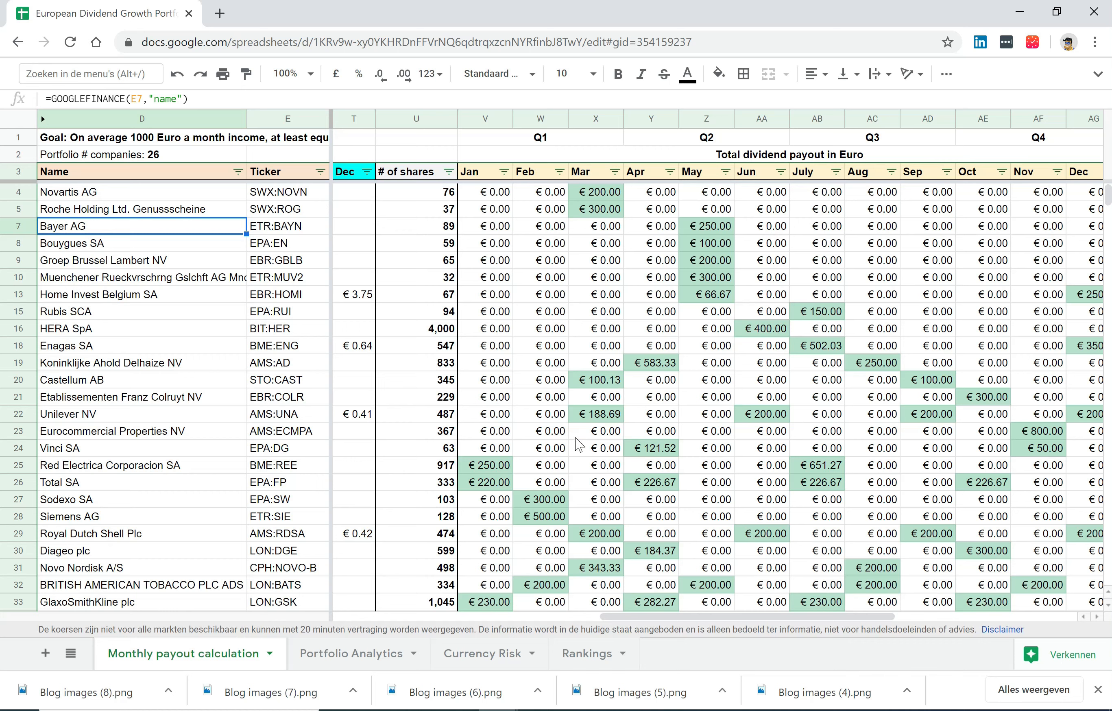
pyautogui.moveTo(598, 449)
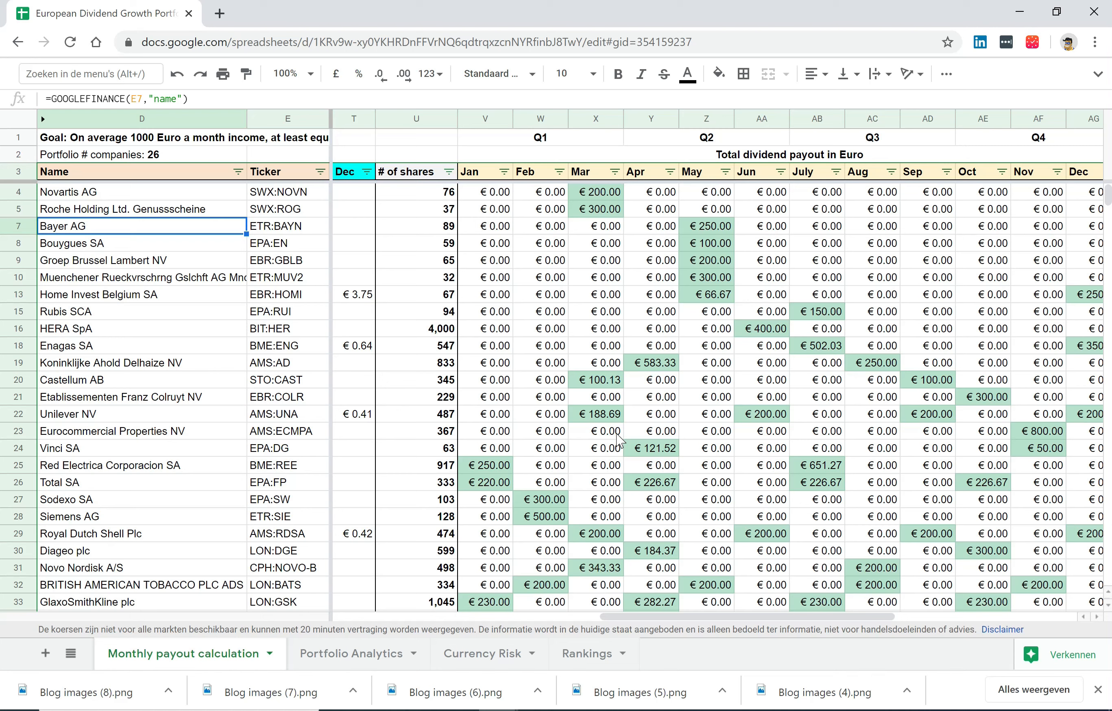
pyautogui.moveTo(619, 392)
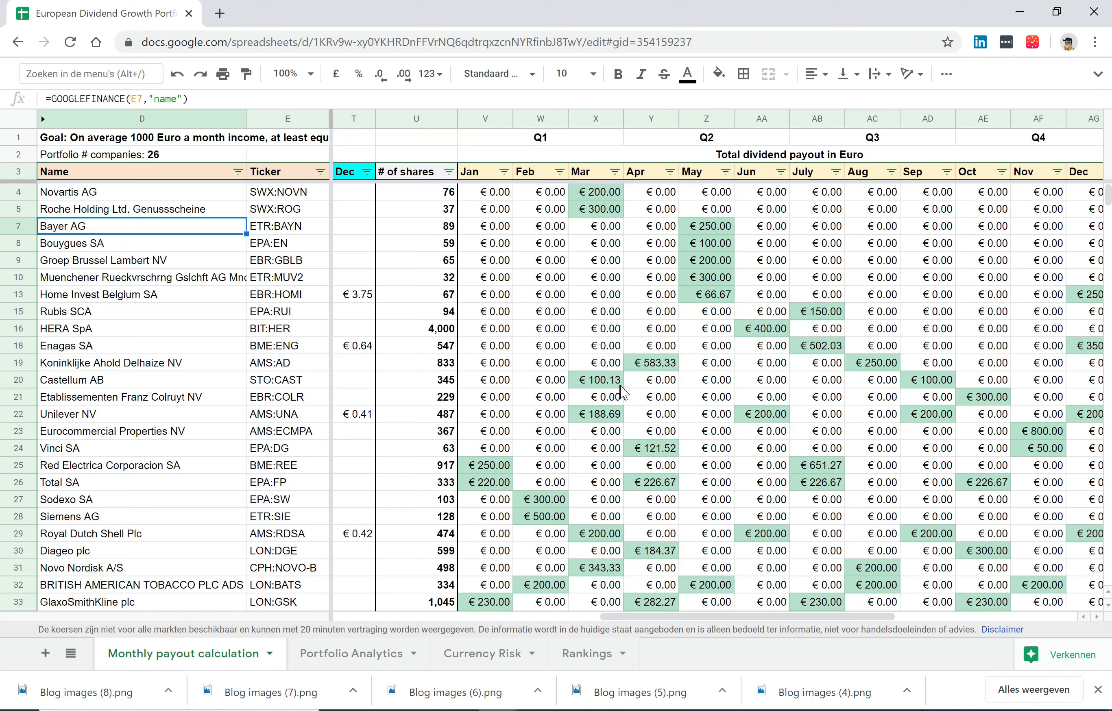
pyautogui.moveTo(256, 445)
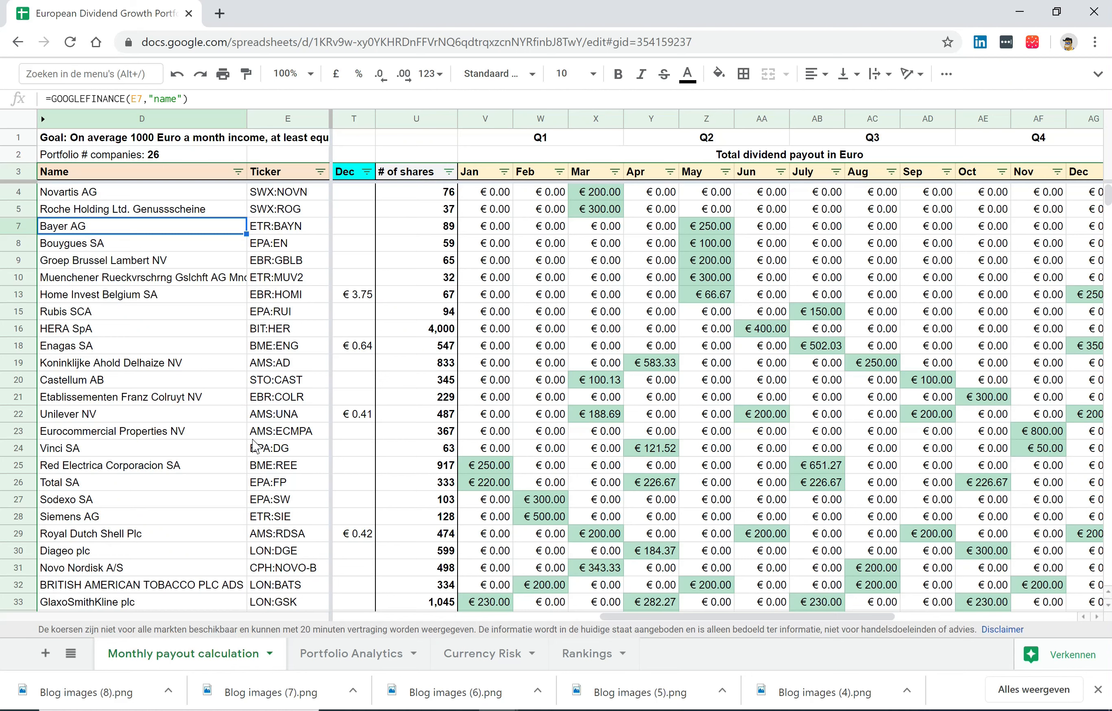
pyautogui.moveTo(314, 428)
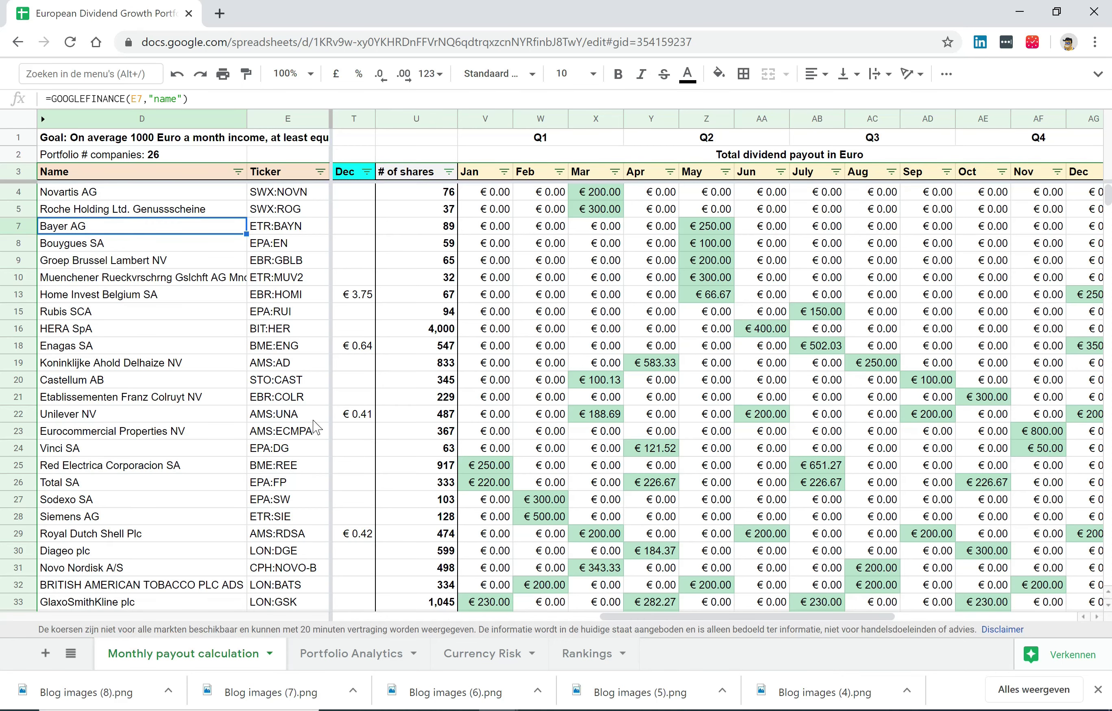
pyautogui.scroll(-3)
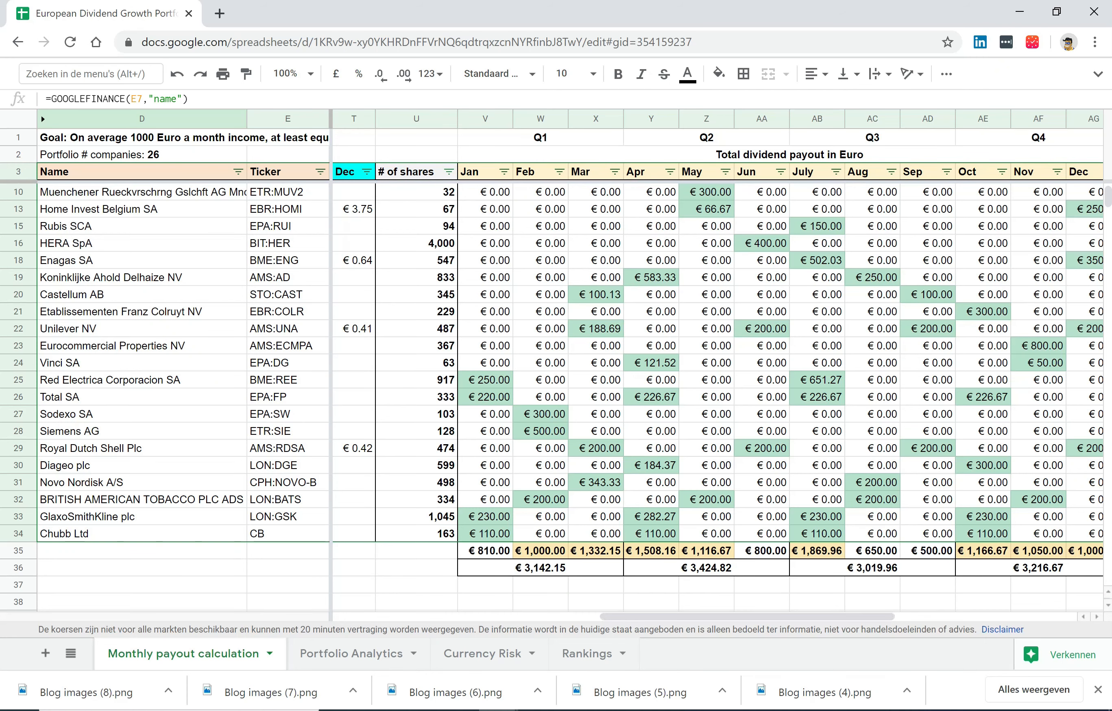
pyautogui.hscroll(3)
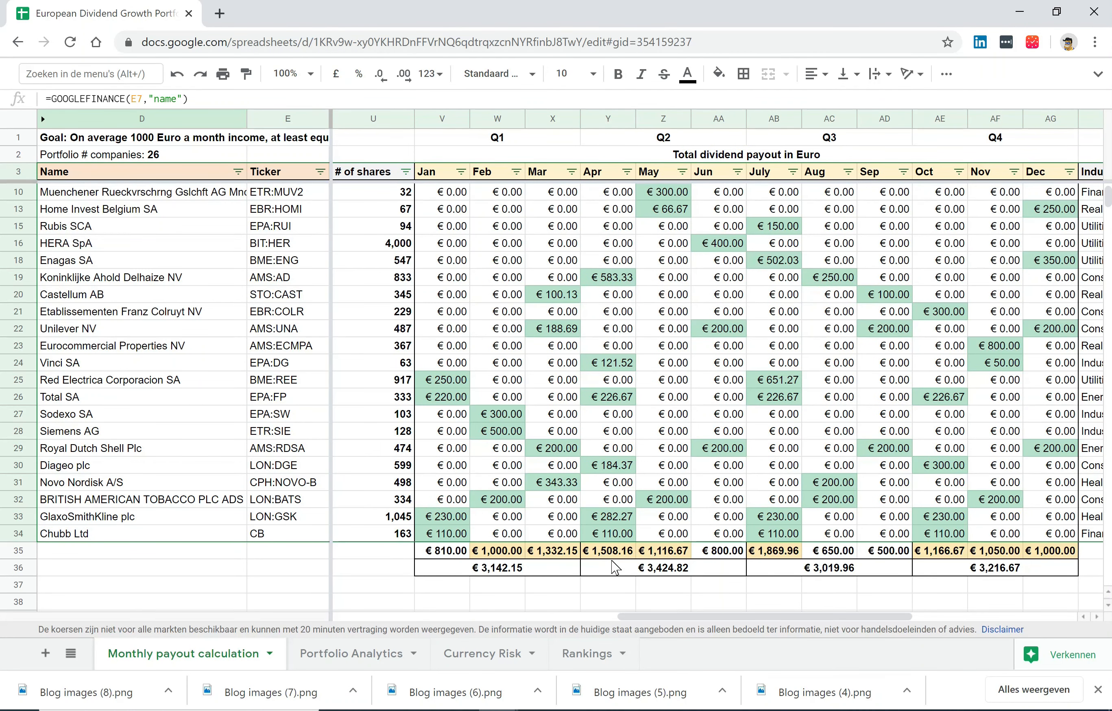
pyautogui.moveTo(527, 576)
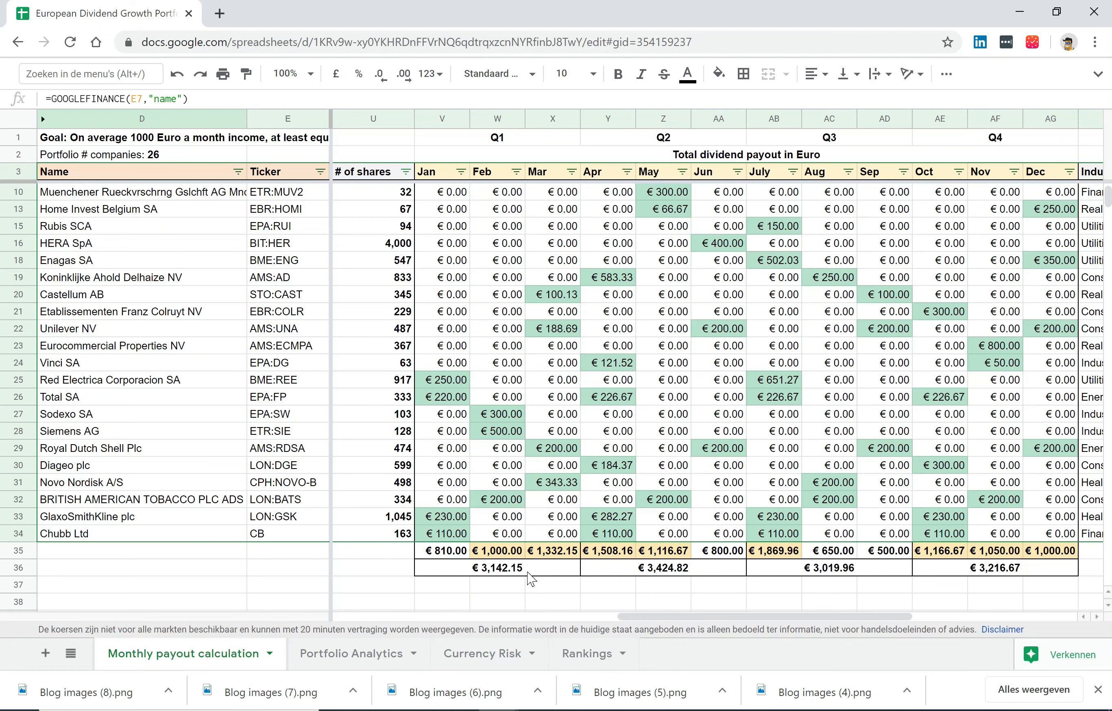
pyautogui.moveTo(506, 558)
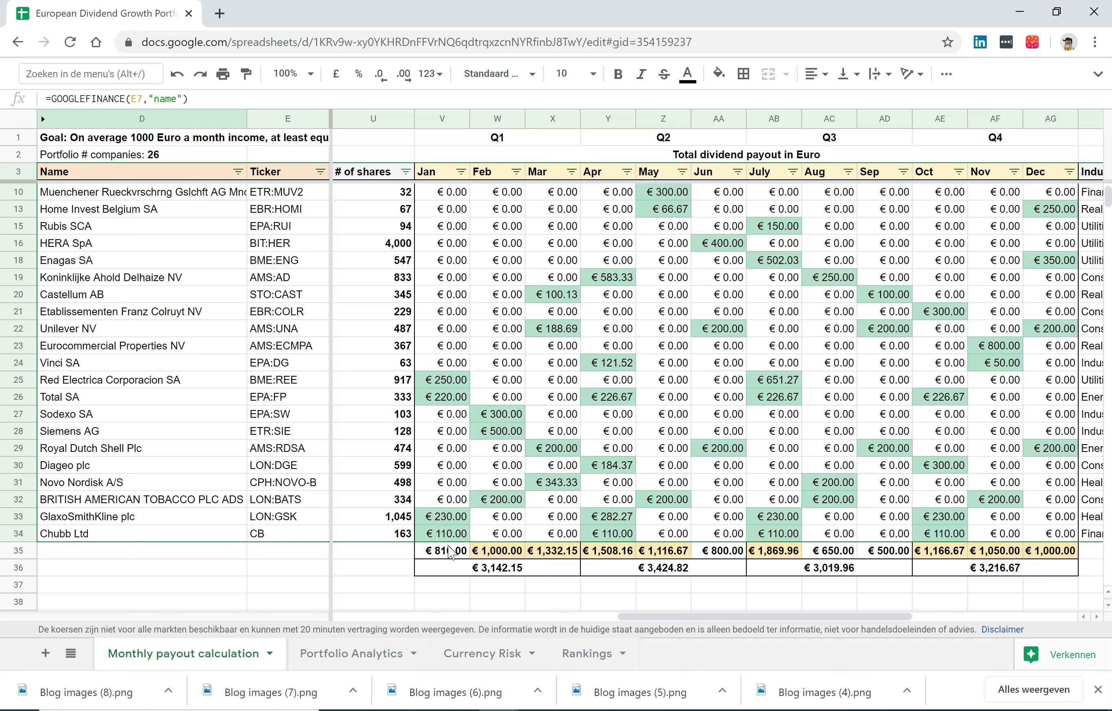
pyautogui.moveTo(449, 559)
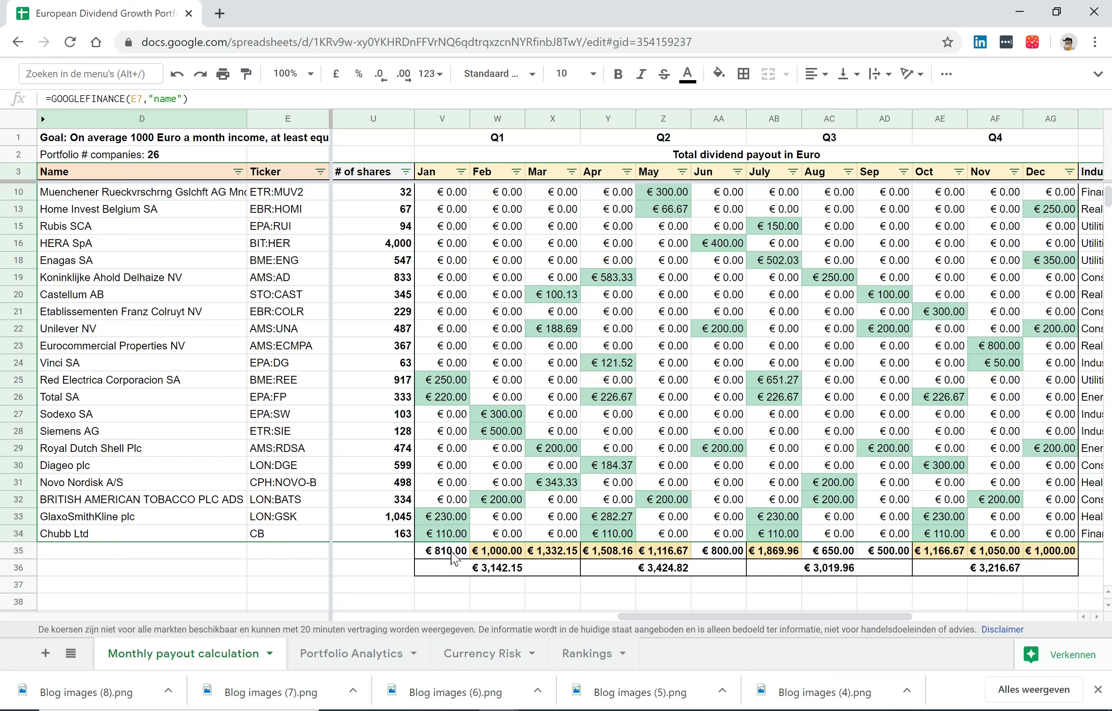
pyautogui.moveTo(526, 562)
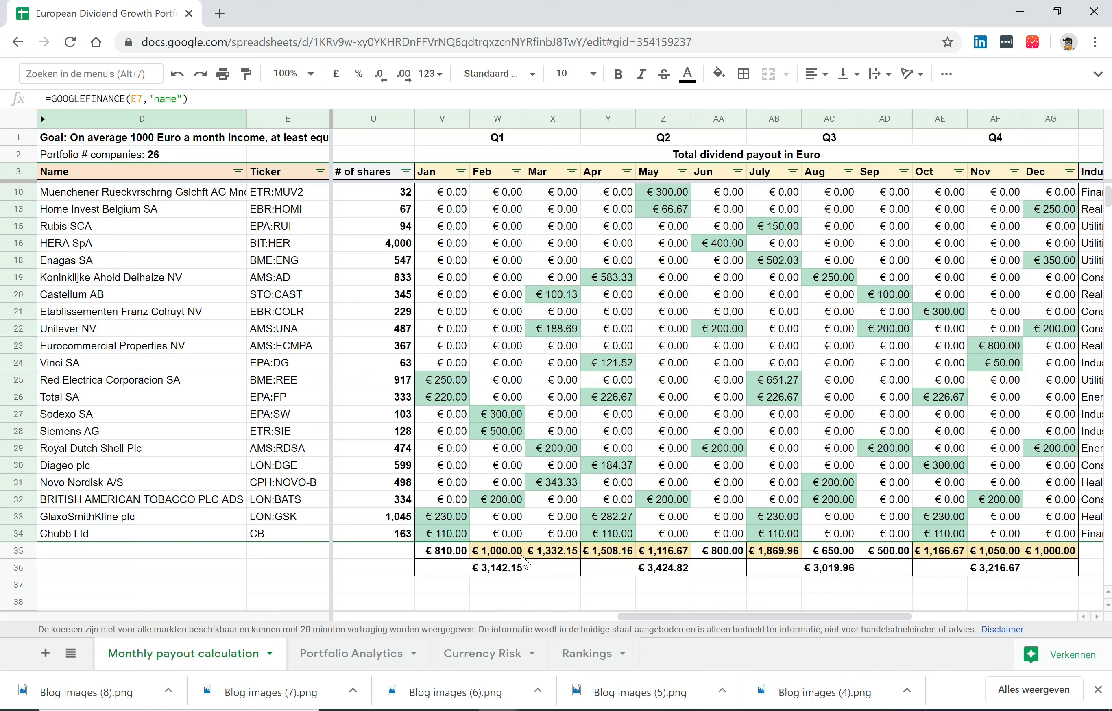
pyautogui.moveTo(566, 560)
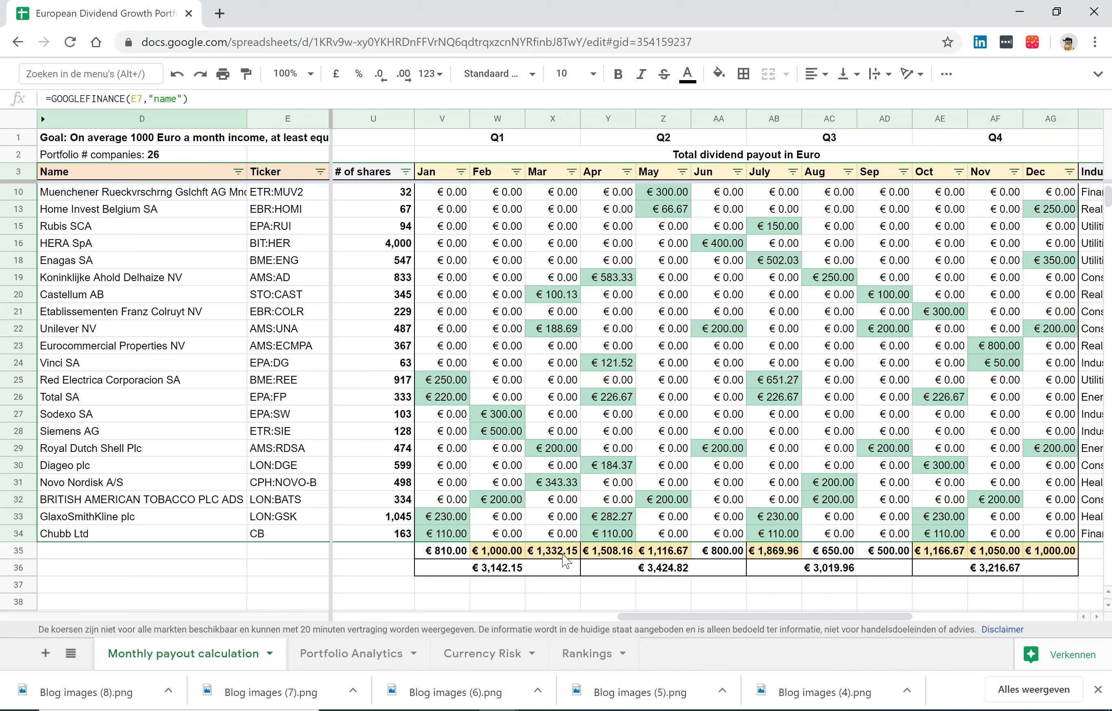
pyautogui.moveTo(587, 562)
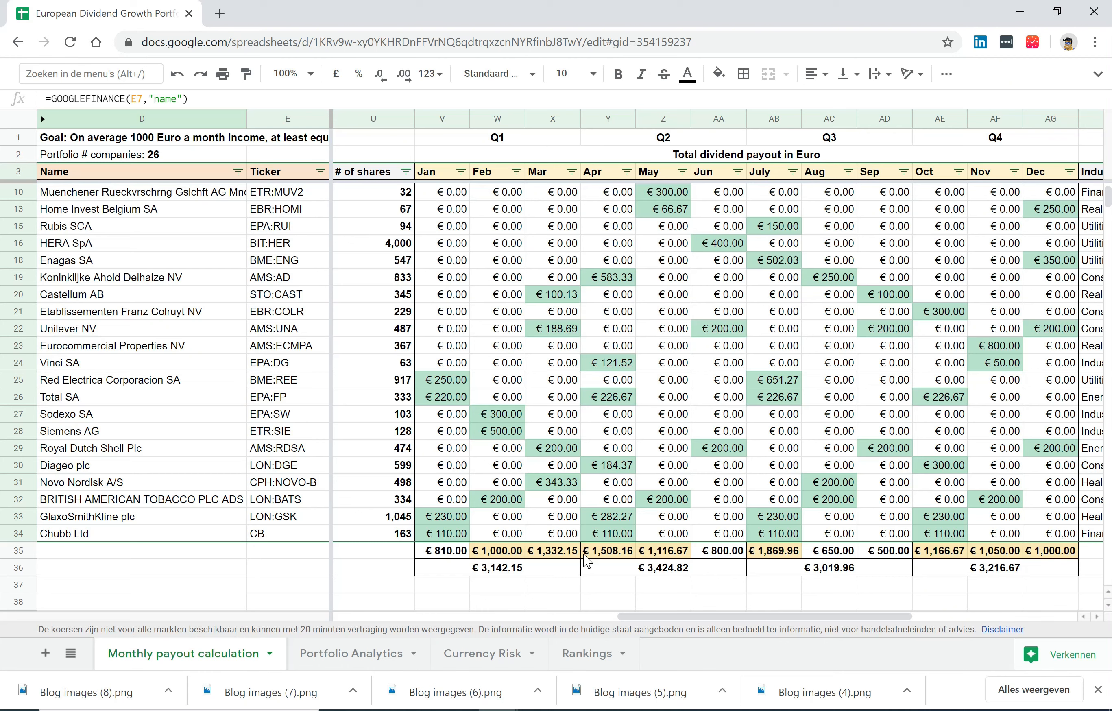
pyautogui.moveTo(759, 556)
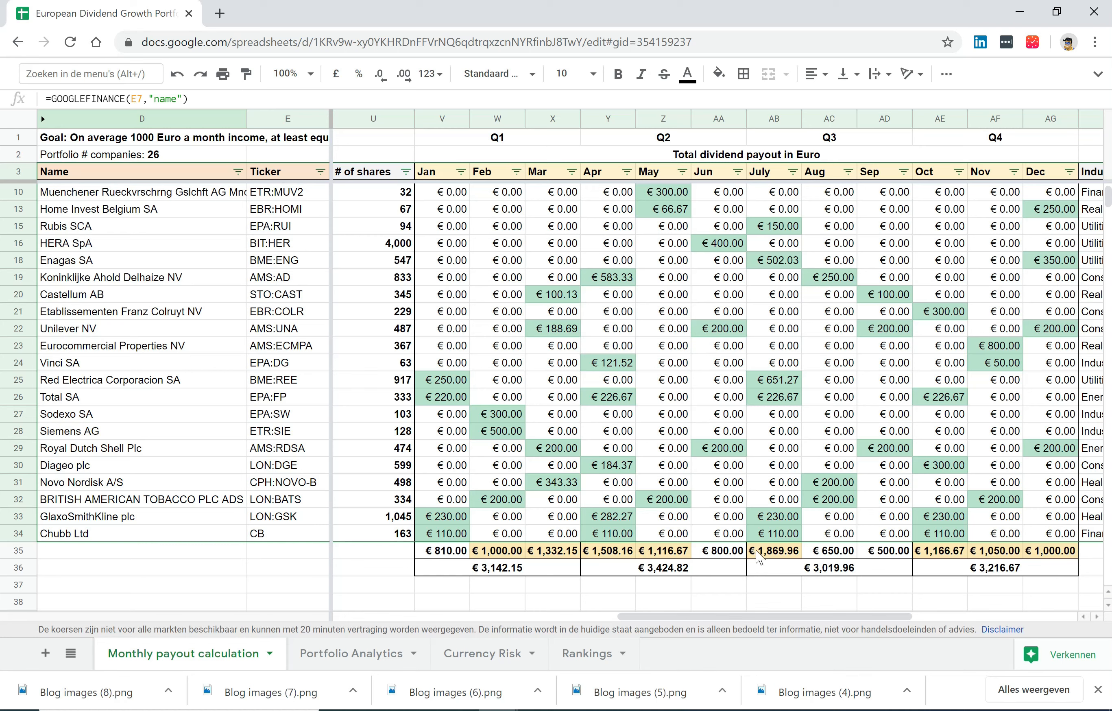
pyautogui.moveTo(656, 553)
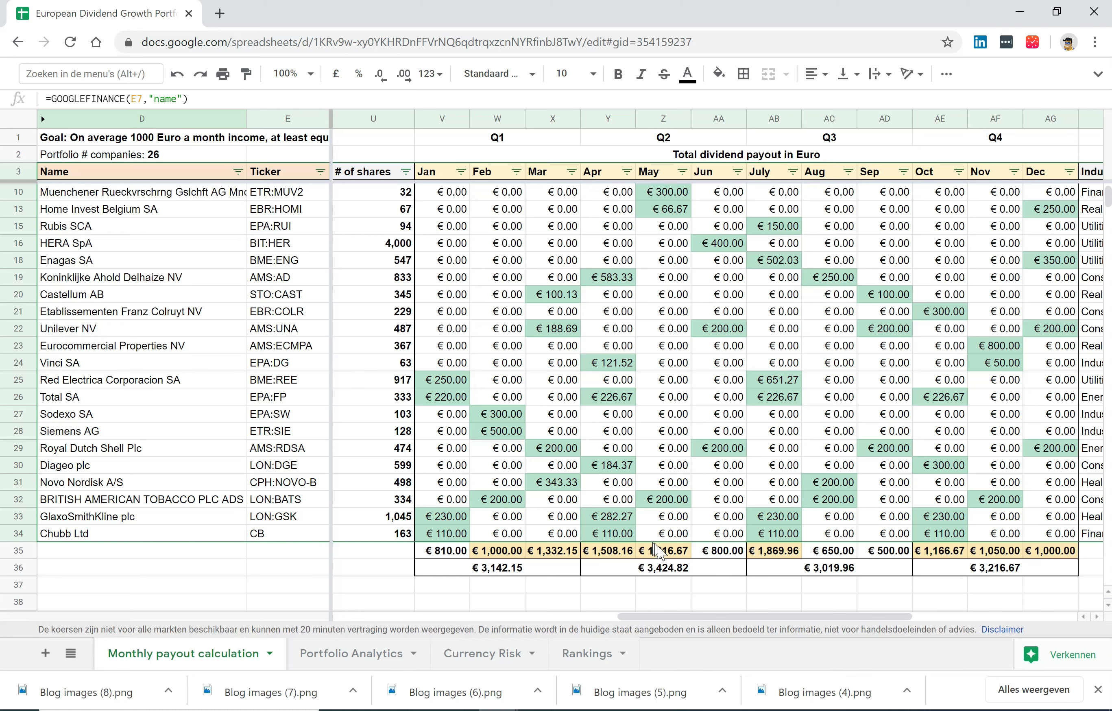
pyautogui.moveTo(733, 554)
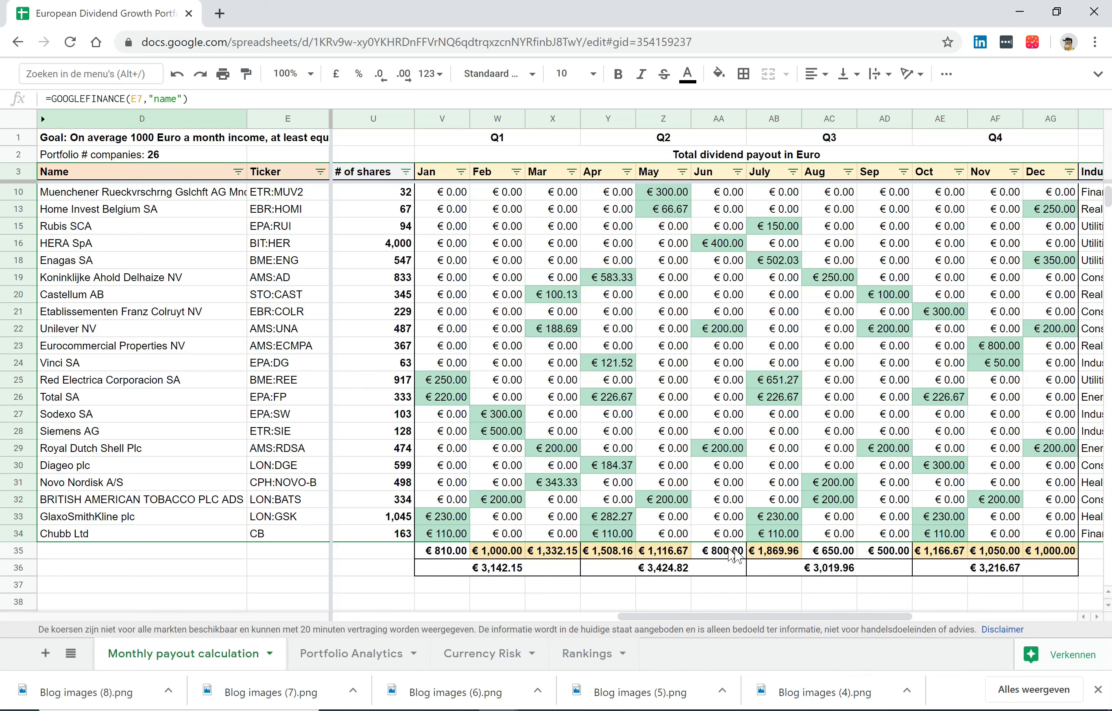
pyautogui.moveTo(771, 560)
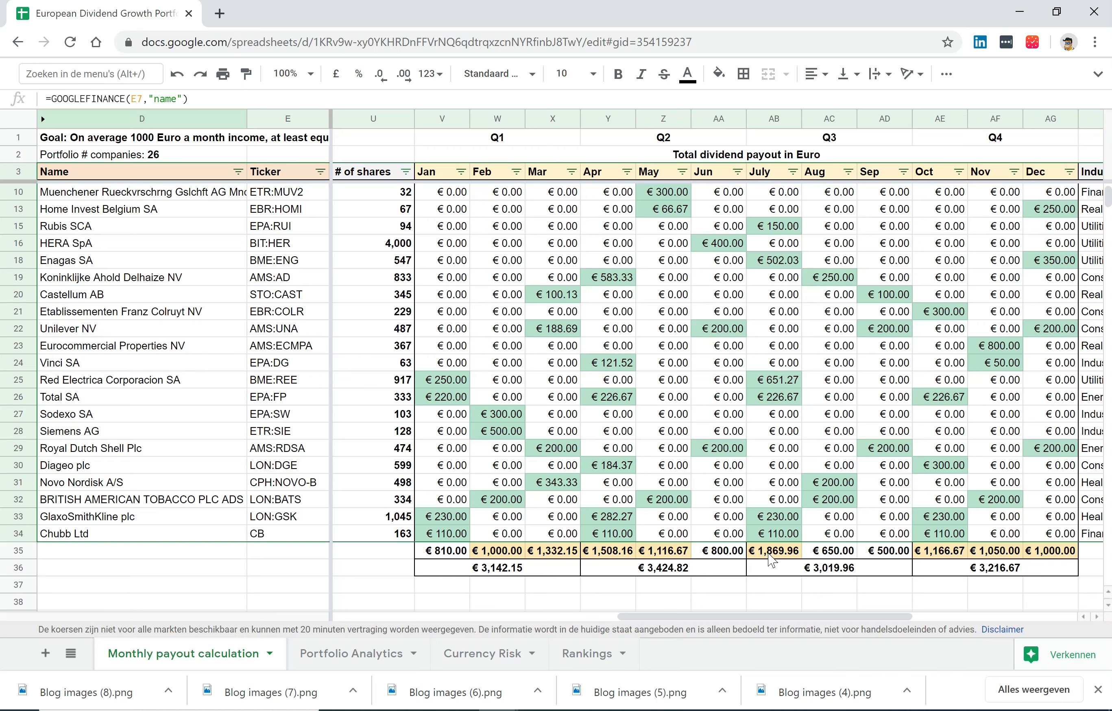
pyautogui.moveTo(783, 558)
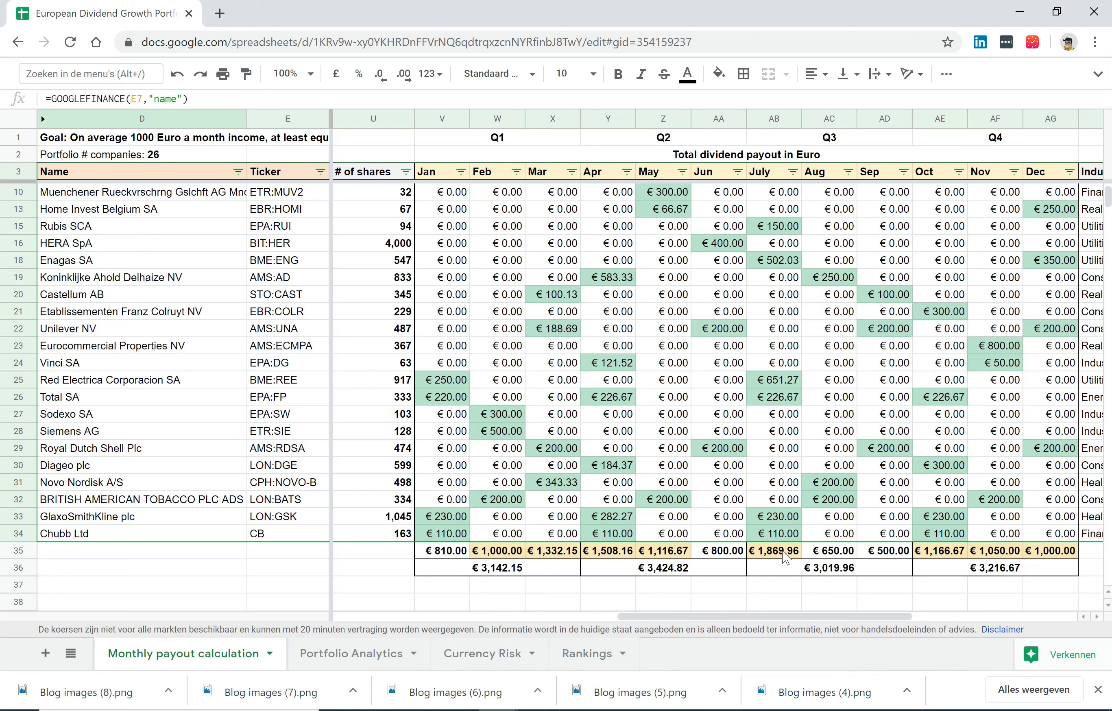
pyautogui.moveTo(837, 622)
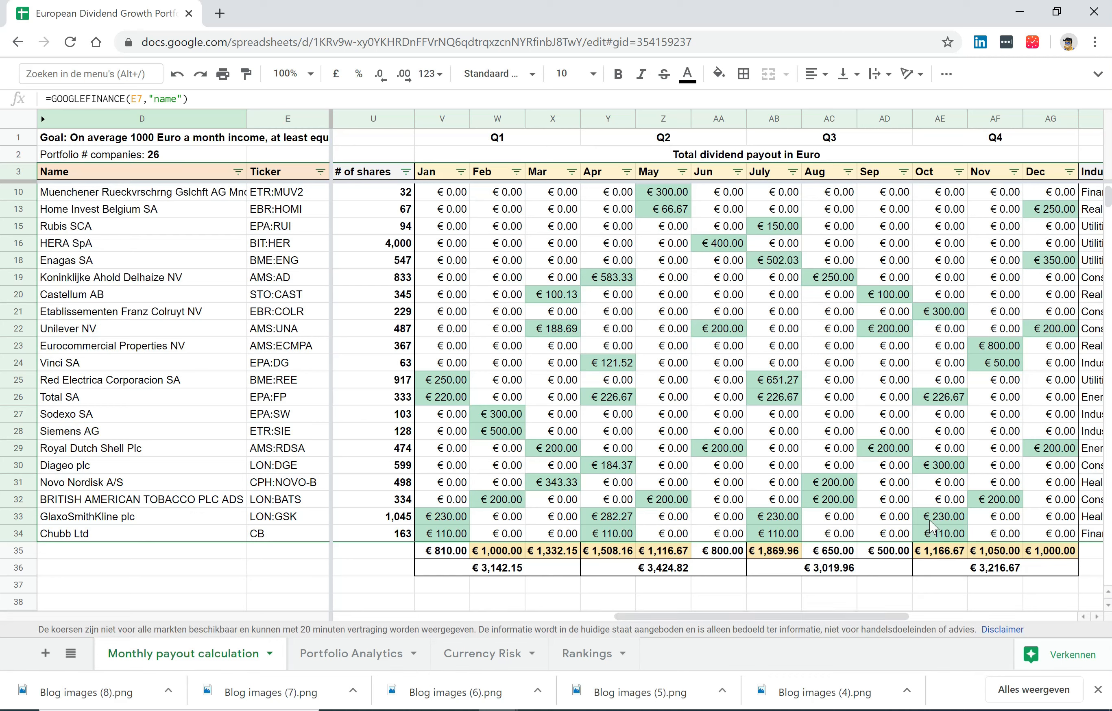
pyautogui.moveTo(990, 558)
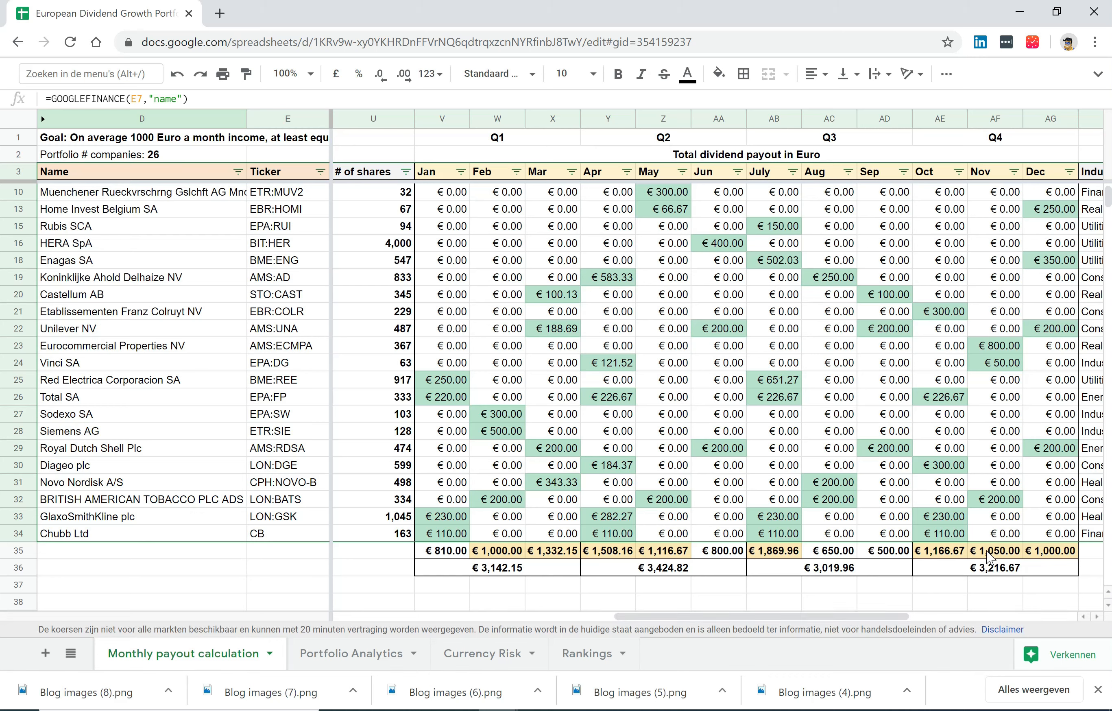
pyautogui.moveTo(1036, 570)
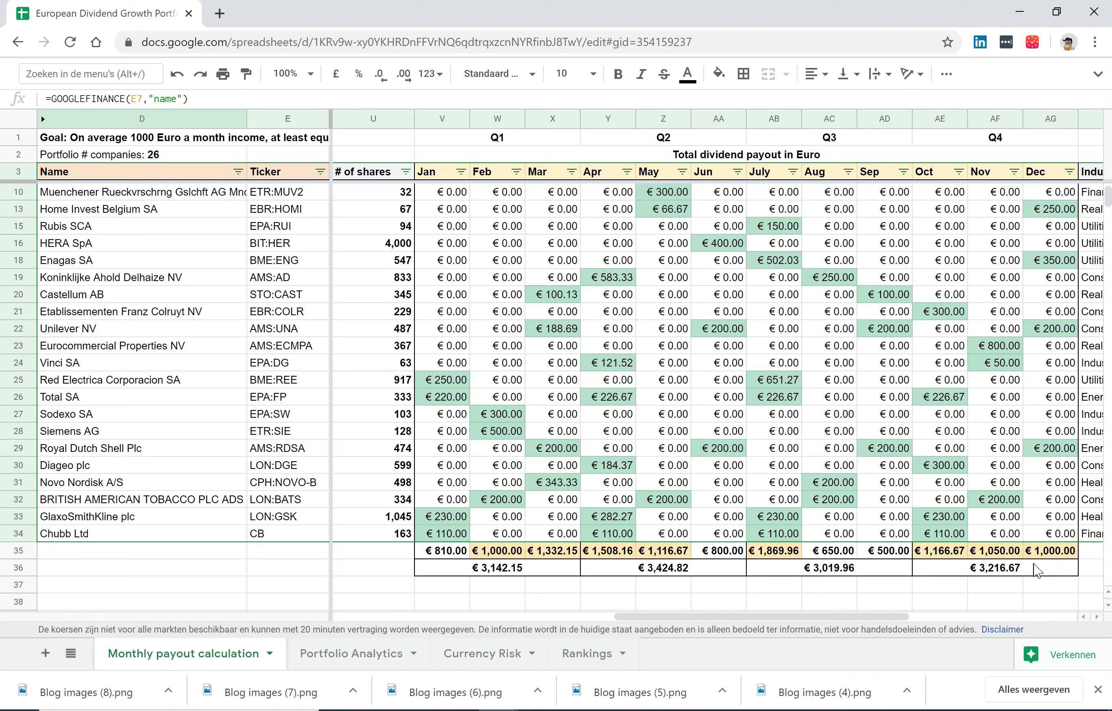
pyautogui.moveTo(442, 558)
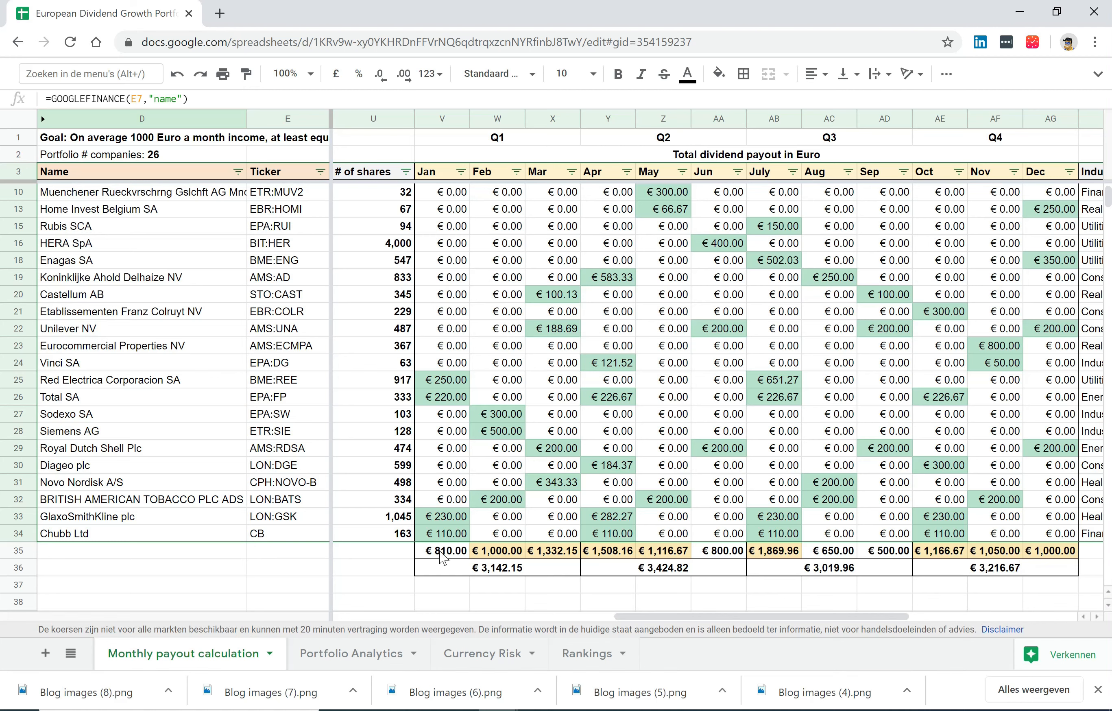
pyautogui.moveTo(574, 565)
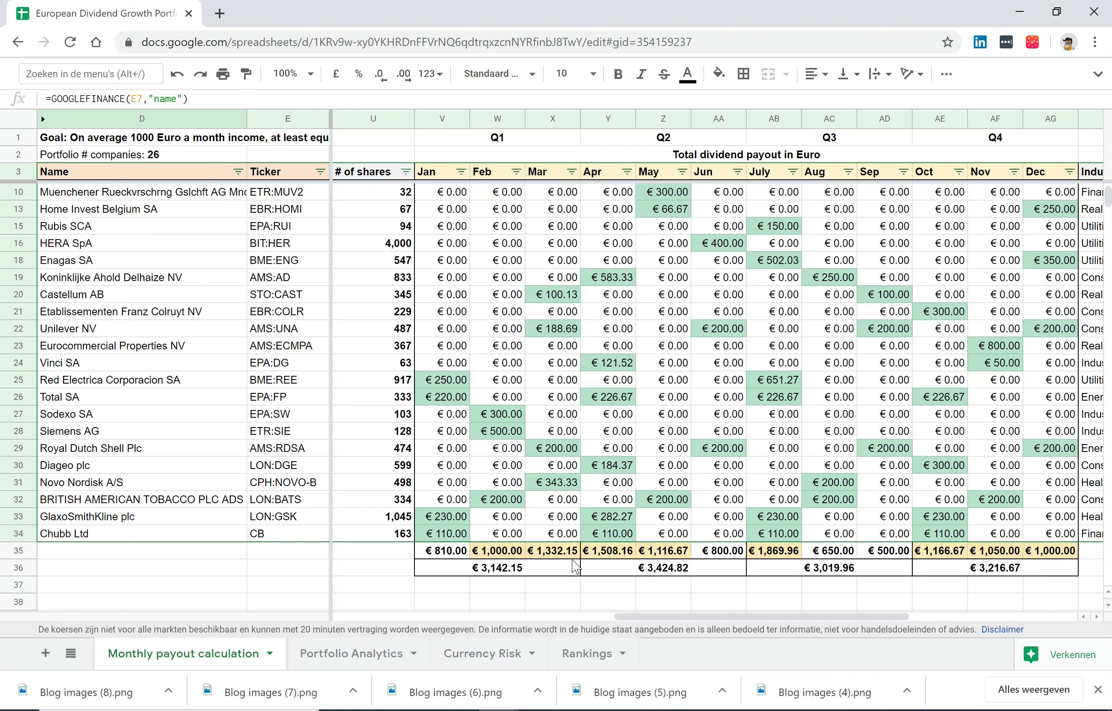
pyautogui.moveTo(698, 570)
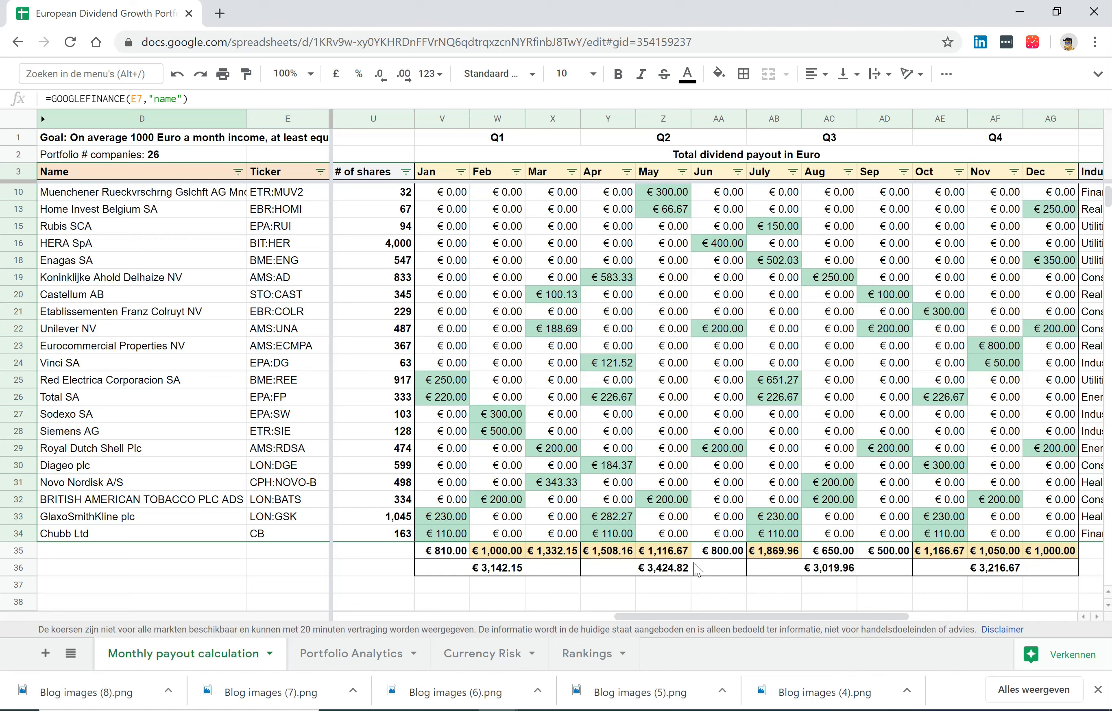
pyautogui.moveTo(673, 557)
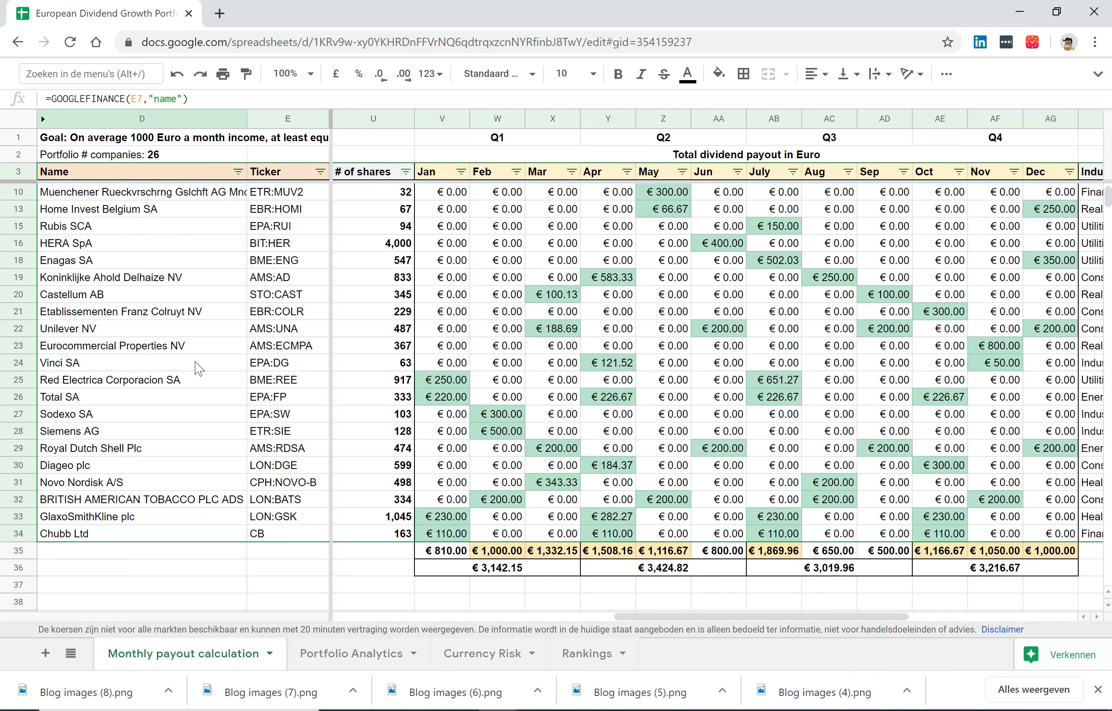
pyautogui.moveTo(159, 417)
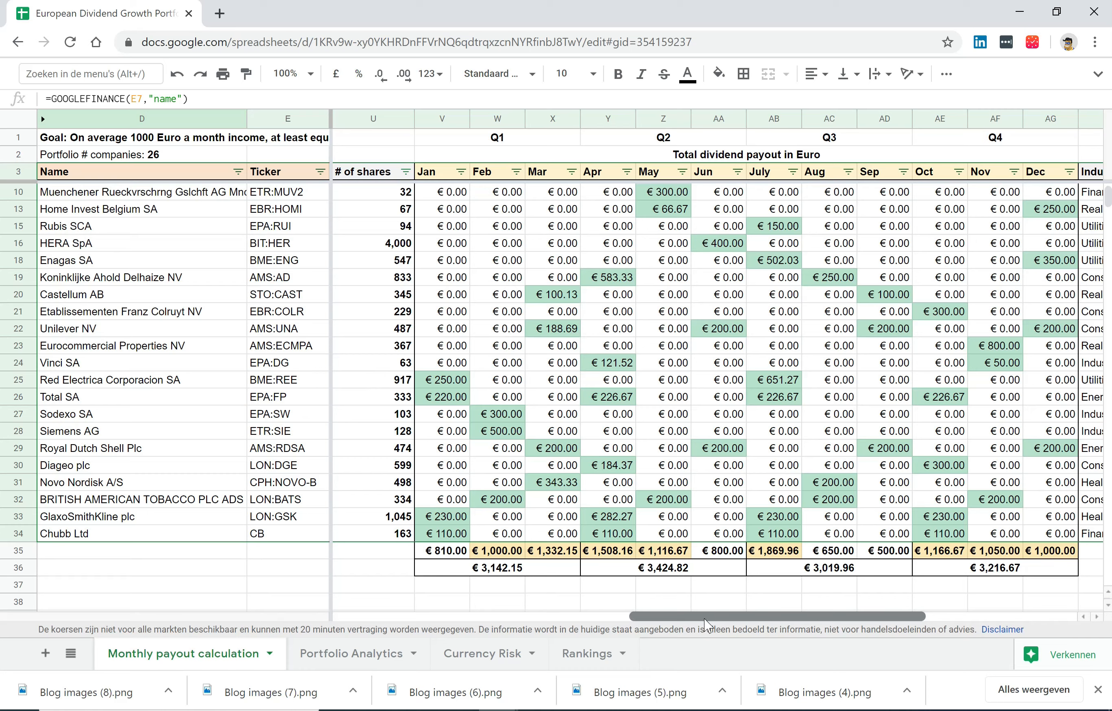
pyautogui.hscroll(3)
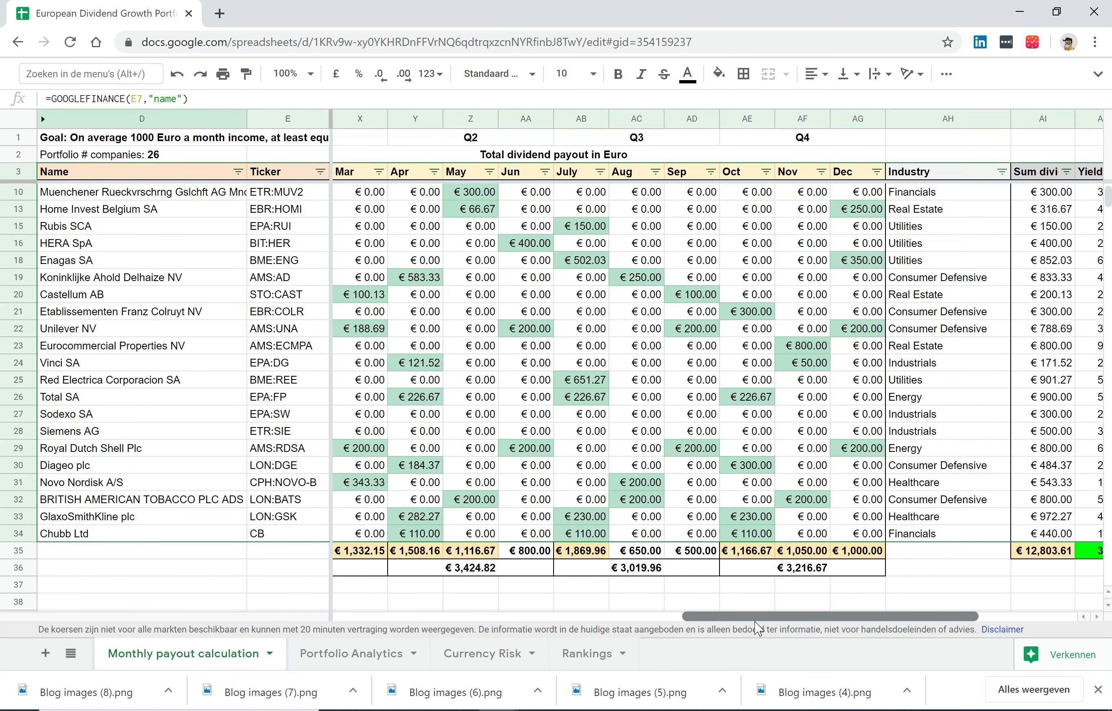
pyautogui.moveTo(892, 553)
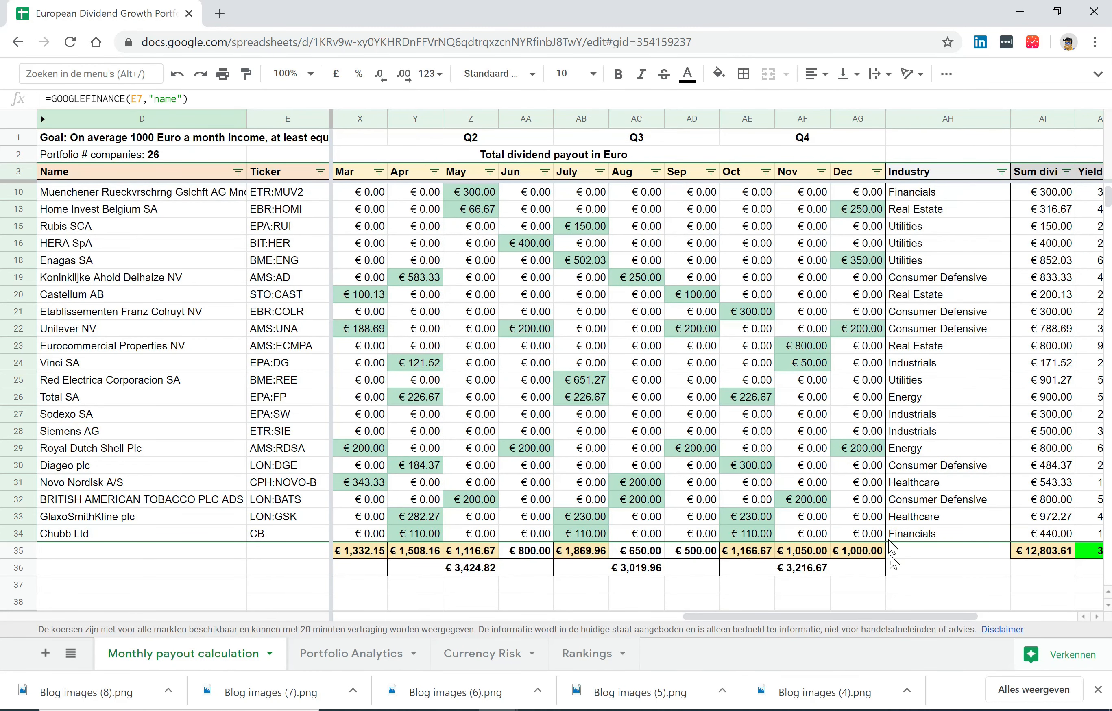
pyautogui.hscroll(3)
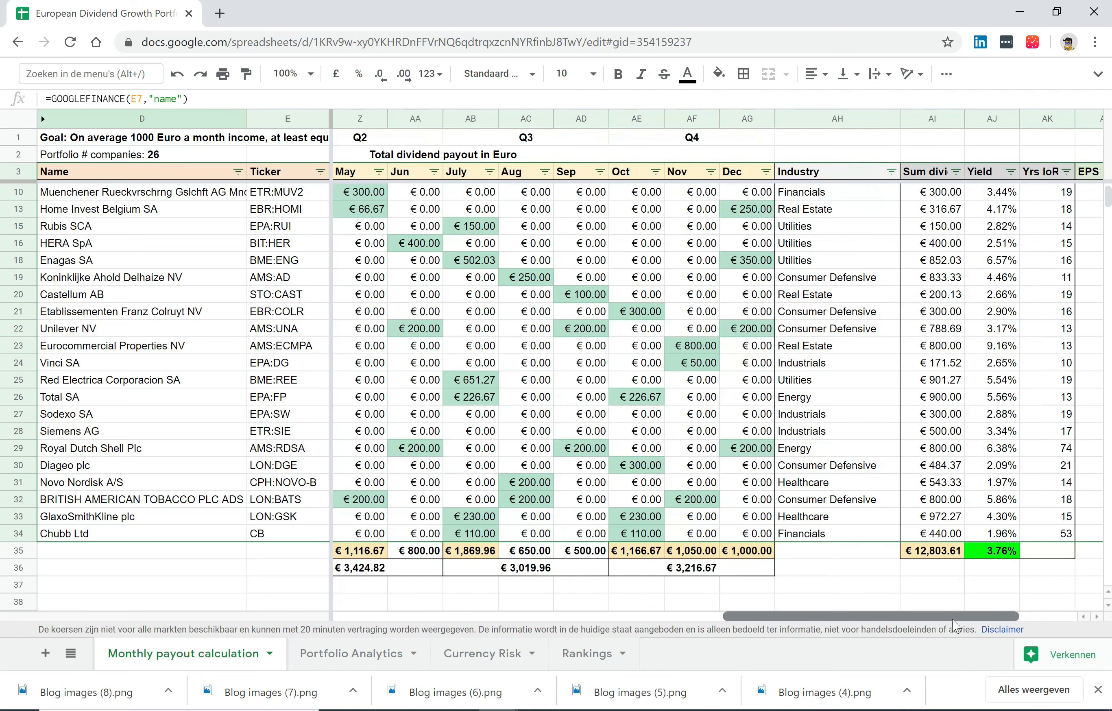
pyautogui.hscroll(3)
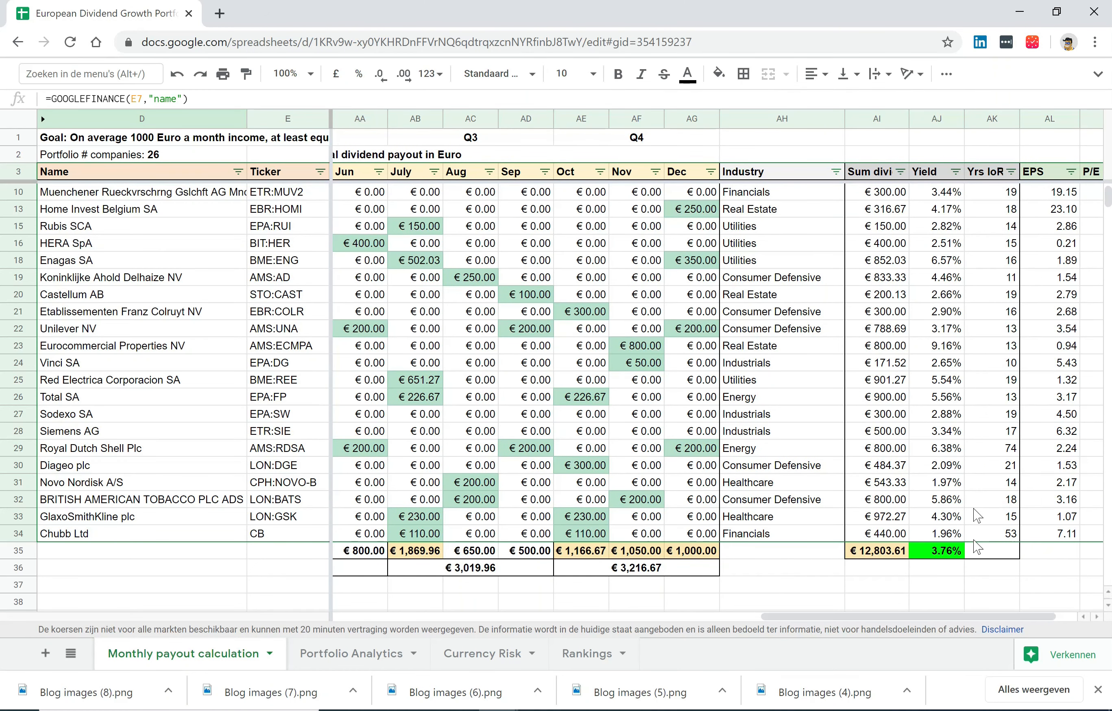
pyautogui.moveTo(955, 467)
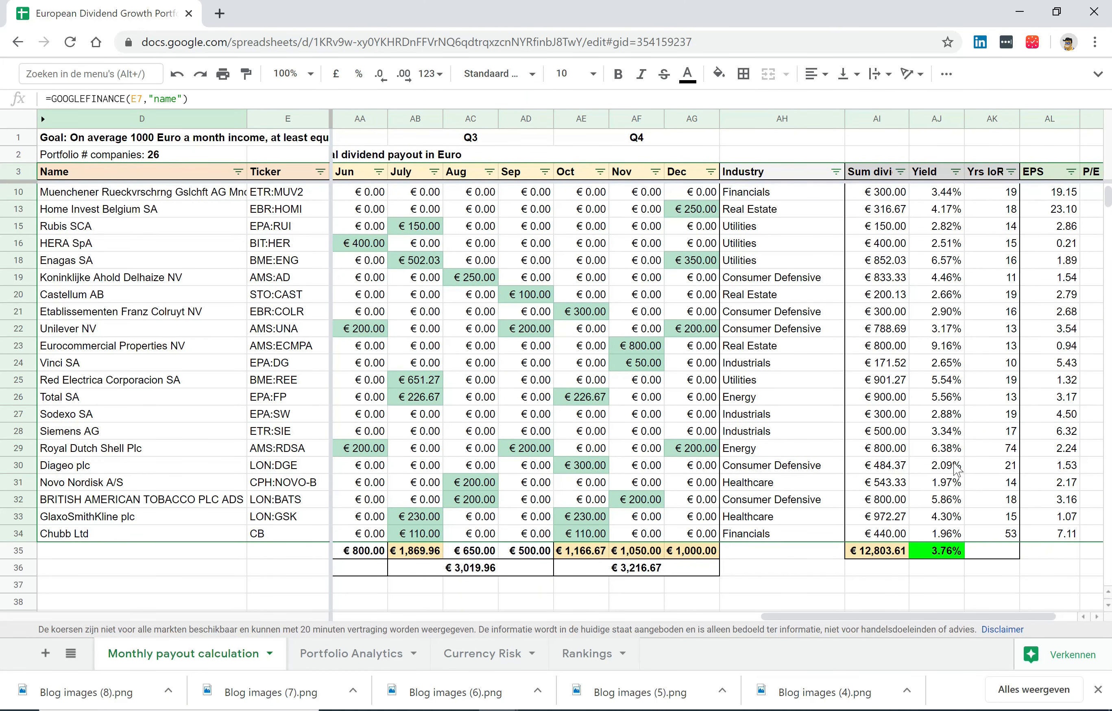
pyautogui.moveTo(1000, 186)
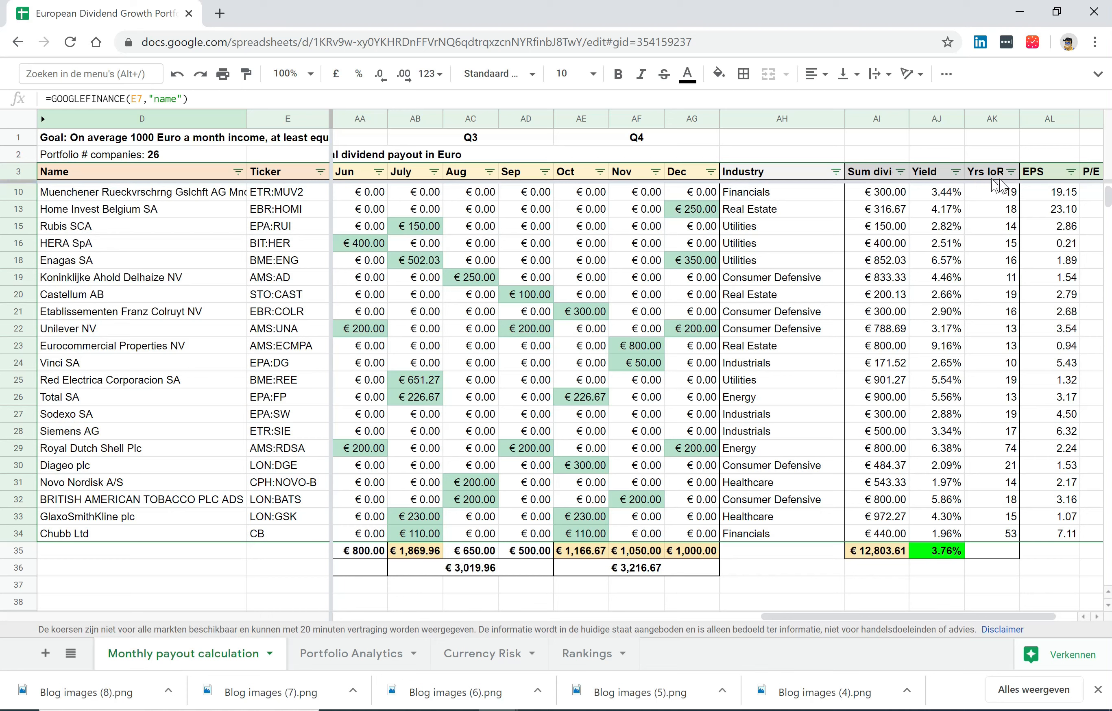
pyautogui.moveTo(1009, 296)
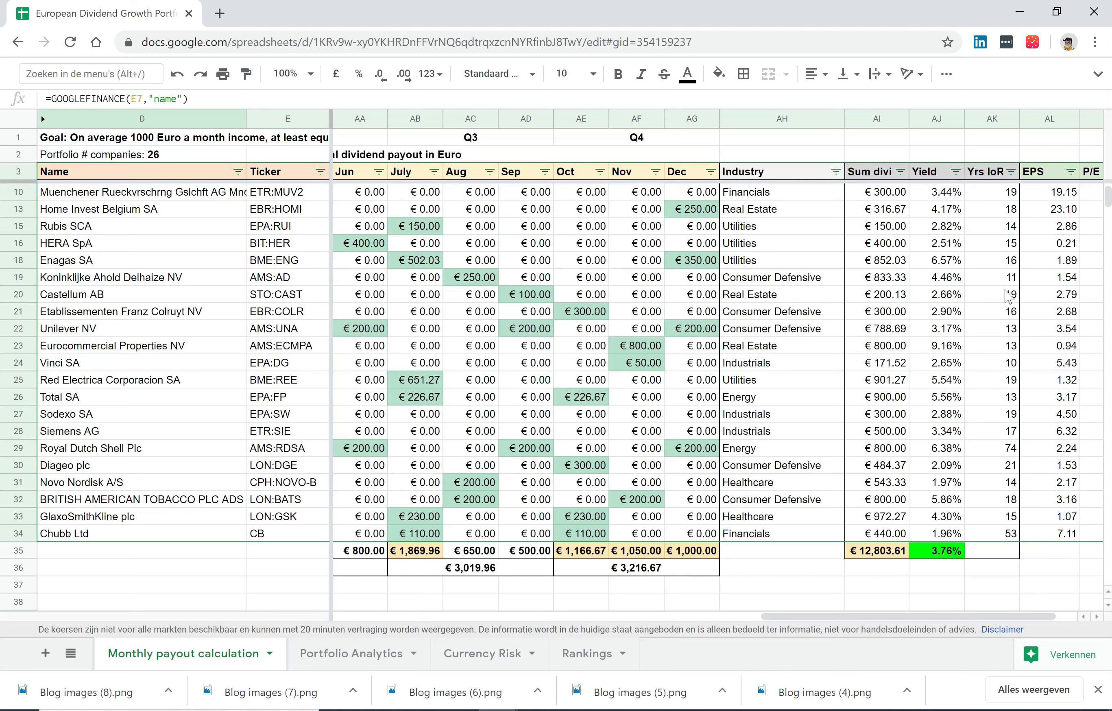
pyautogui.moveTo(989, 254)
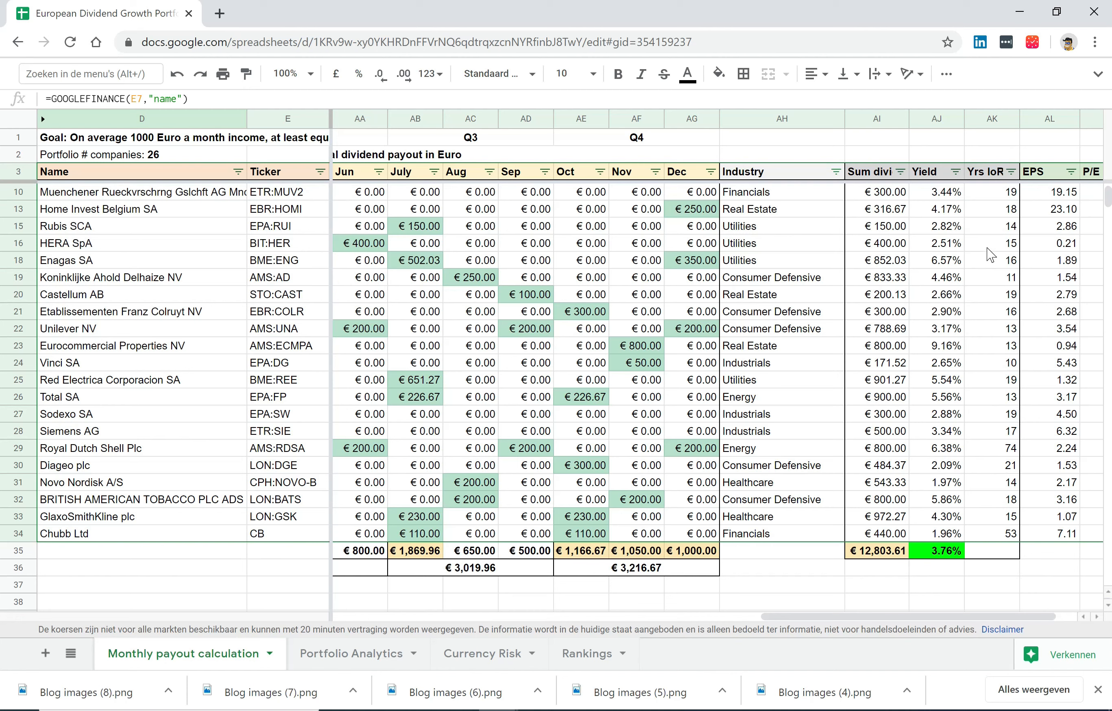
pyautogui.moveTo(1005, 394)
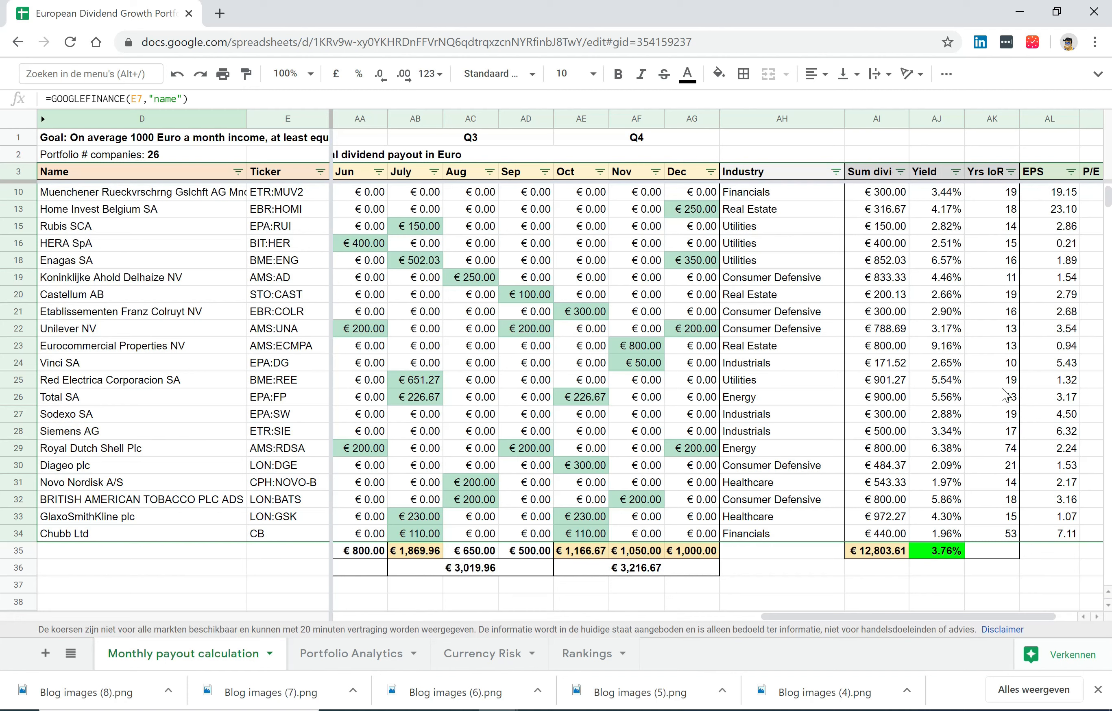
pyautogui.moveTo(1000, 318)
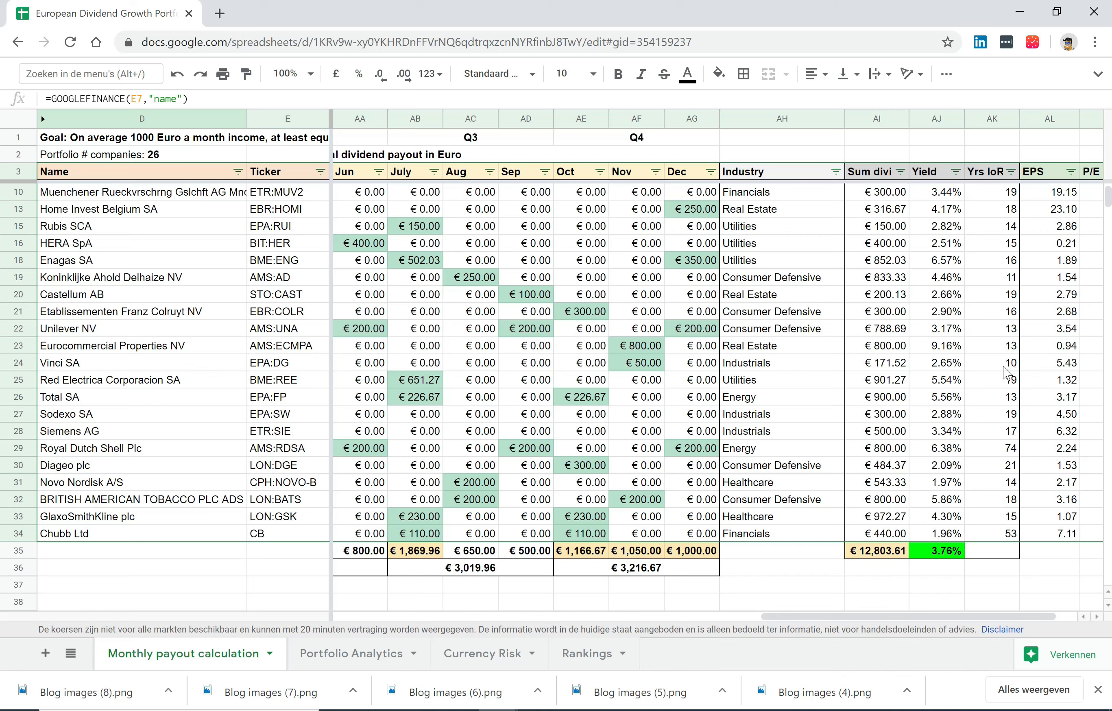
pyautogui.click(992, 362)
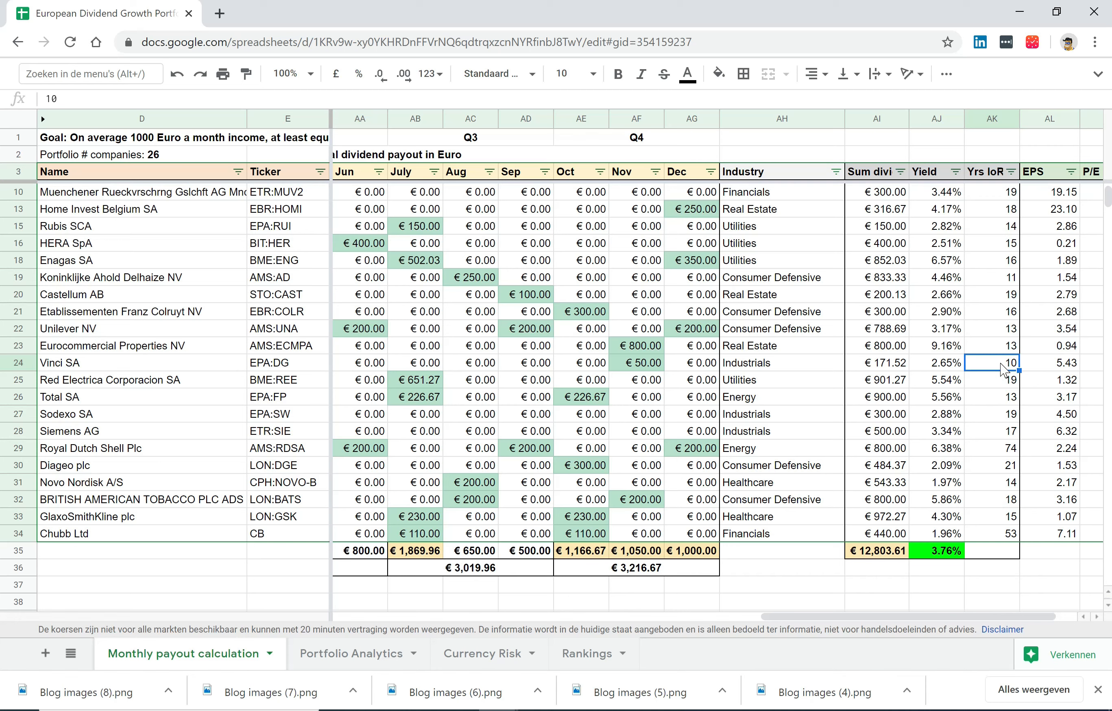
pyautogui.moveTo(993, 612)
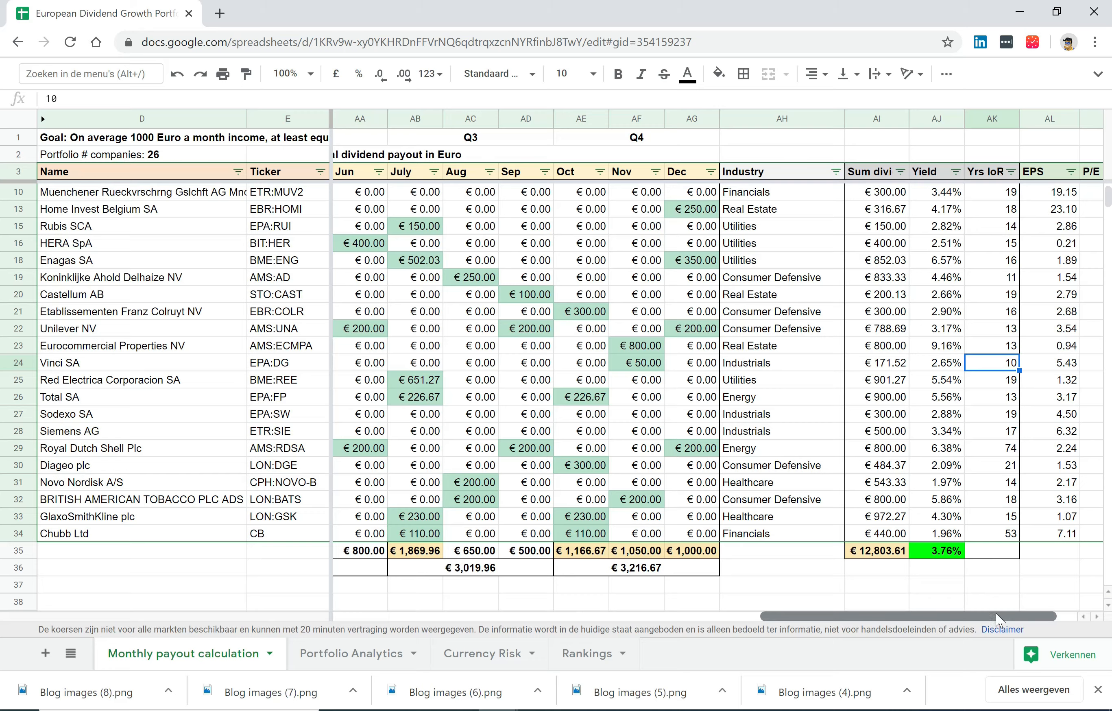
# Scroll to the P/E and PayOut columns and inspect Eurocommercial Properties' 231.91% payout ratio in AN23
pyautogui.hscroll(3)
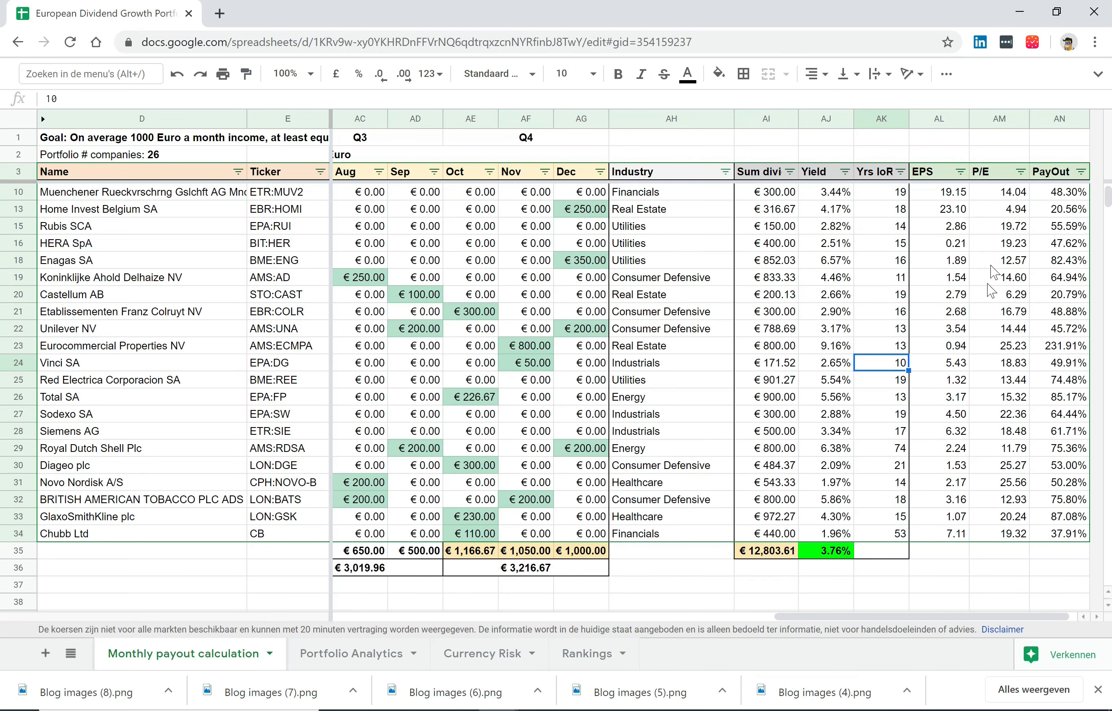
pyautogui.moveTo(1010, 208)
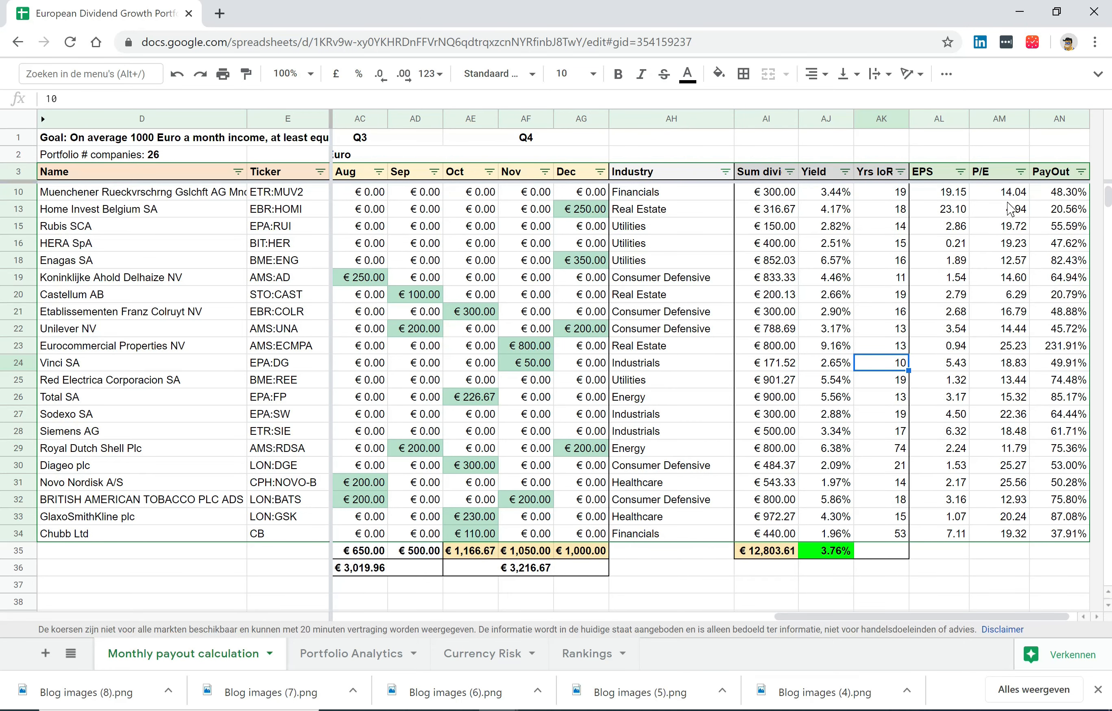
pyautogui.moveTo(1009, 355)
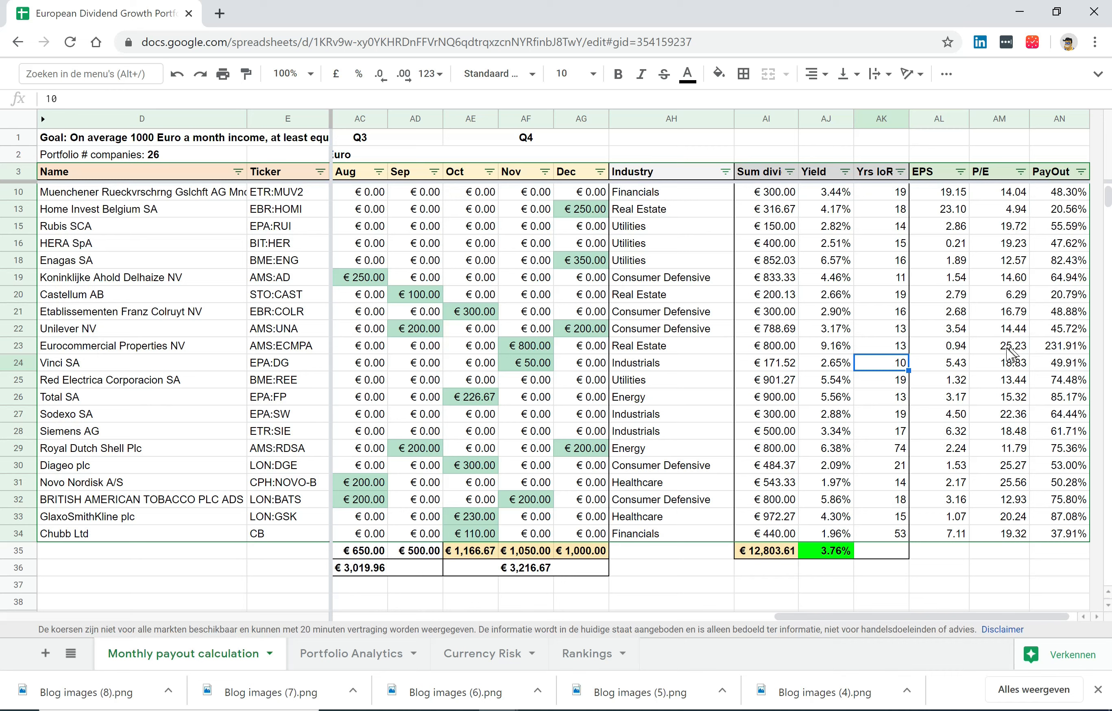
pyautogui.moveTo(1060, 239)
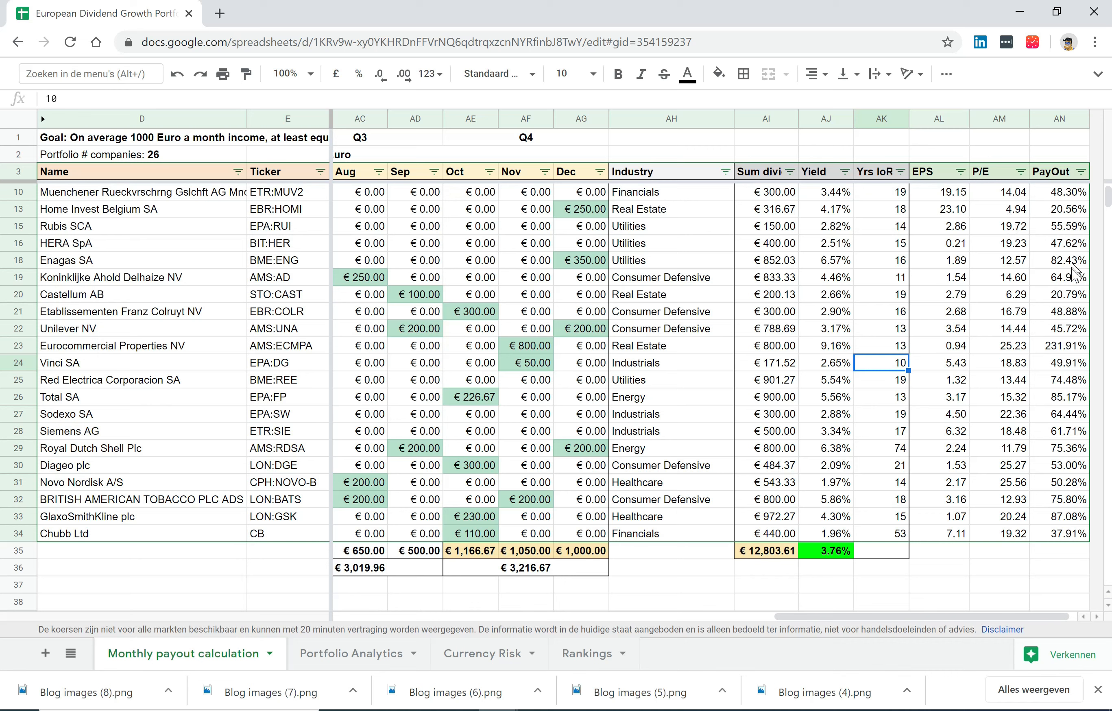
pyautogui.moveTo(1075, 542)
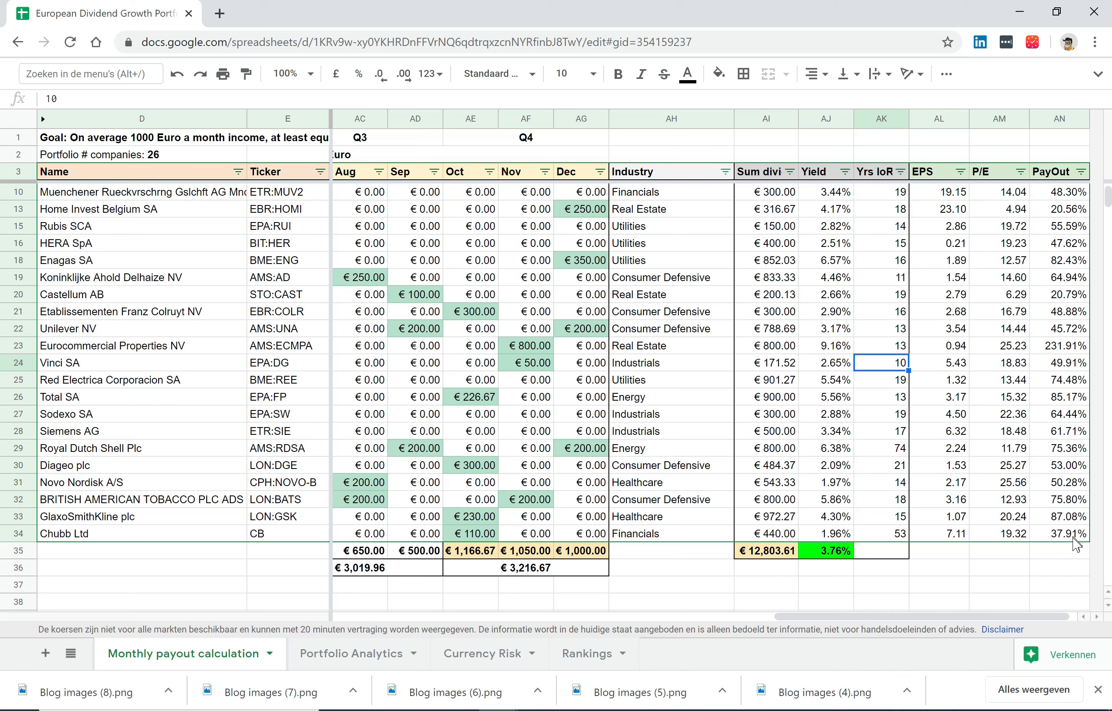
pyautogui.moveTo(1080, 538)
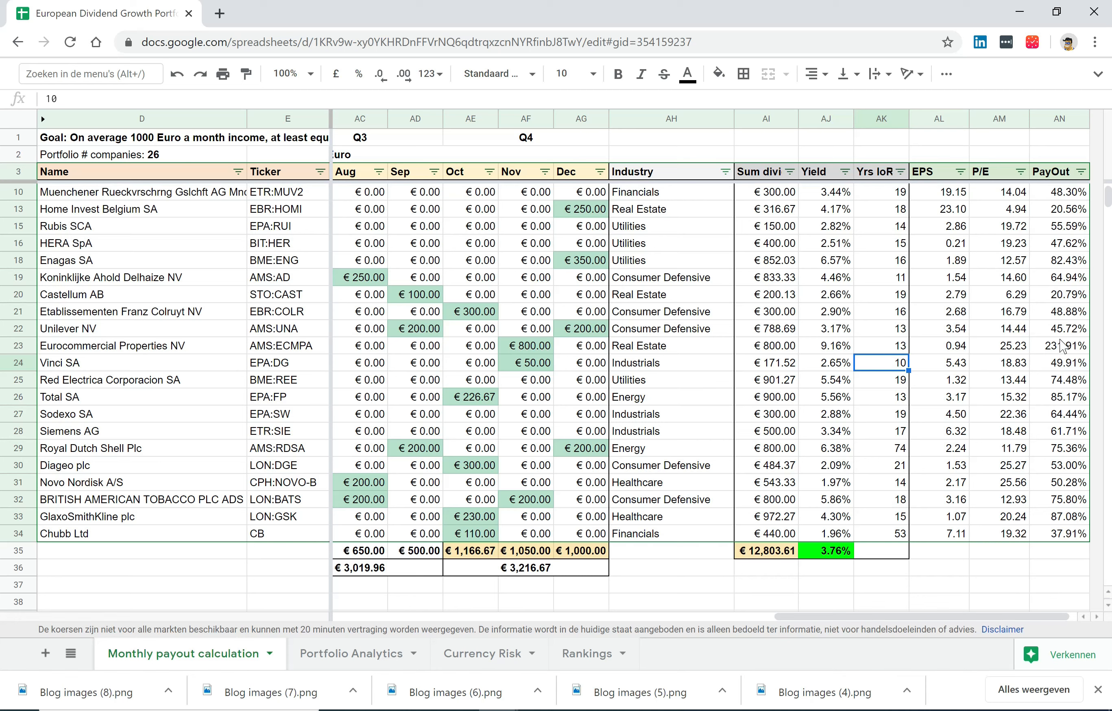
pyautogui.click(1059, 345)
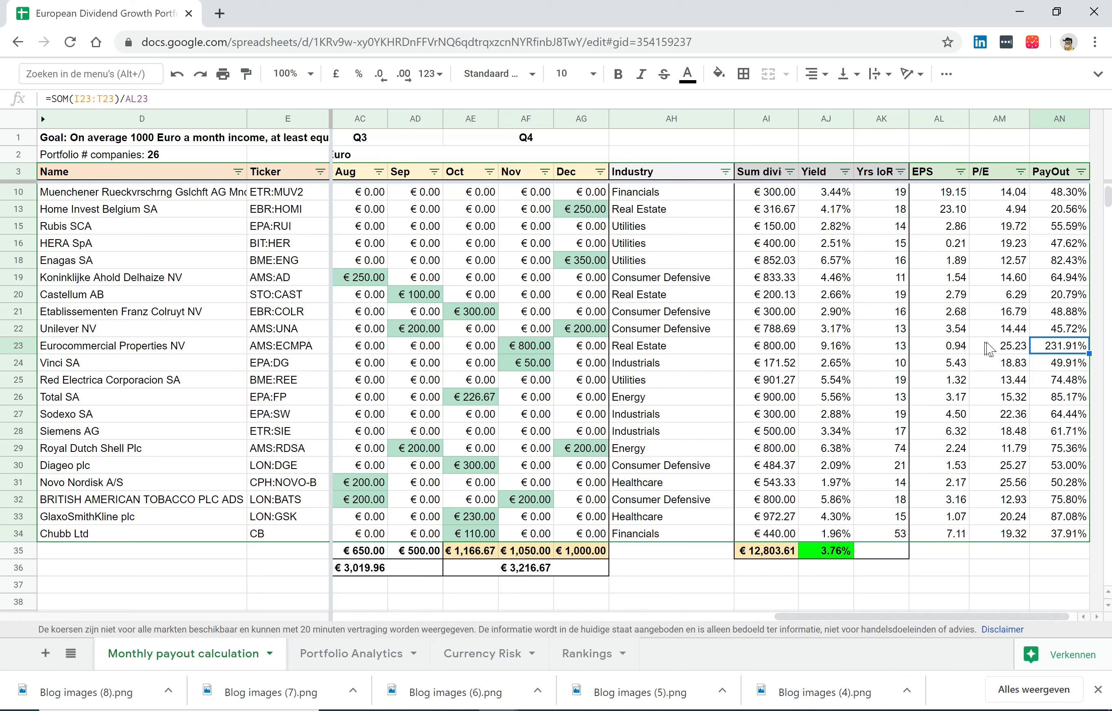
pyautogui.moveTo(926, 298)
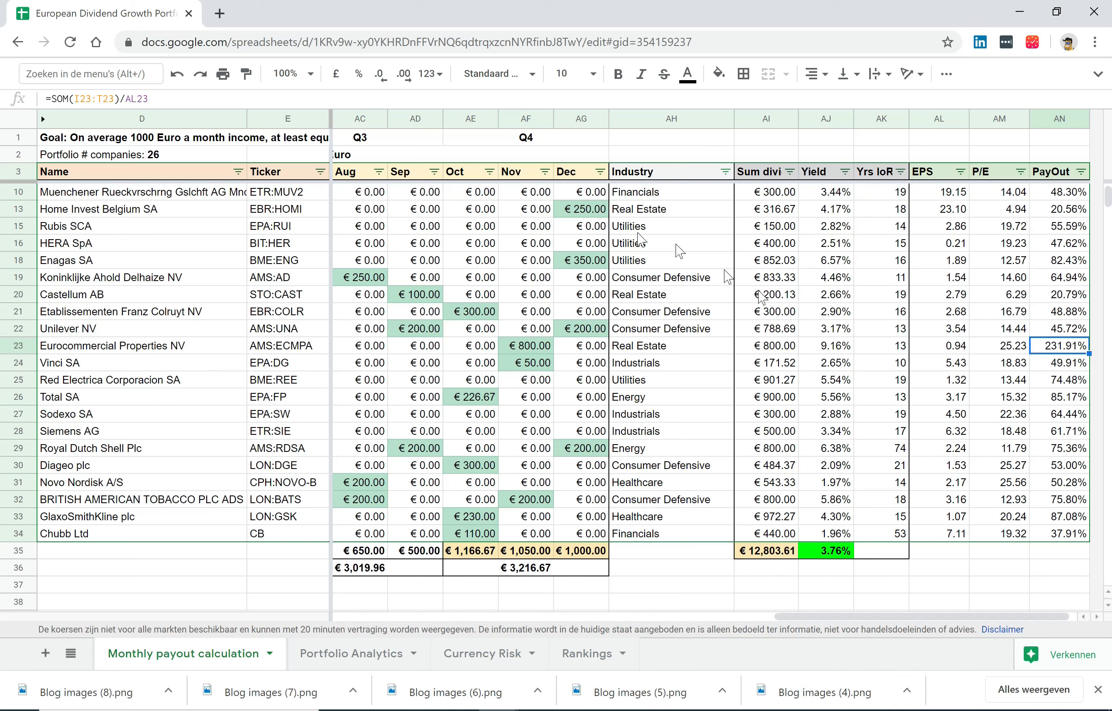
pyautogui.moveTo(615, 405)
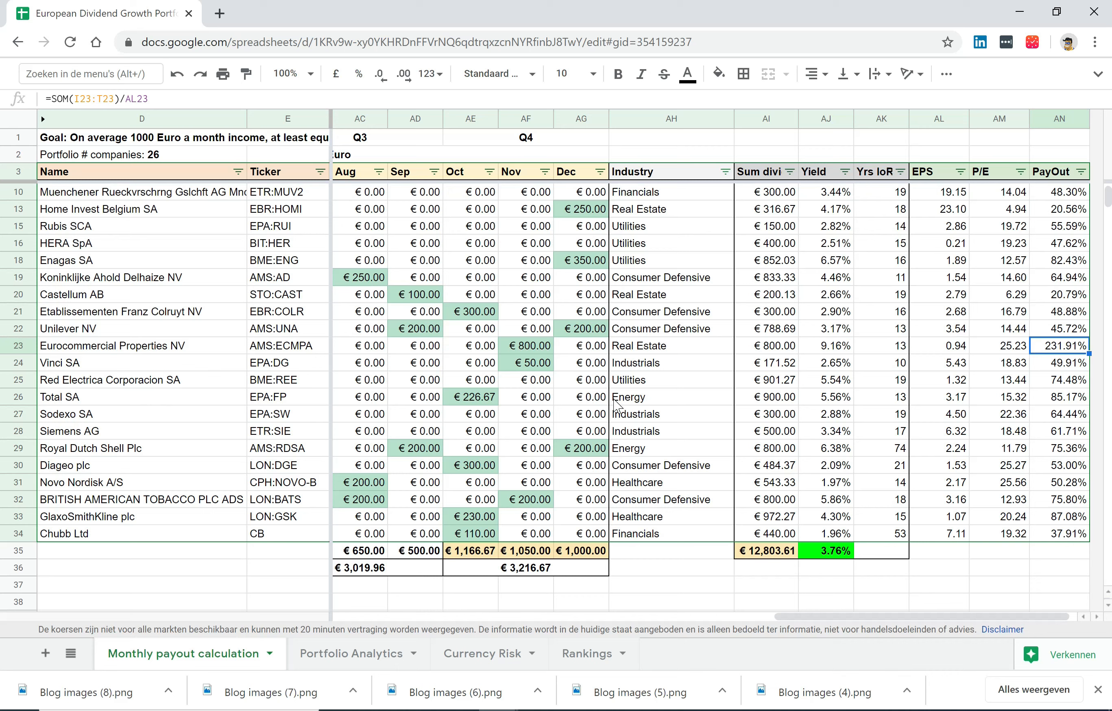
pyautogui.moveTo(661, 372)
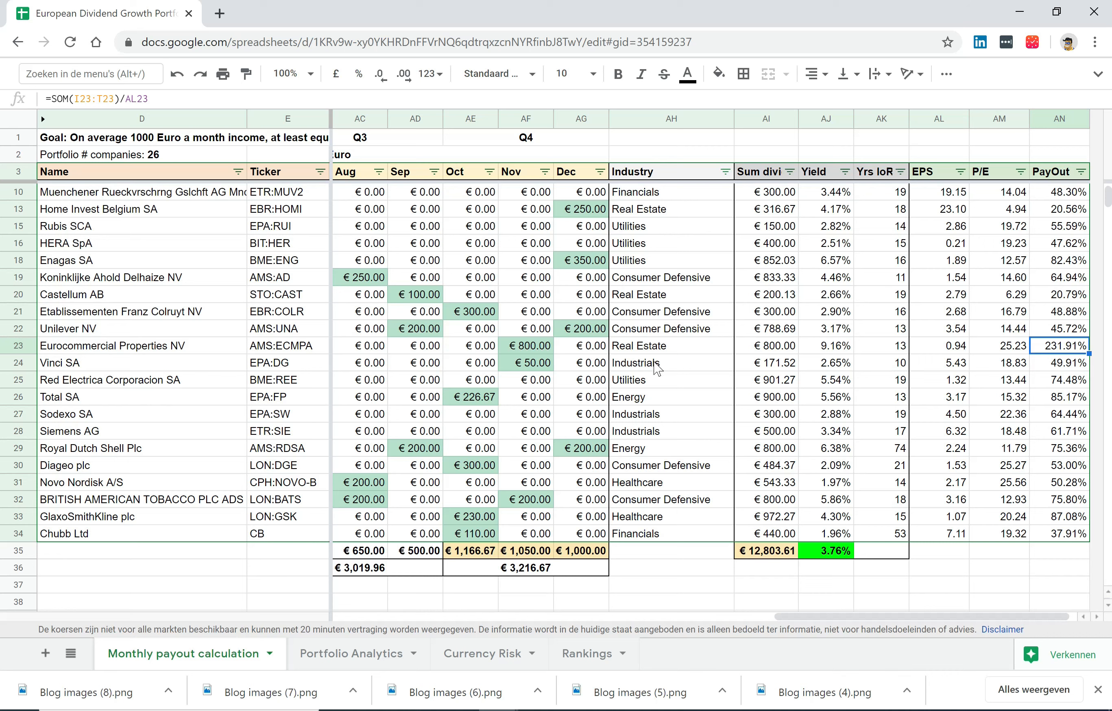
pyautogui.moveTo(656, 368)
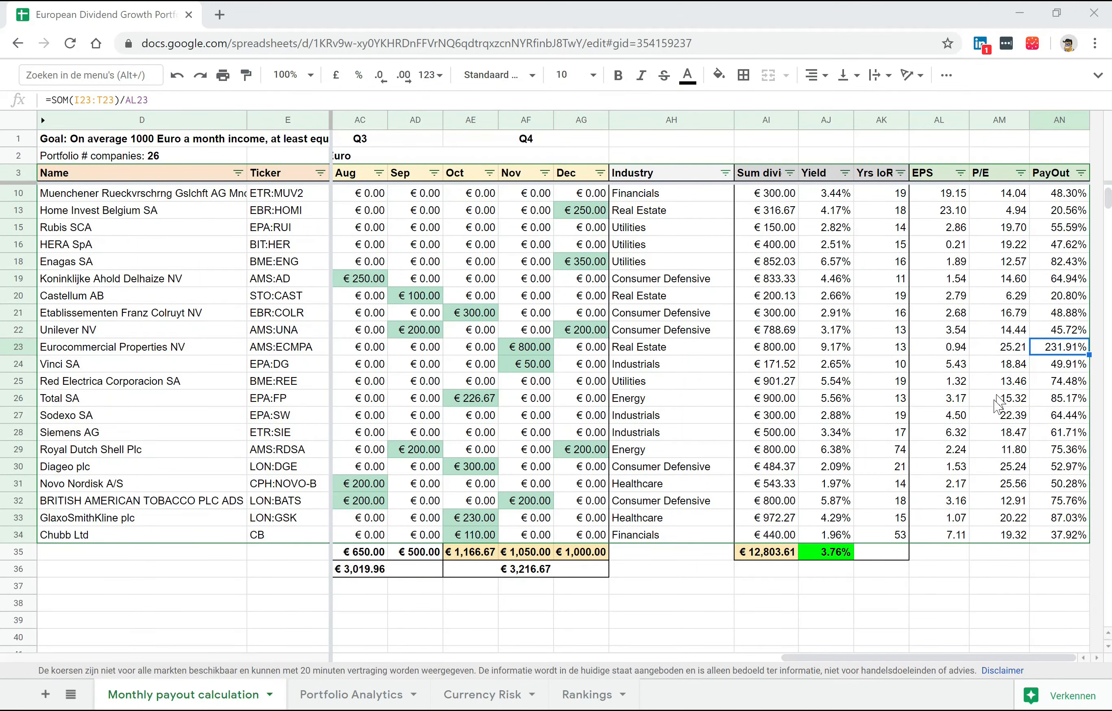
pyautogui.moveTo(867, 367)
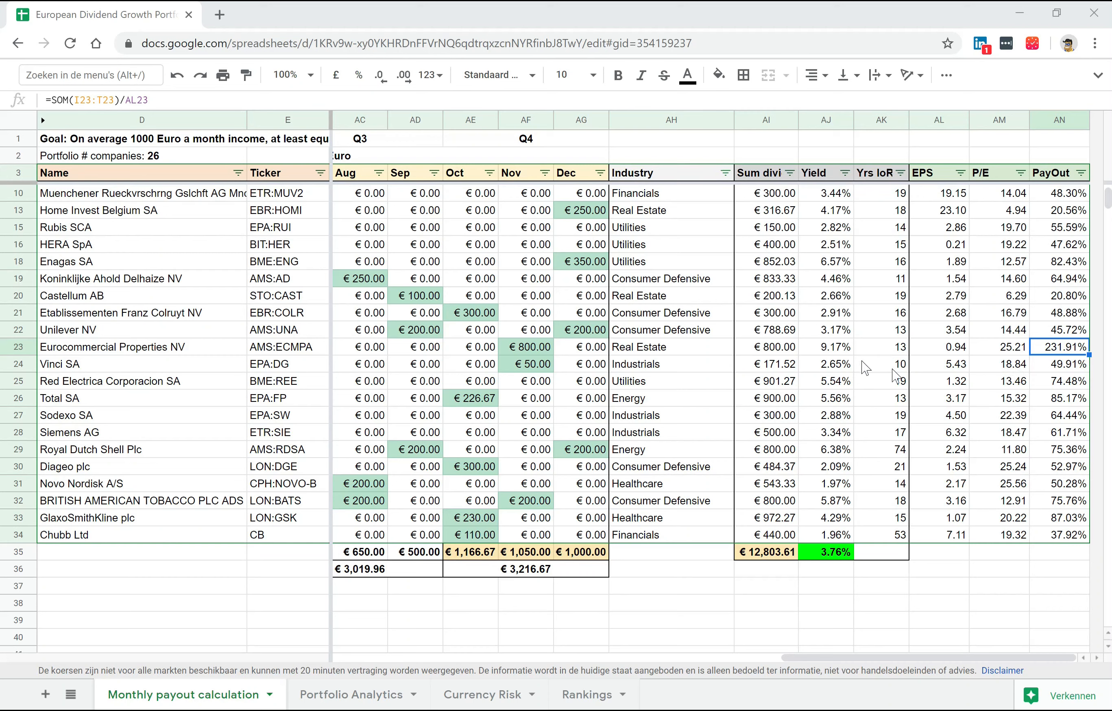
pyautogui.moveTo(395, 645)
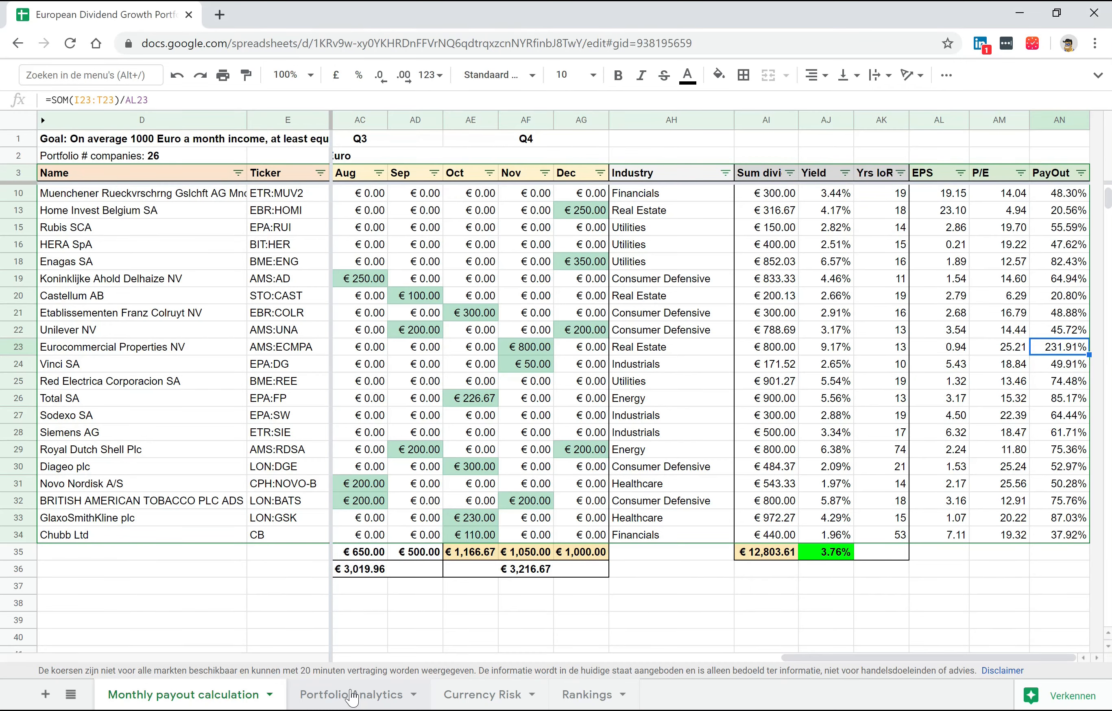
pyautogui.click(351, 693)
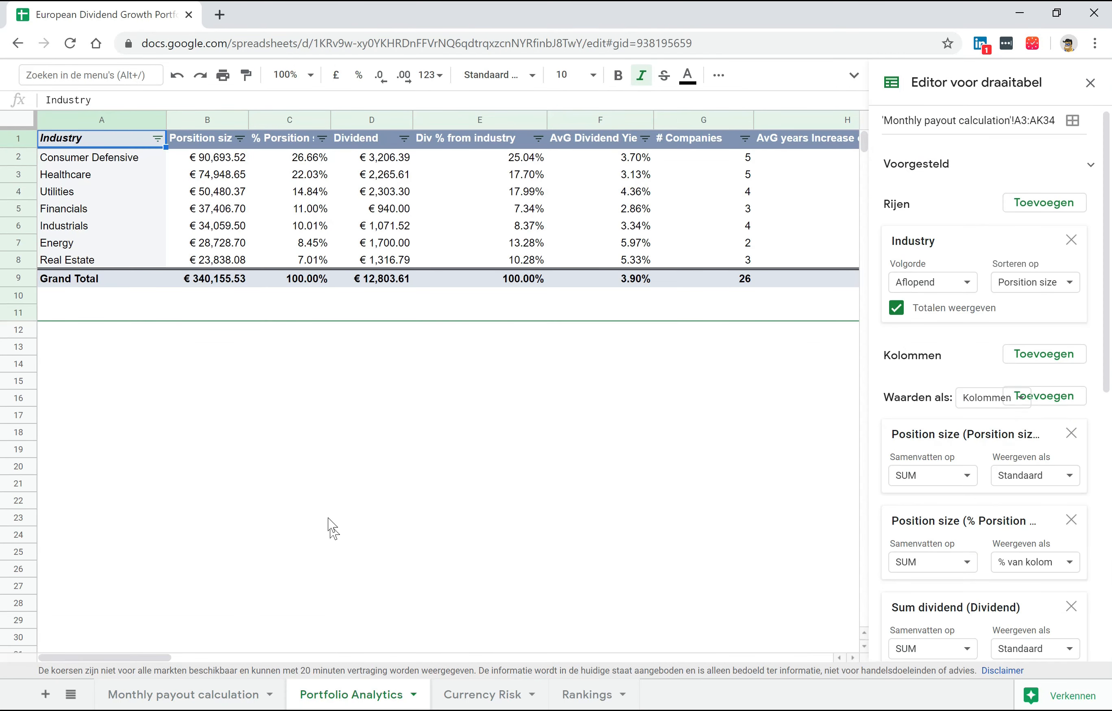
pyautogui.moveTo(312, 362)
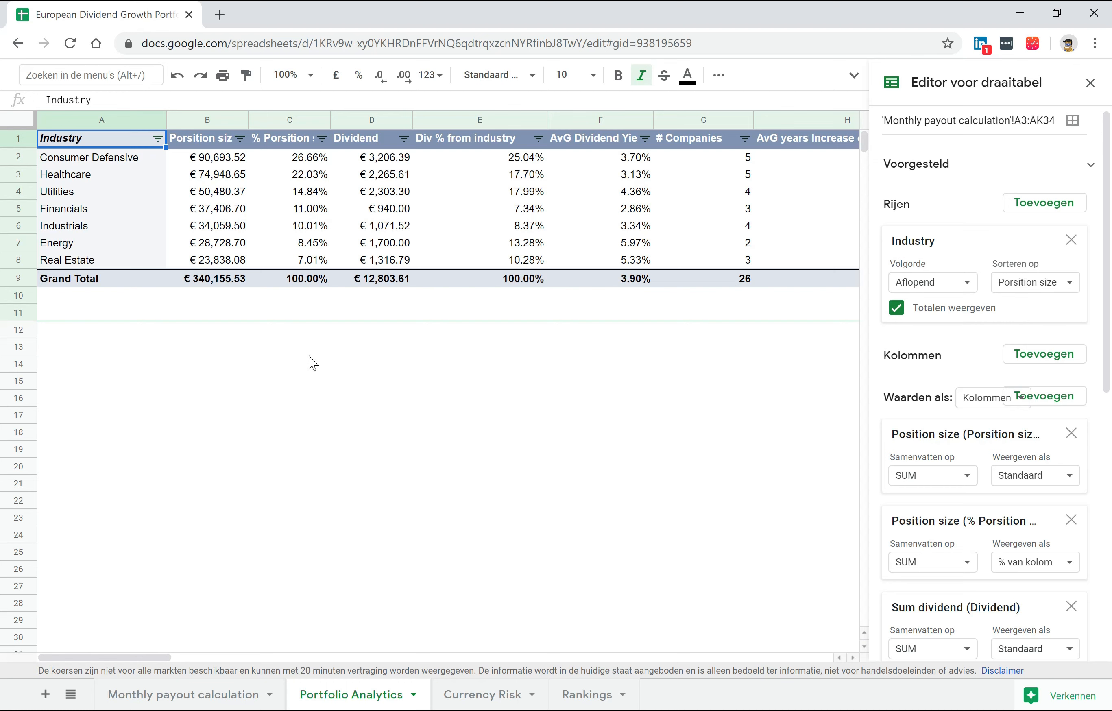
pyautogui.moveTo(219, 158)
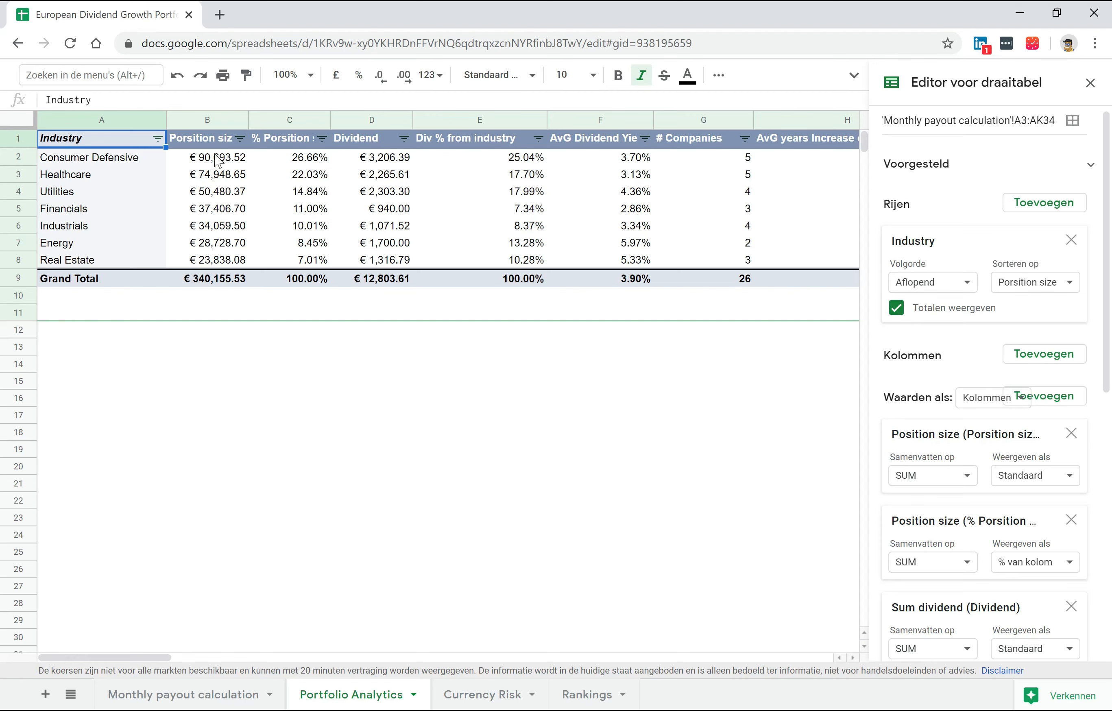
pyautogui.moveTo(552, 153)
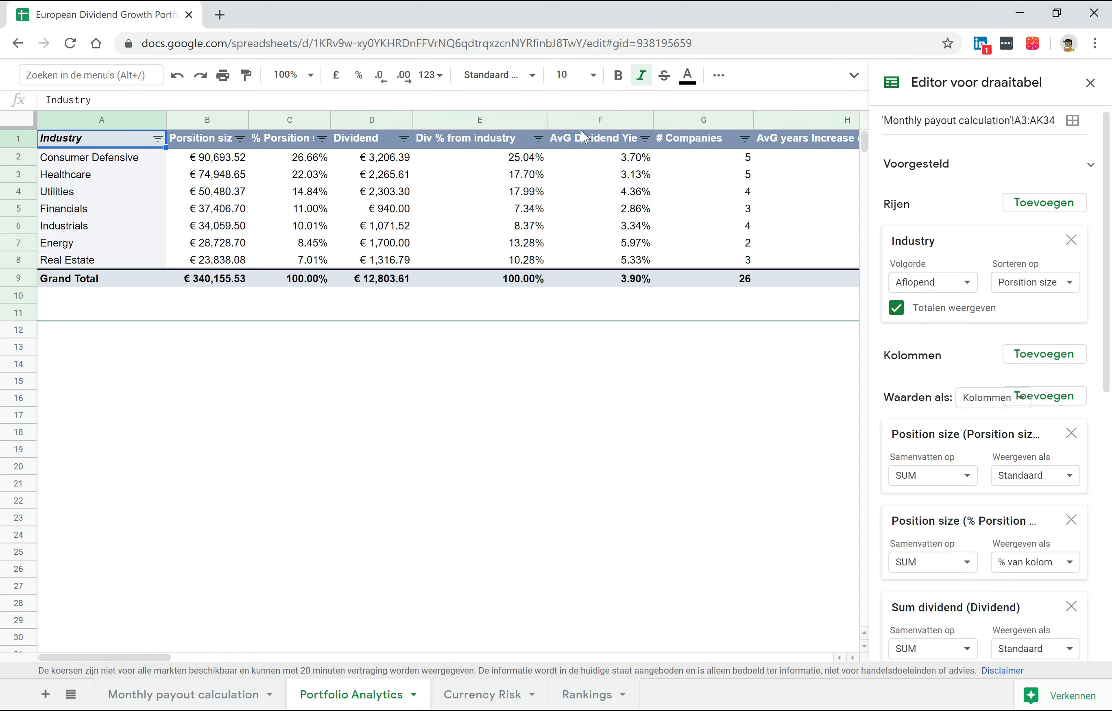
pyautogui.moveTo(623, 258)
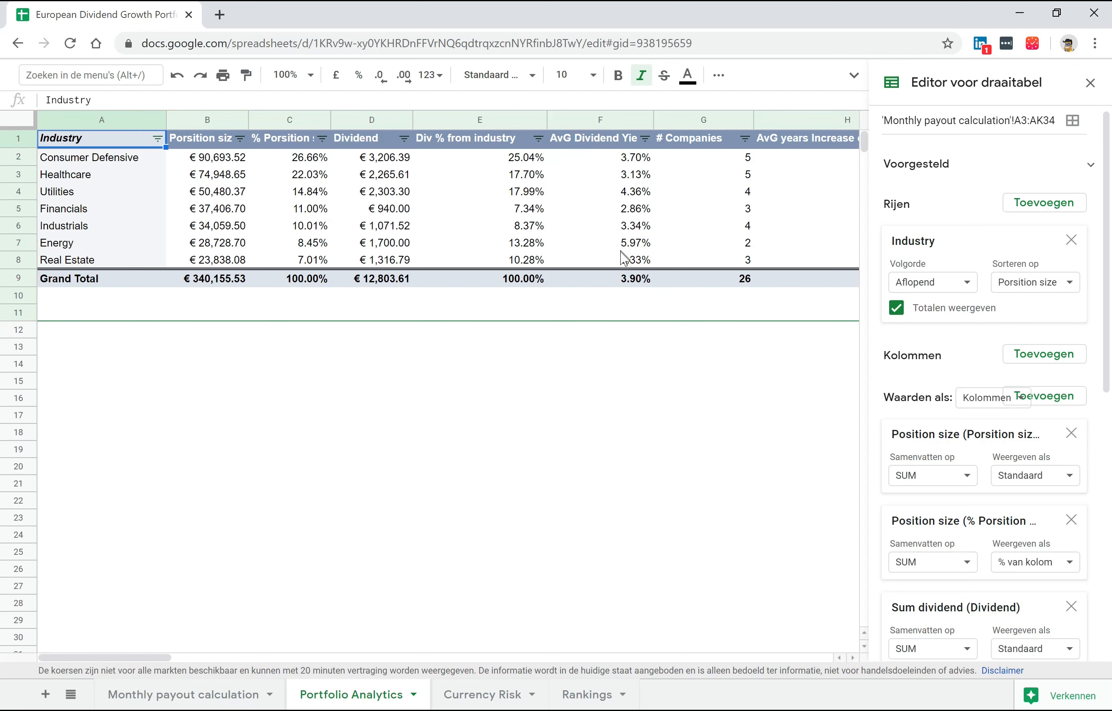
pyautogui.moveTo(469, 187)
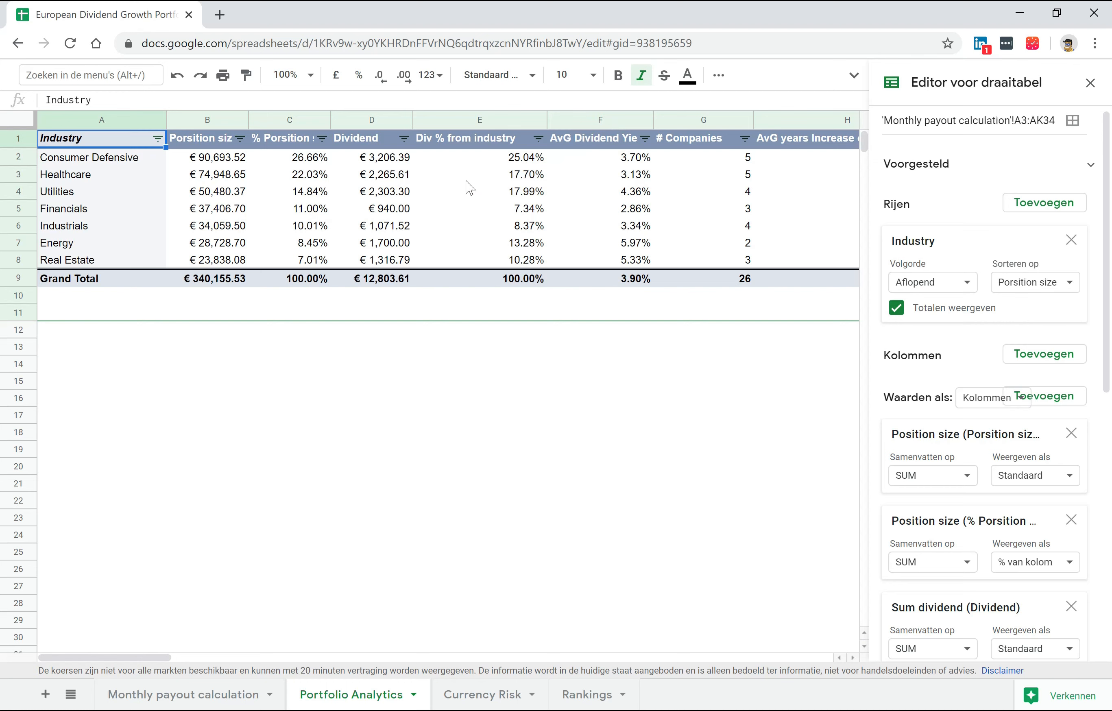
pyautogui.moveTo(229, 285)
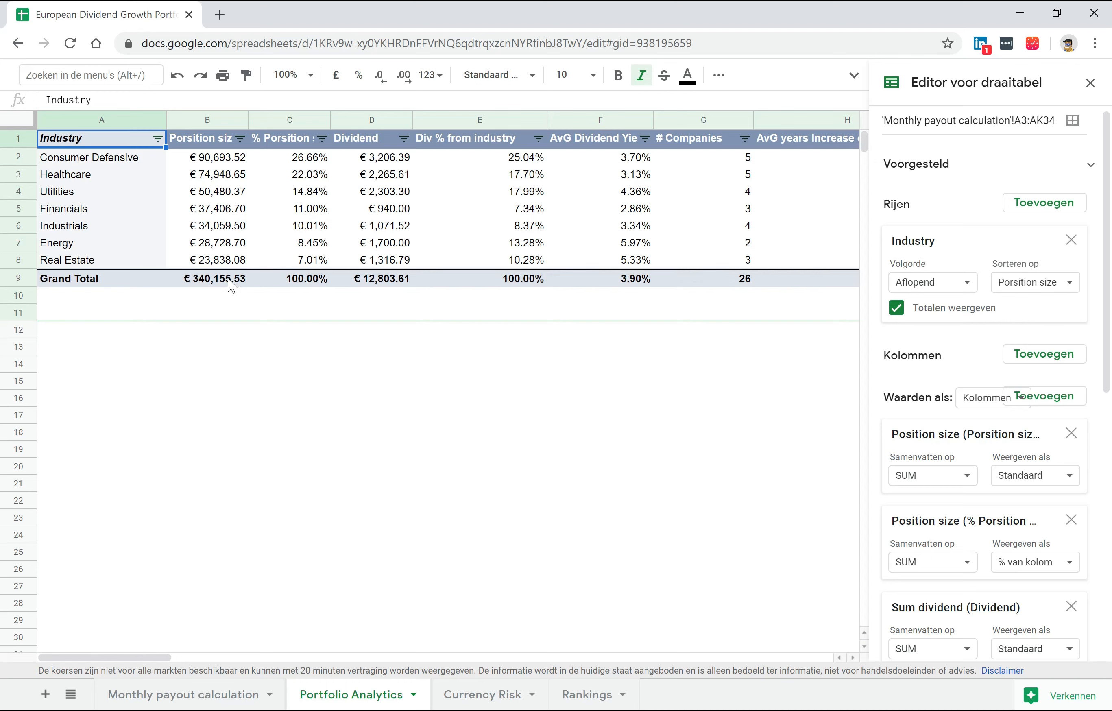
pyautogui.moveTo(241, 285)
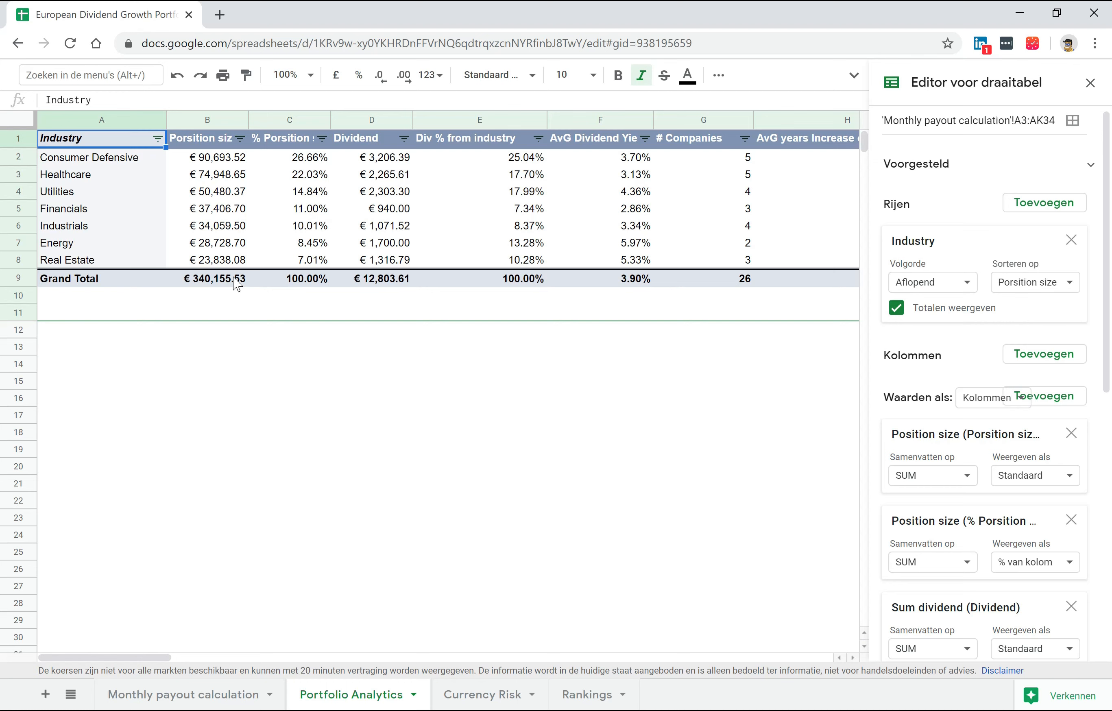
pyautogui.moveTo(247, 283)
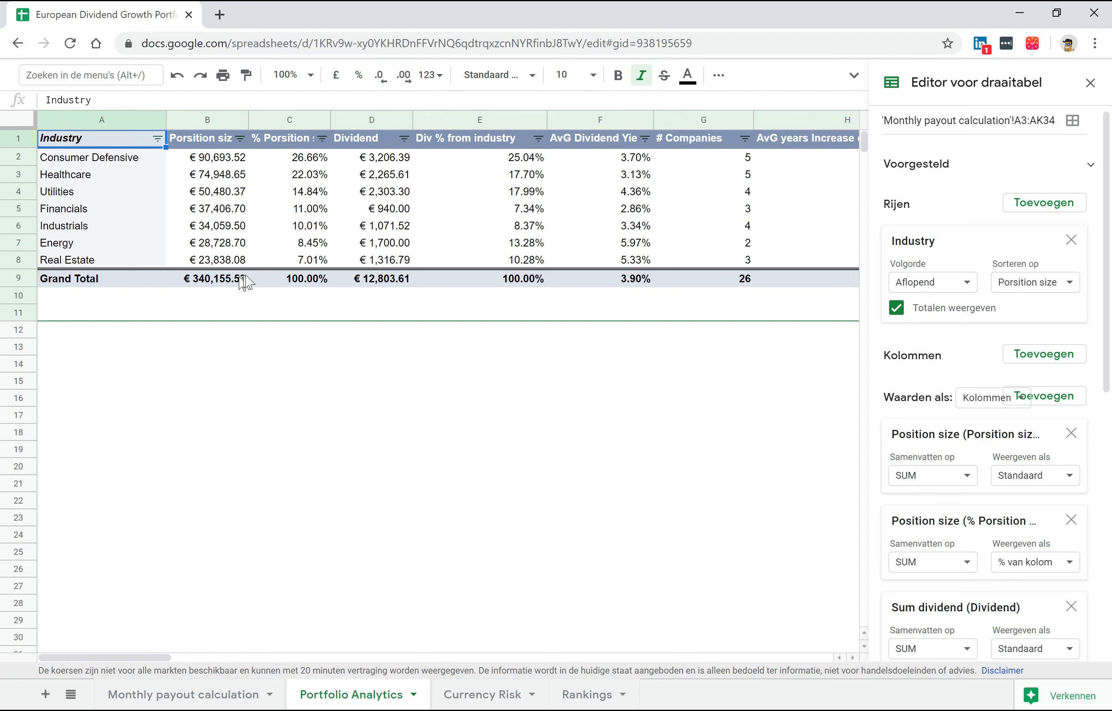
pyautogui.moveTo(398, 168)
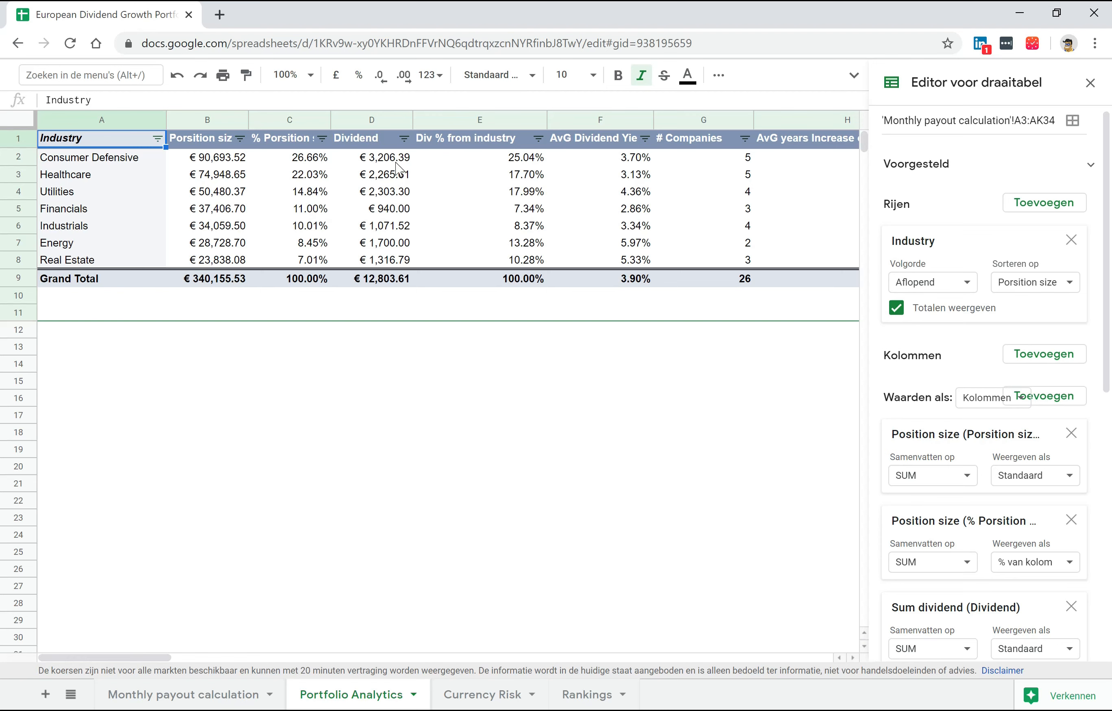
pyautogui.moveTo(452, 614)
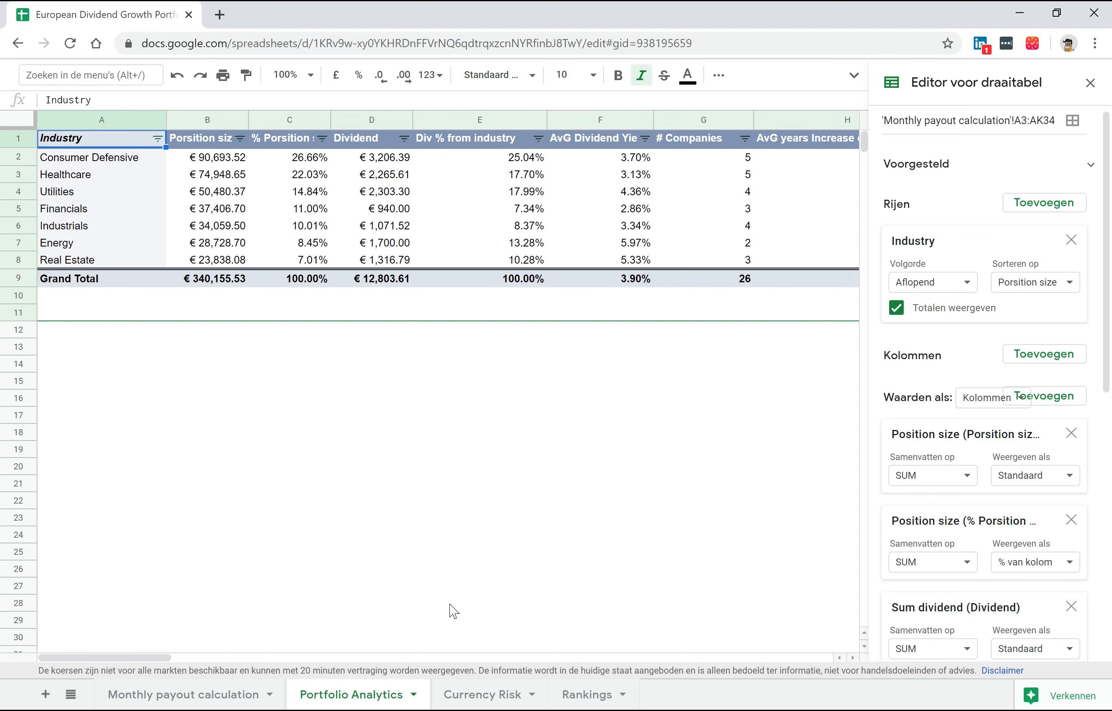
pyautogui.moveTo(441, 589)
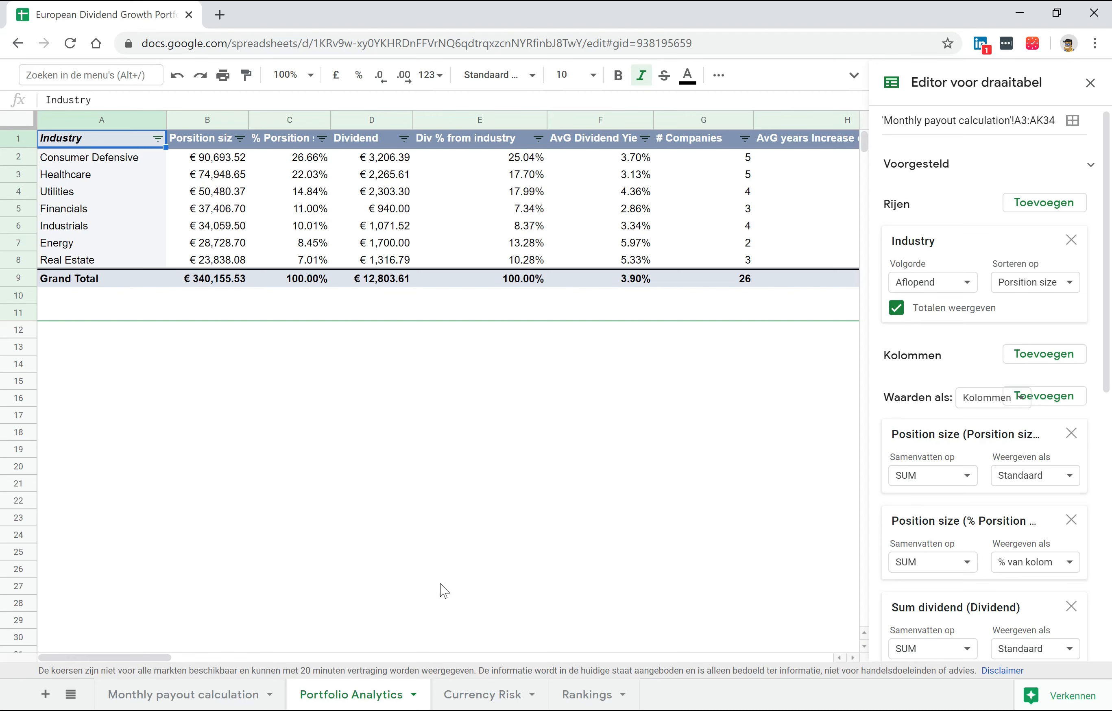
# View the Currency Risk pivot table, EUR at 60.34% of positions and 69.23% of dividends
pyautogui.click(482, 694)
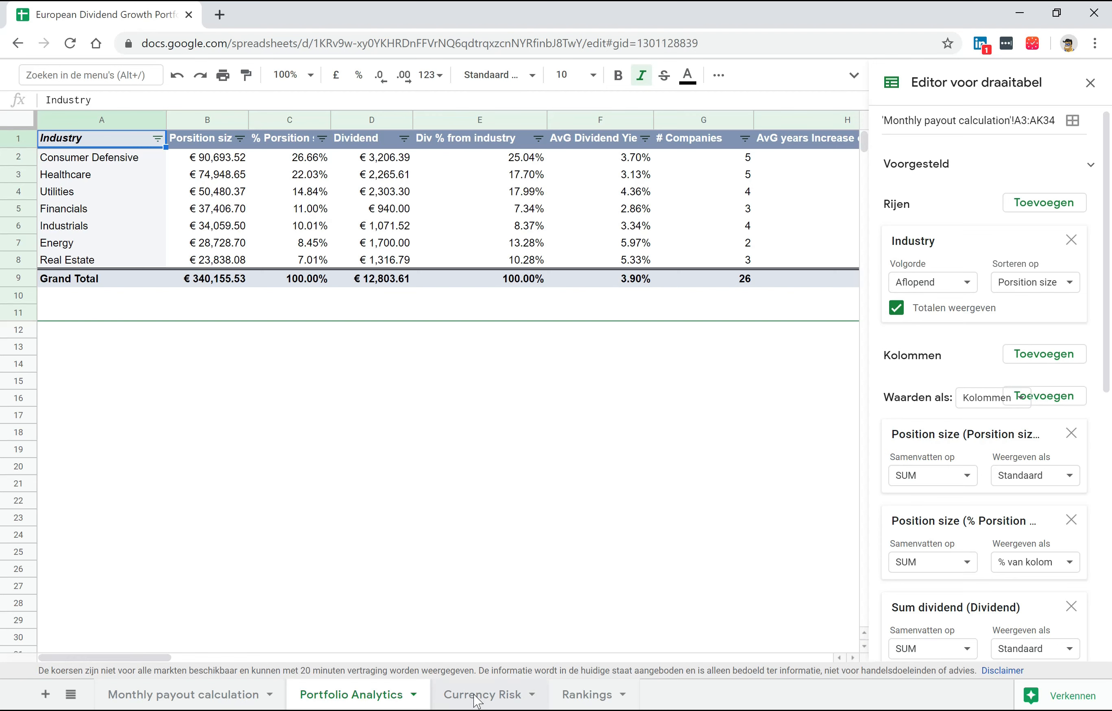
pyautogui.click(483, 694)
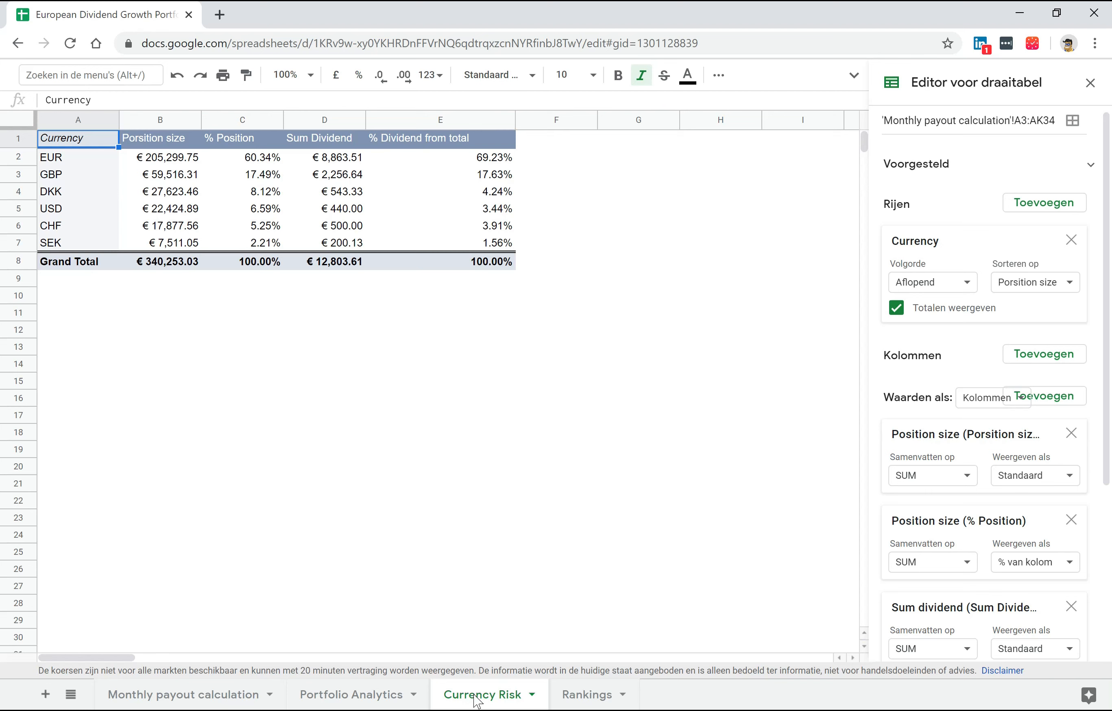
pyautogui.moveTo(562, 701)
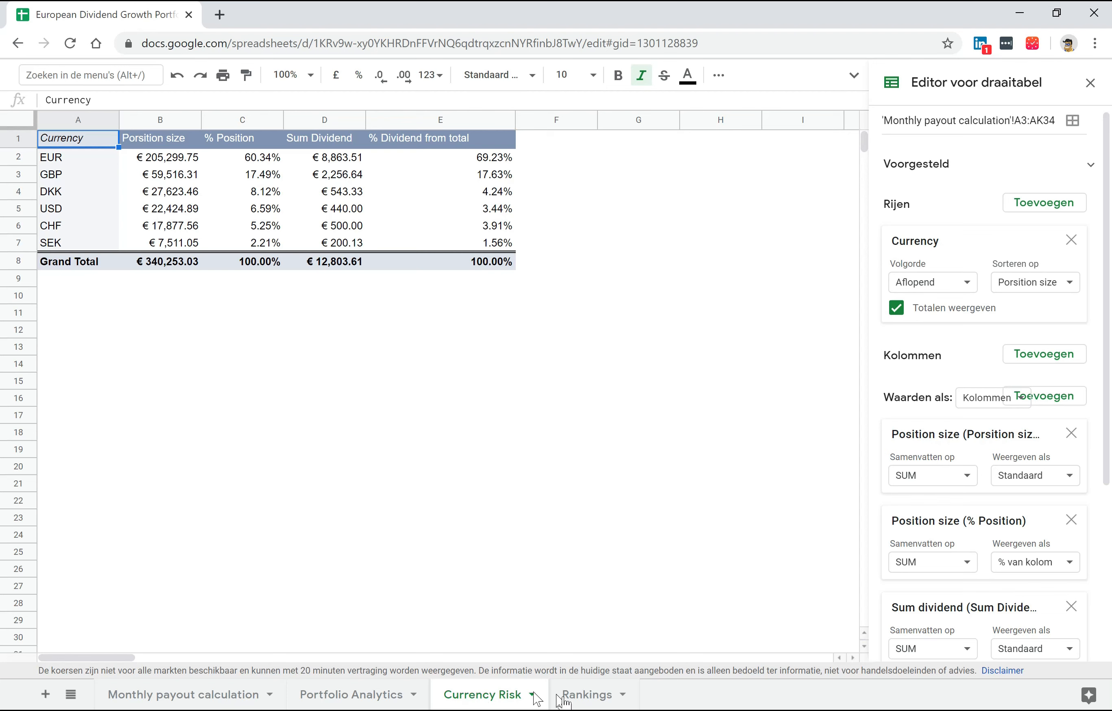
pyautogui.moveTo(268, 139)
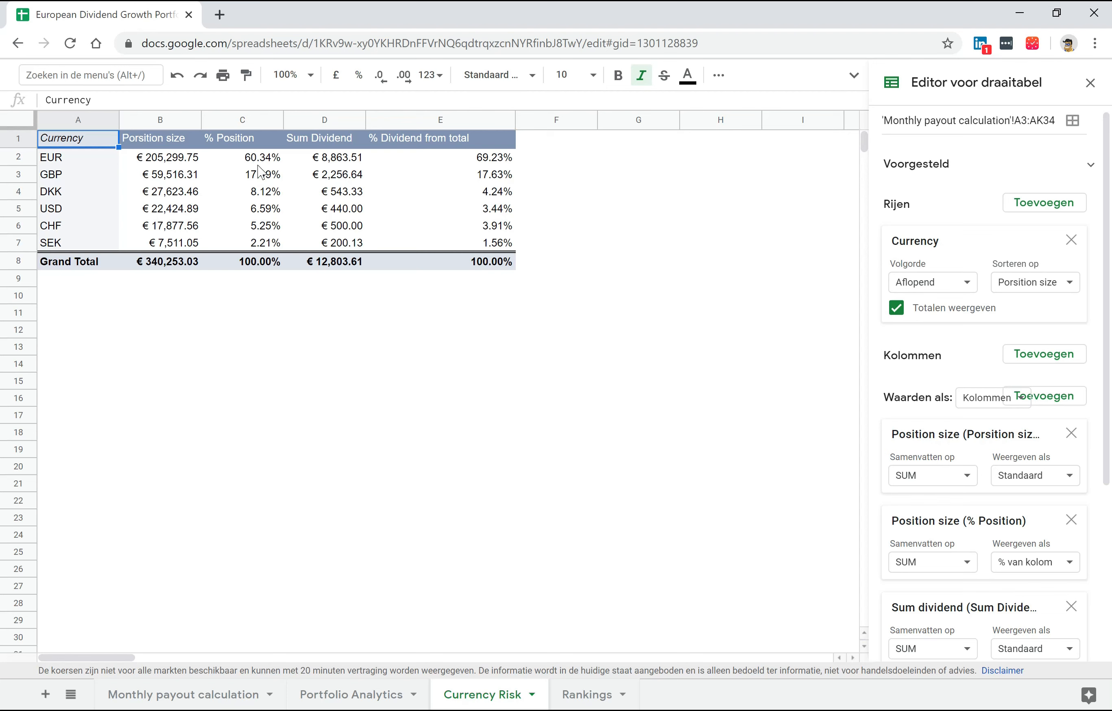
pyautogui.moveTo(261, 178)
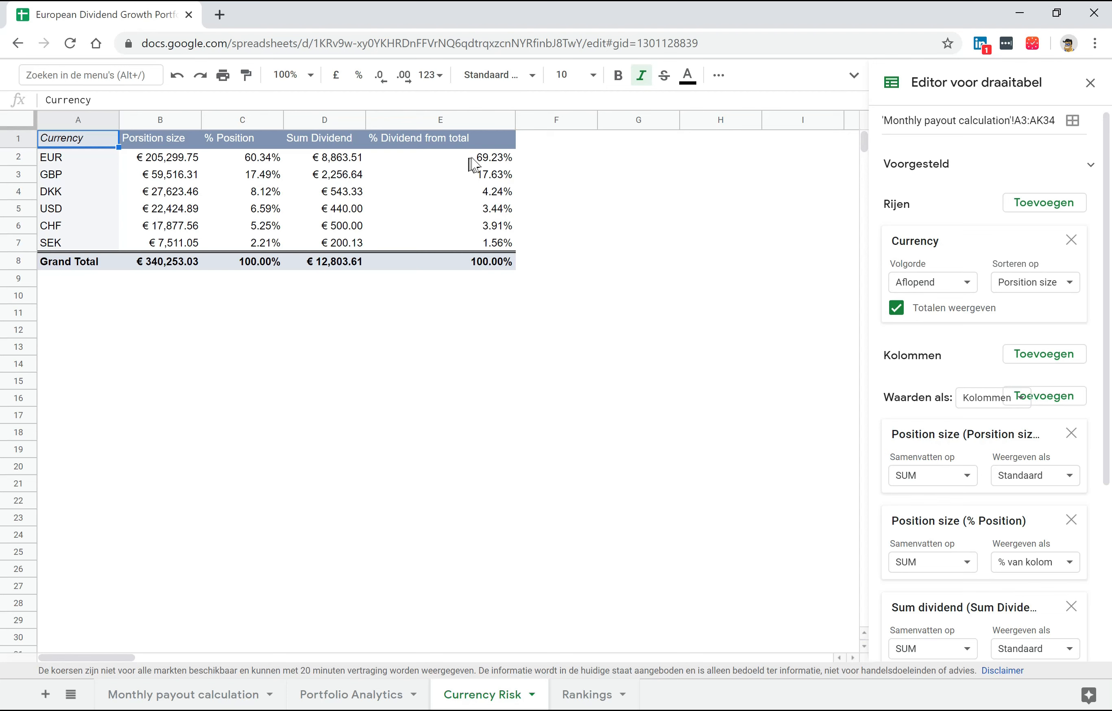
pyautogui.moveTo(484, 162)
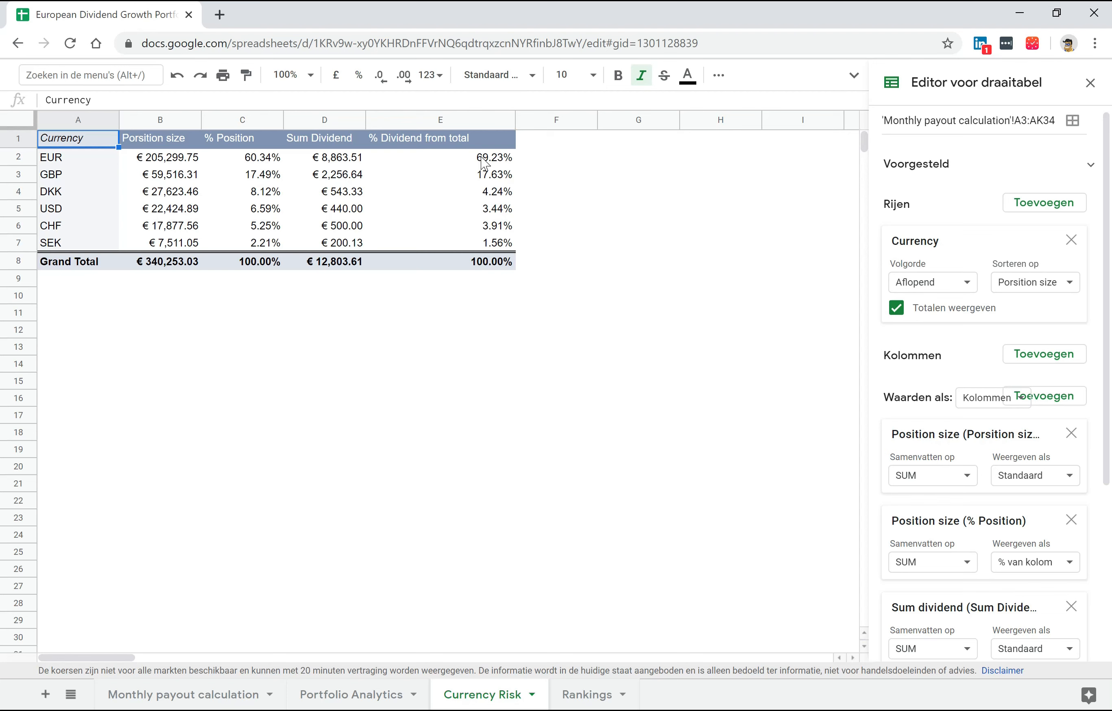
pyautogui.moveTo(501, 164)
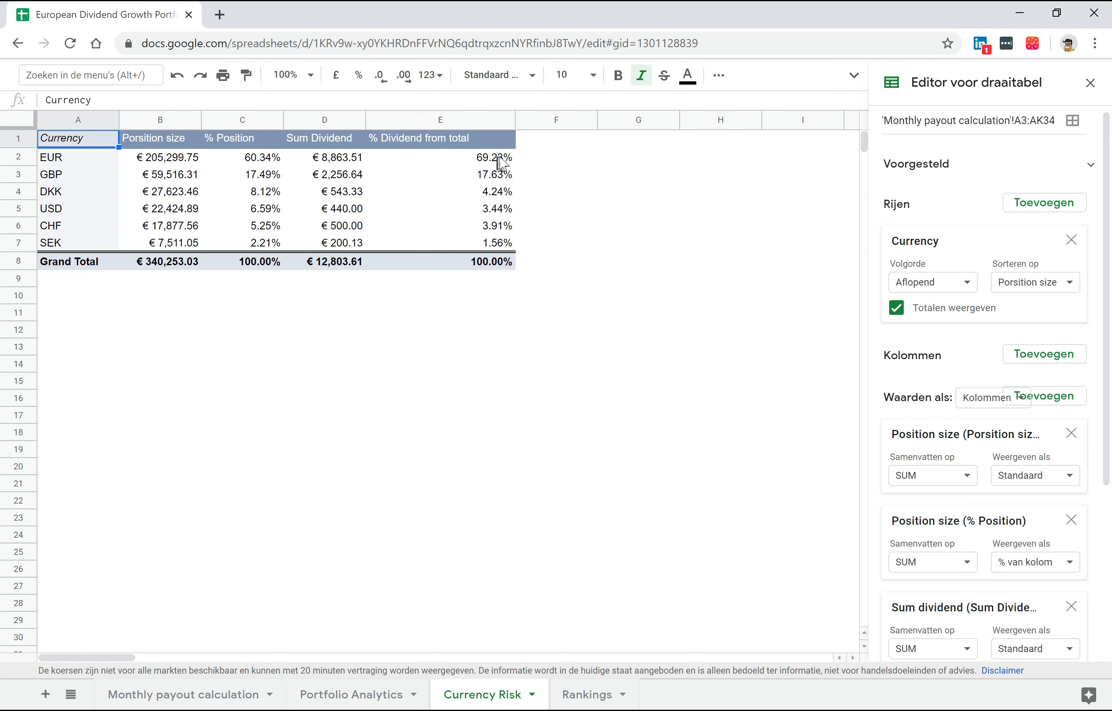
pyautogui.moveTo(496, 162)
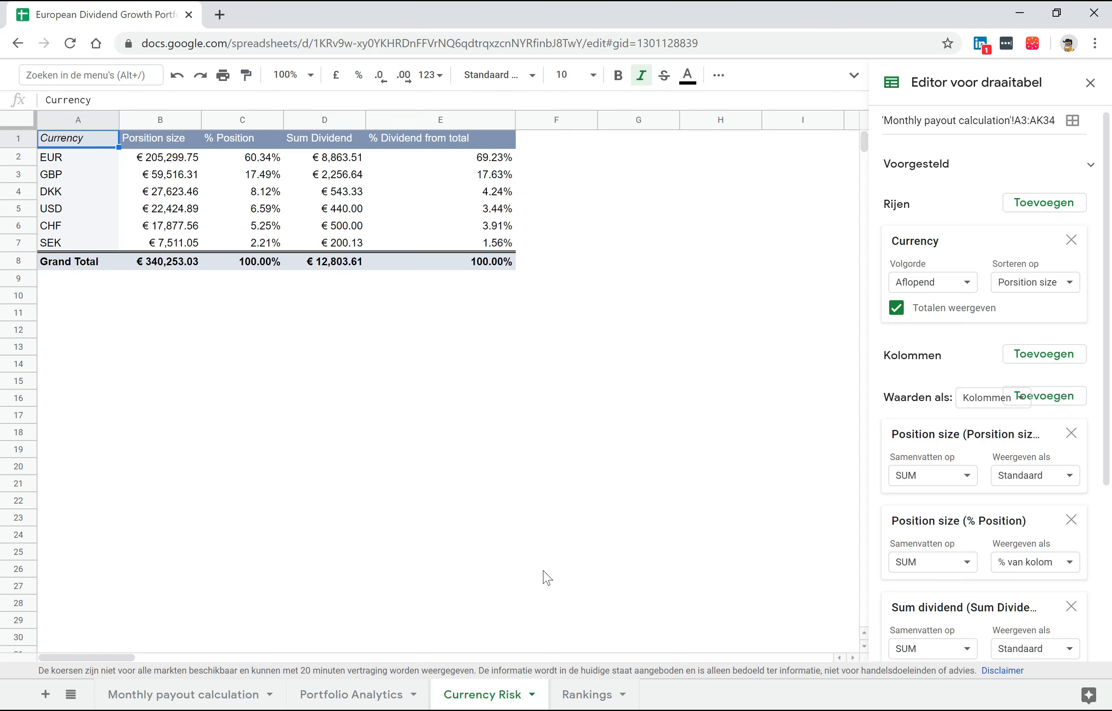
pyautogui.click(586, 694)
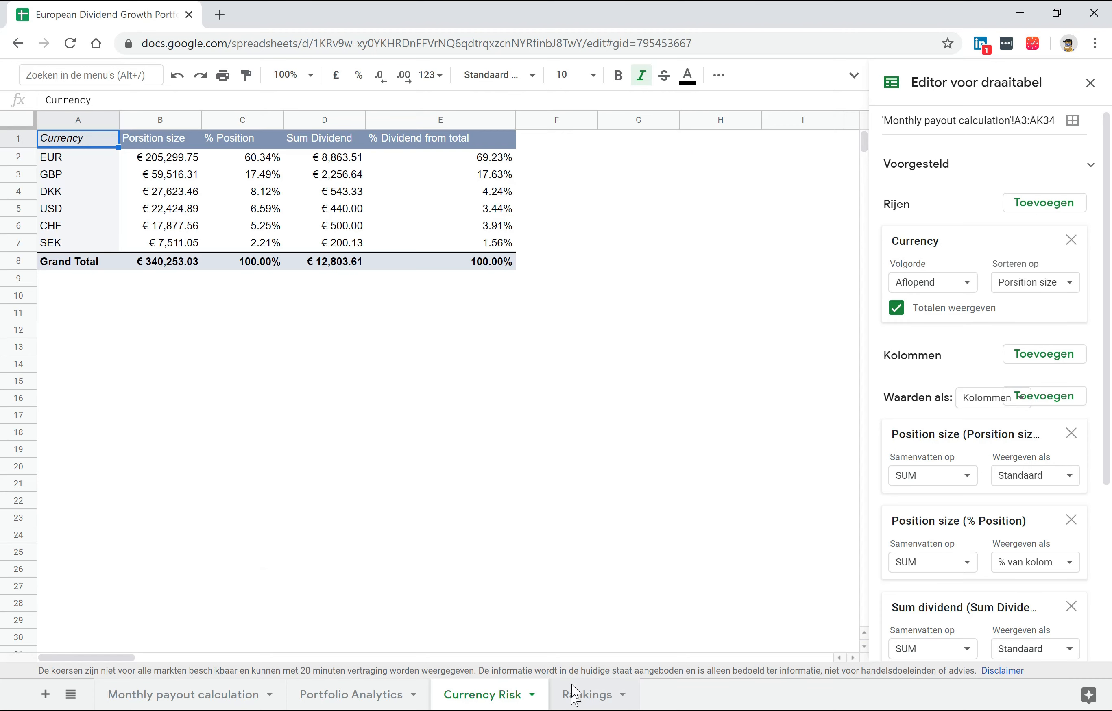
# On the Rankings sheet, select E2:E10 and D2:D10 to total the top nine payers (43.11% of positions)
pyautogui.click(587, 693)
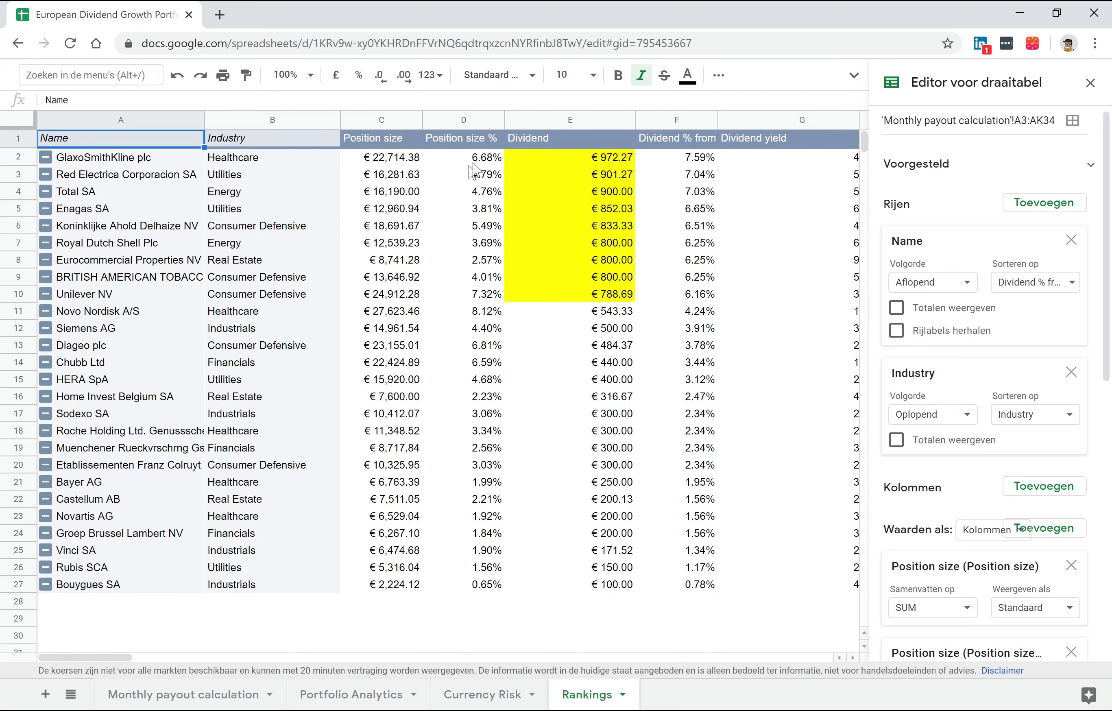
pyautogui.moveTo(282, 150)
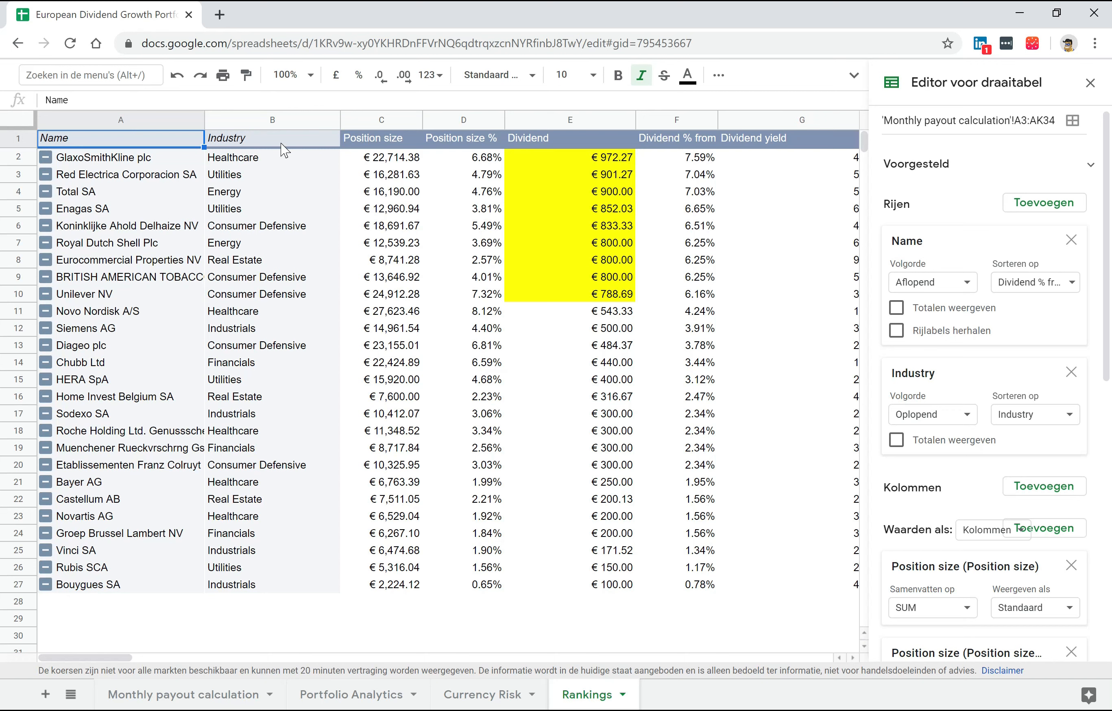
pyautogui.moveTo(254, 194)
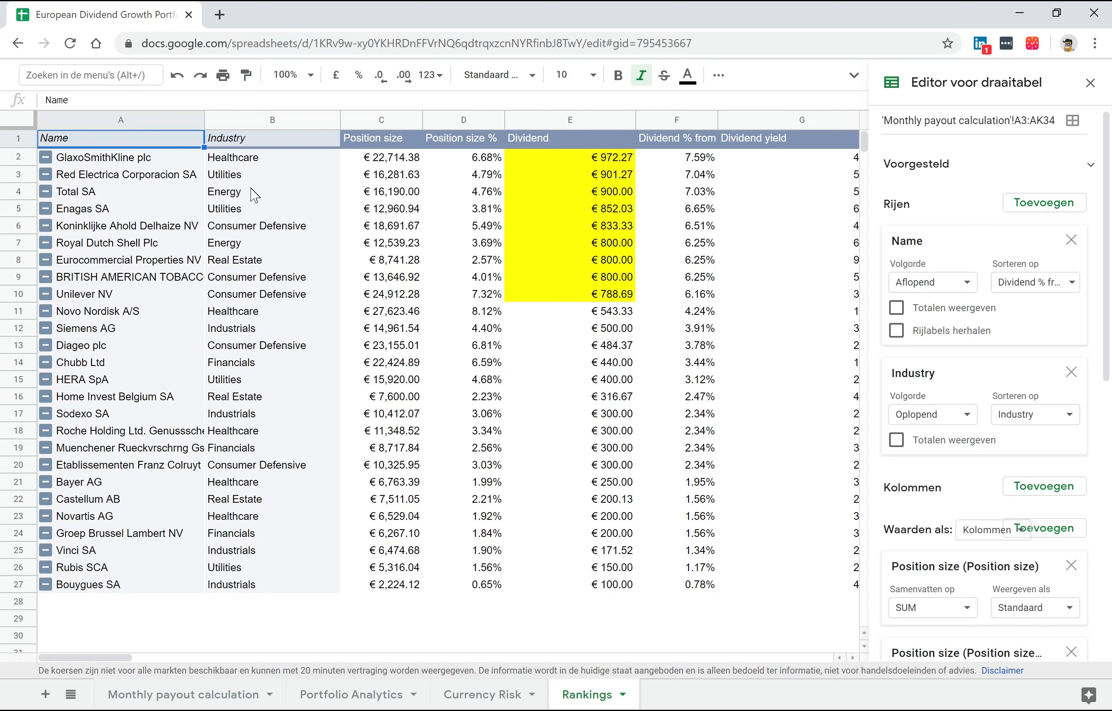
pyautogui.moveTo(236, 179)
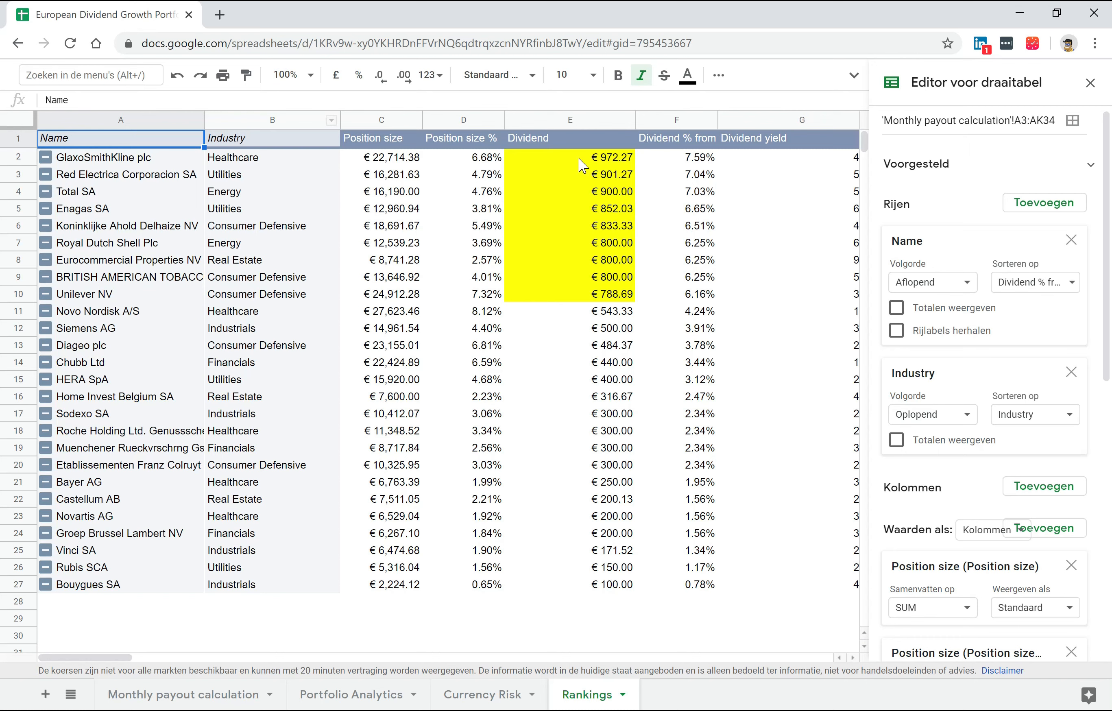
pyautogui.click(569, 157)
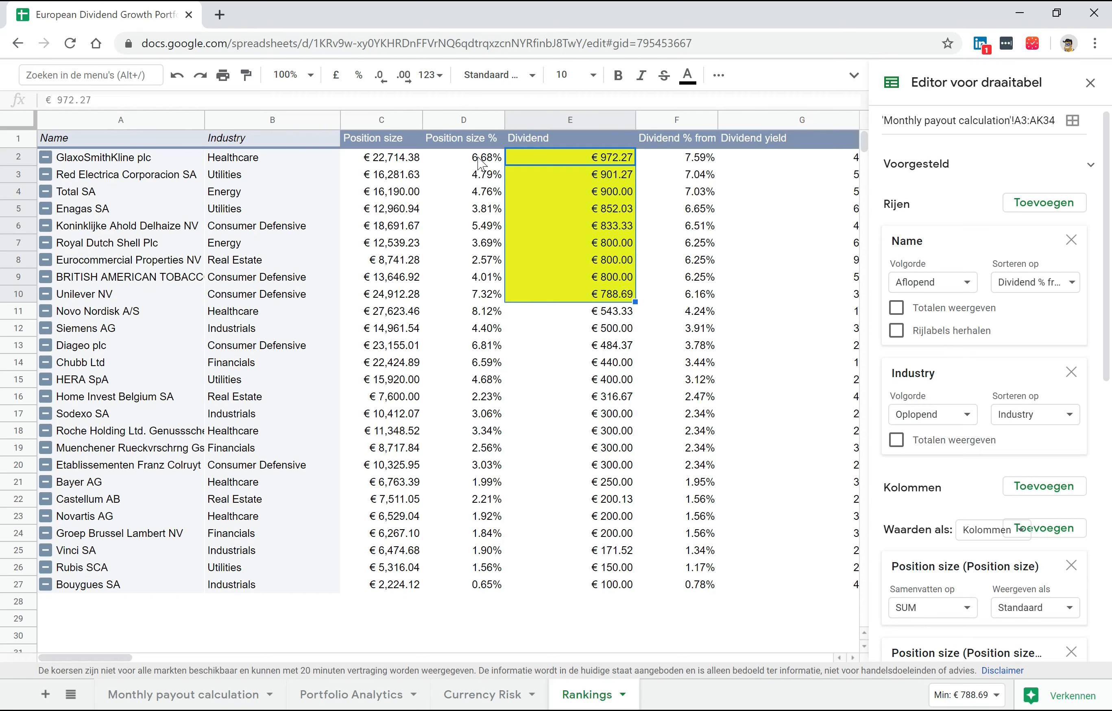
pyautogui.click(462, 157)
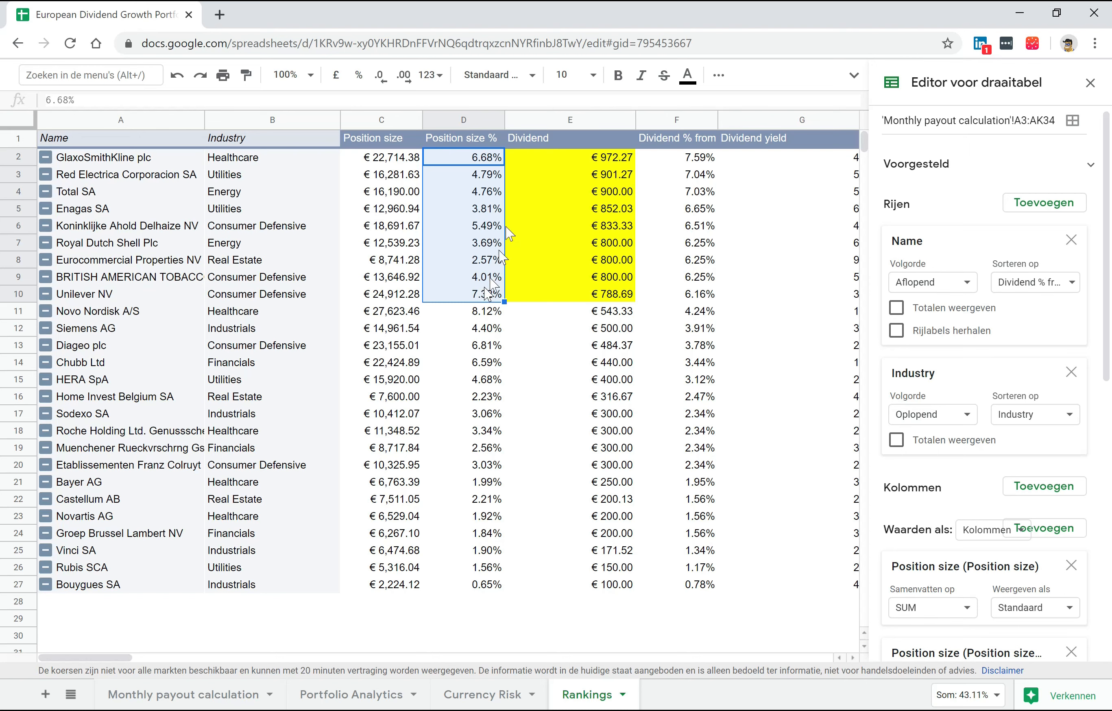
pyautogui.click(676, 157)
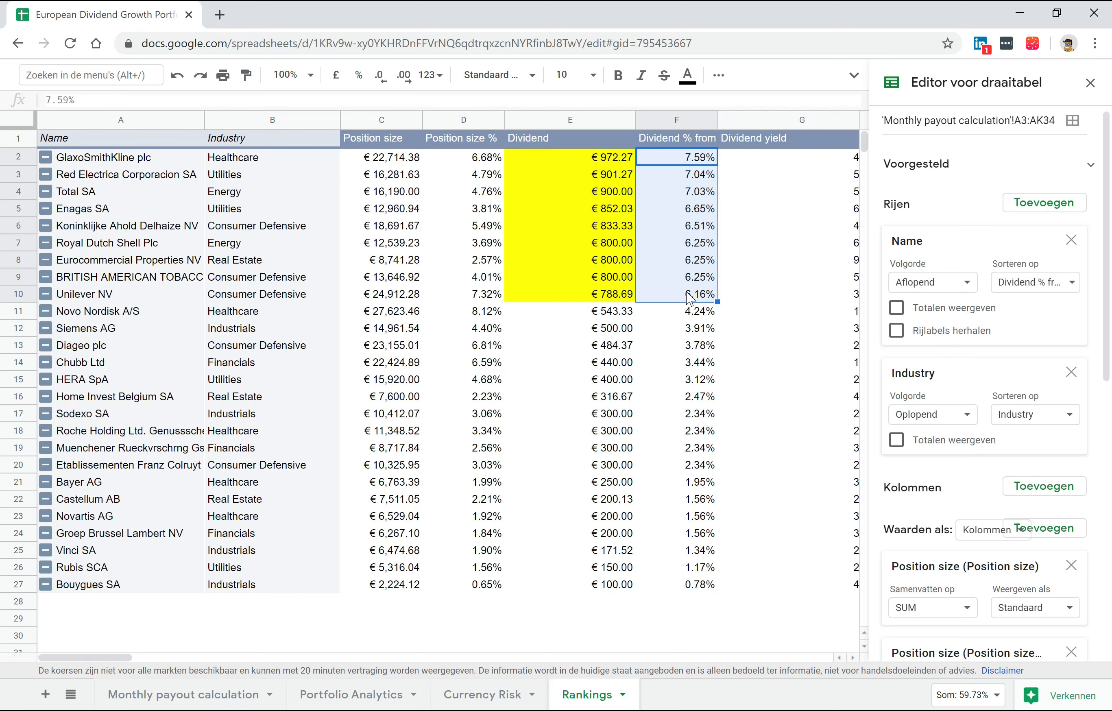
pyautogui.moveTo(759, 578)
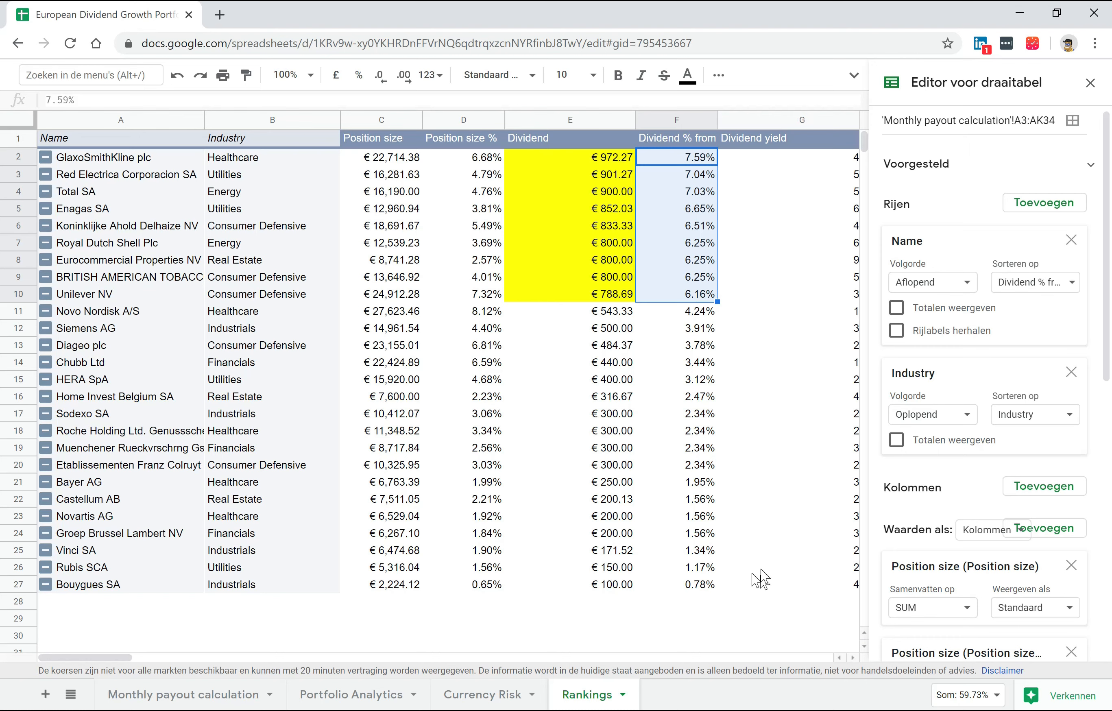
pyautogui.moveTo(368, 482)
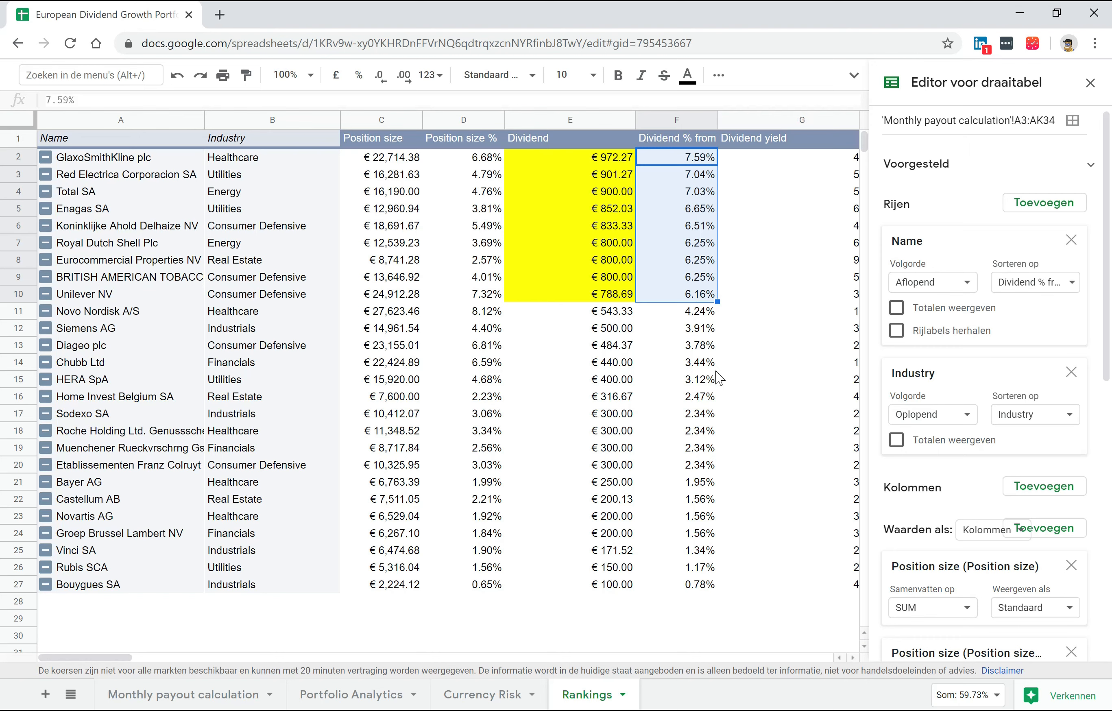
pyautogui.moveTo(722, 401)
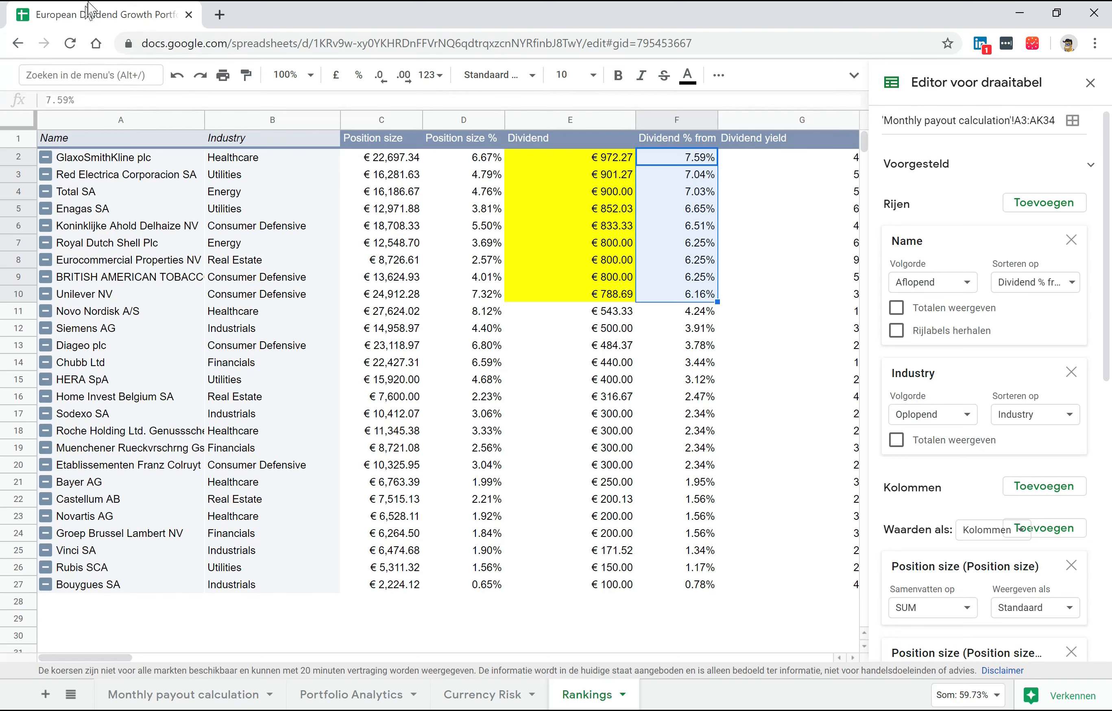
pyautogui.moveTo(86, 657)
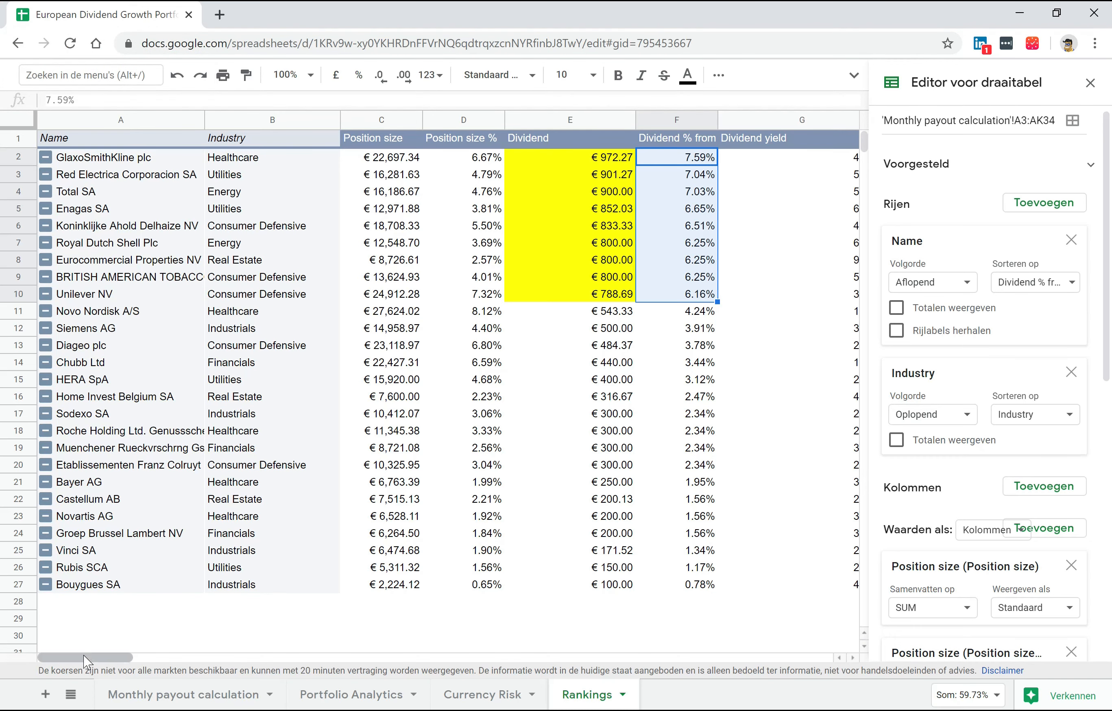